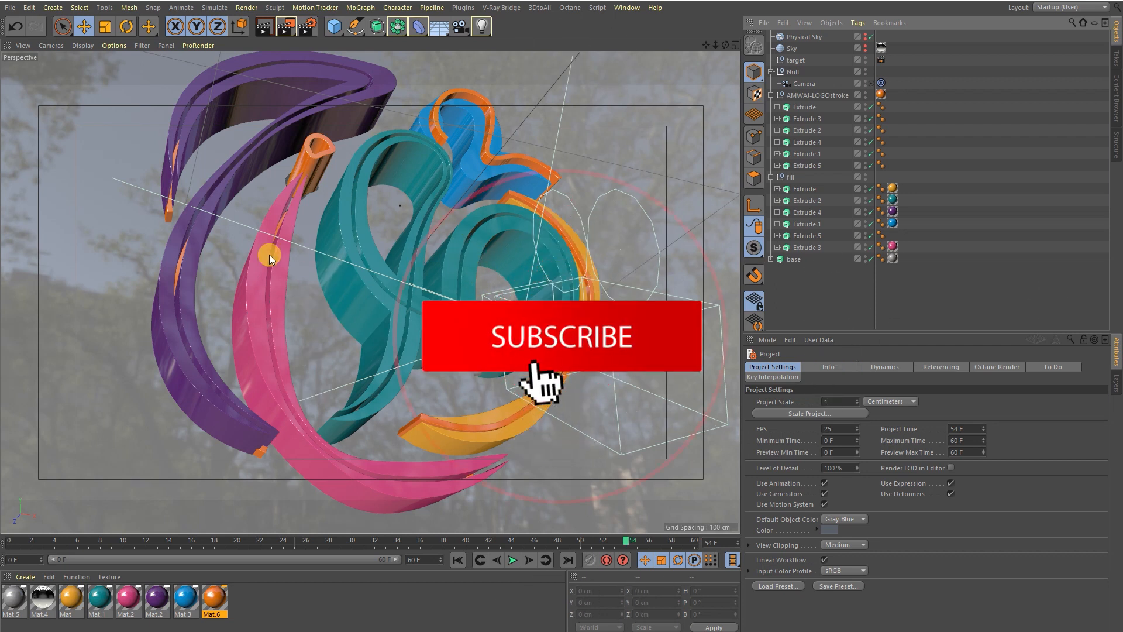
Step: Jump the rendered shot to a different moment for review
{"action": "left_click", "coordinate": [560, 337]}
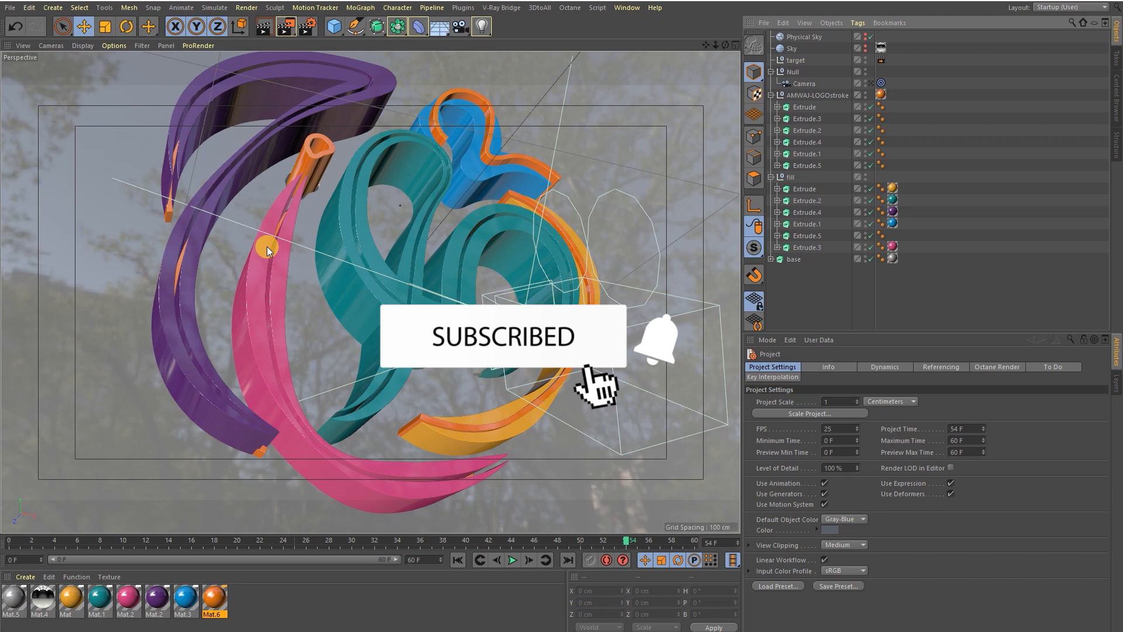
{"action": "left_click", "coordinate": [652, 351]}
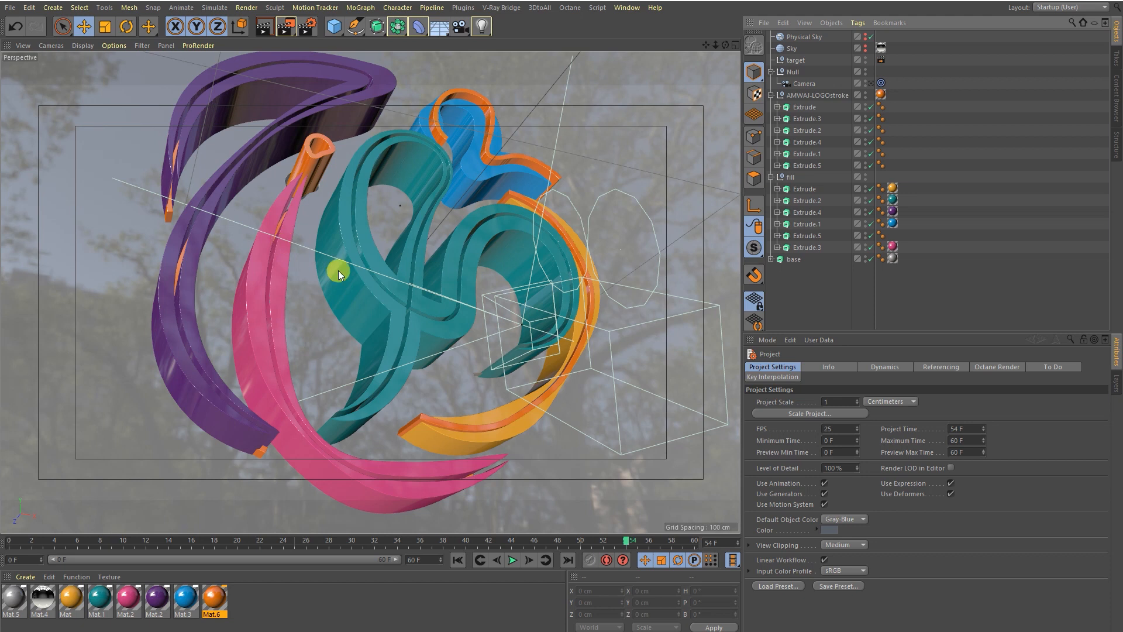
{"action": "mouse_move", "coordinate": [365, 242]}
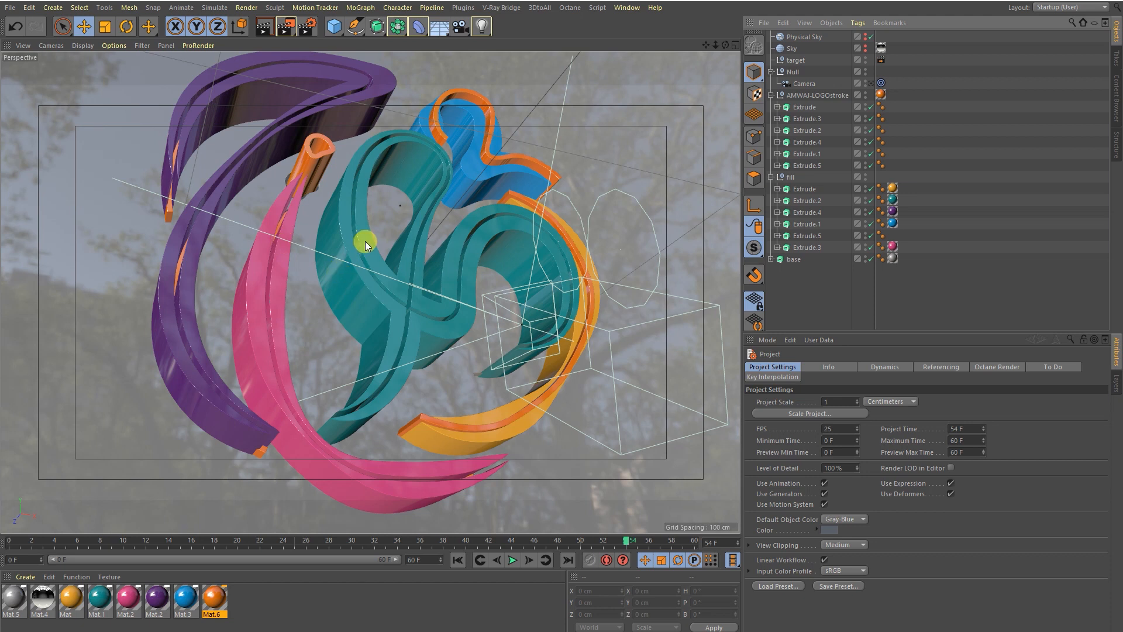
{"action": "mouse_move", "coordinate": [351, 218]}
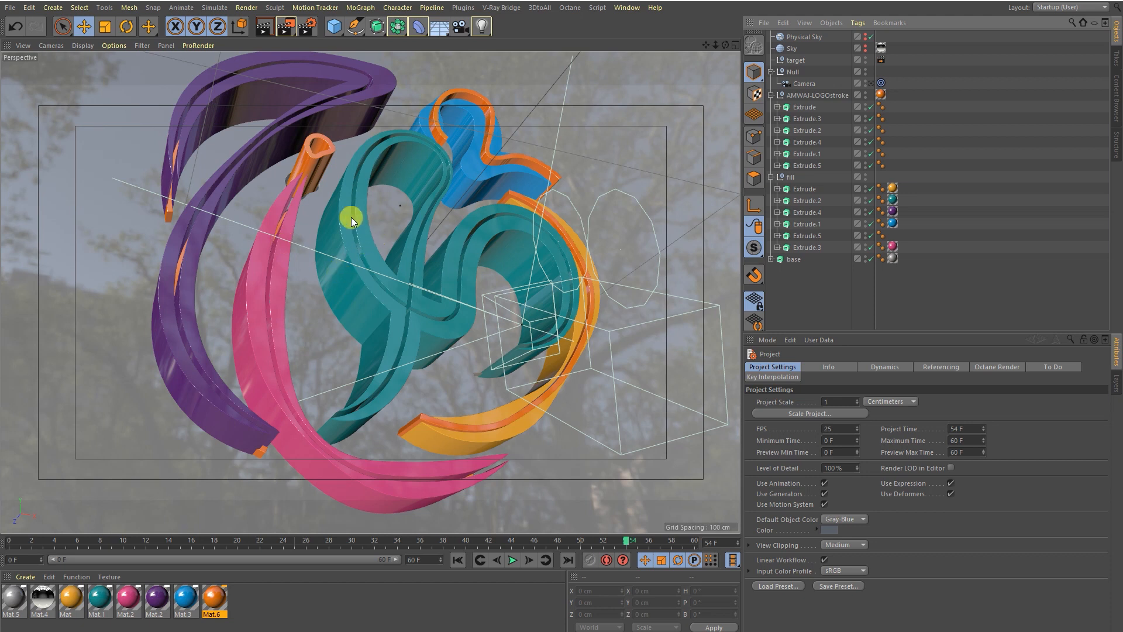
{"action": "mouse_move", "coordinate": [626, 240]}
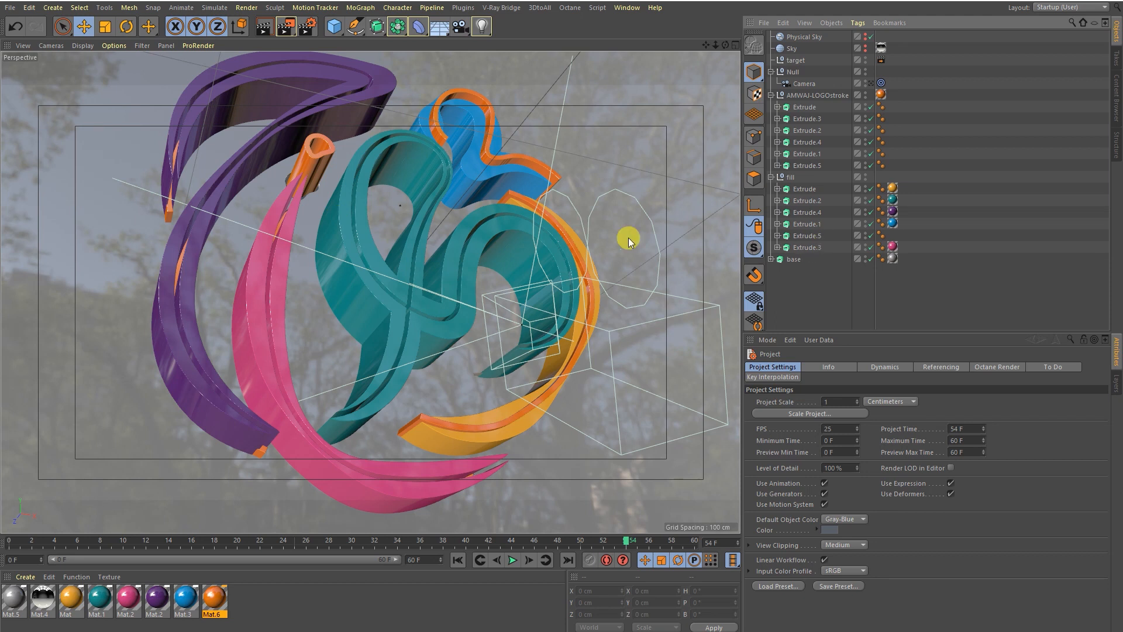
{"action": "mouse_move", "coordinate": [624, 237]}
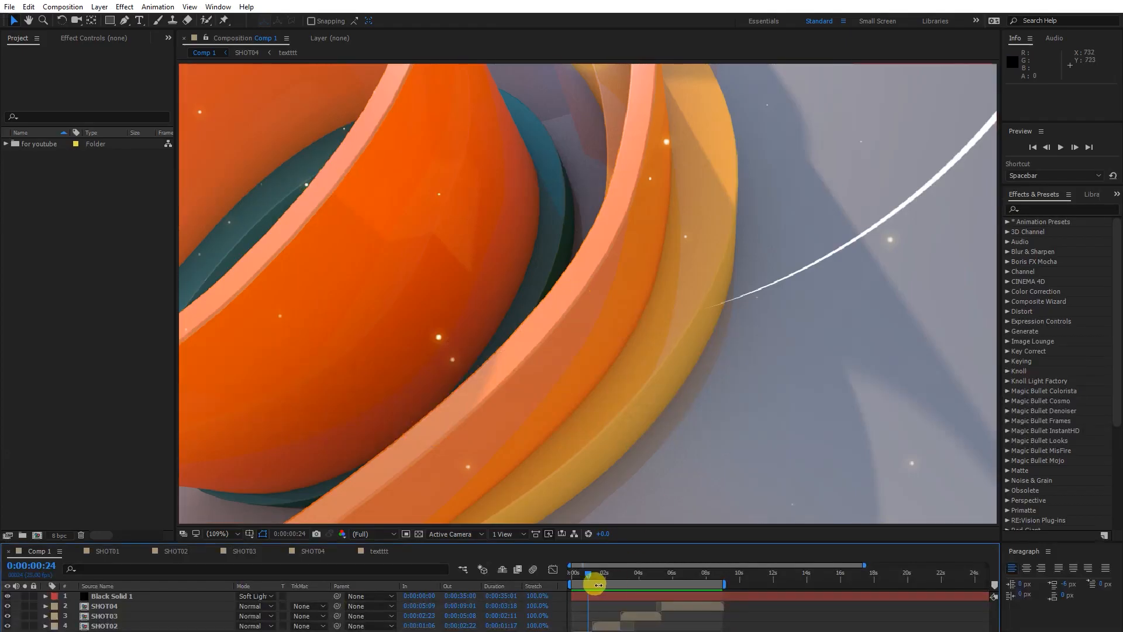
{"action": "left_click", "coordinate": [573, 572]}
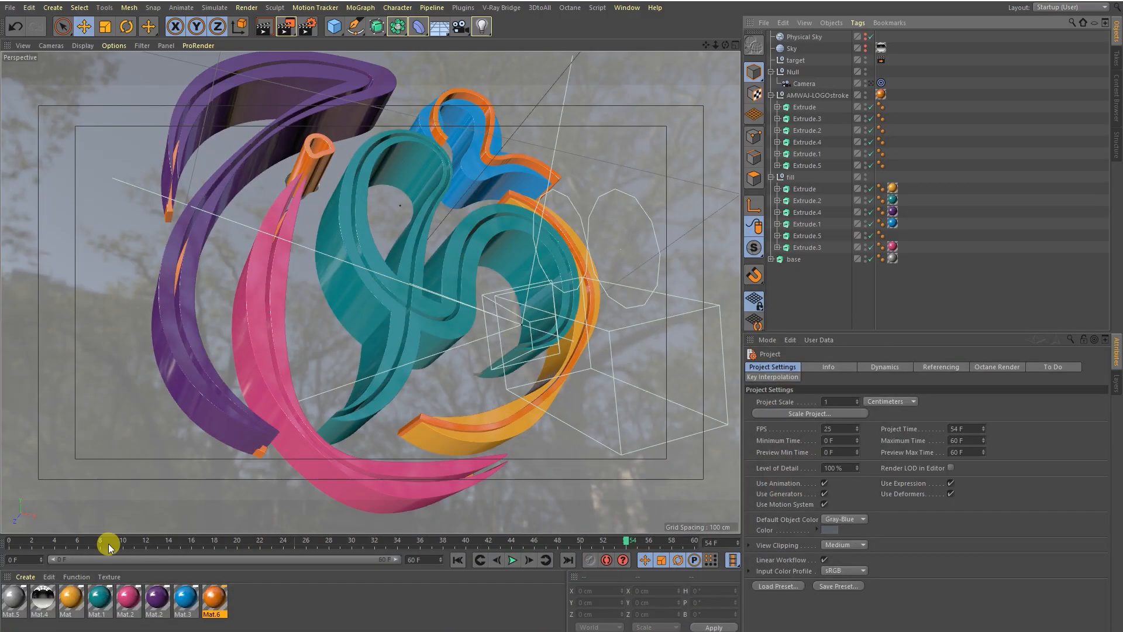
Step: Scrub through the logo animation frames while zooming in on the teal letters
{"action": "left_click_drag", "start_coordinate": [109, 544], "coordinate": [170, 567]}
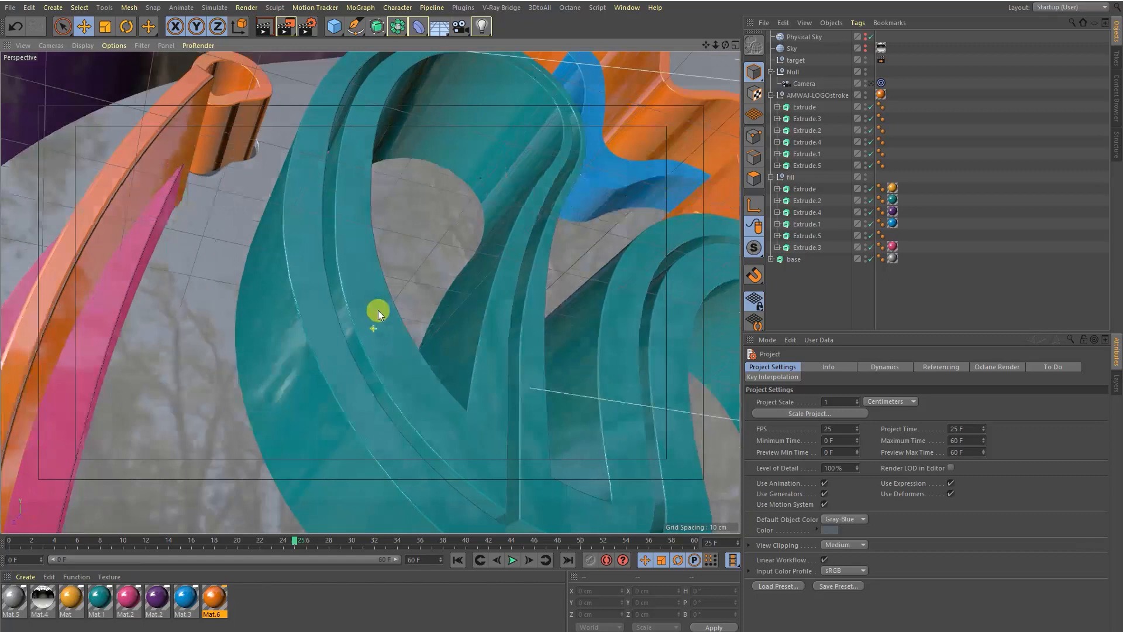
{"action": "left_click_drag", "start_coordinate": [285, 544], "coordinate": [269, 544]}
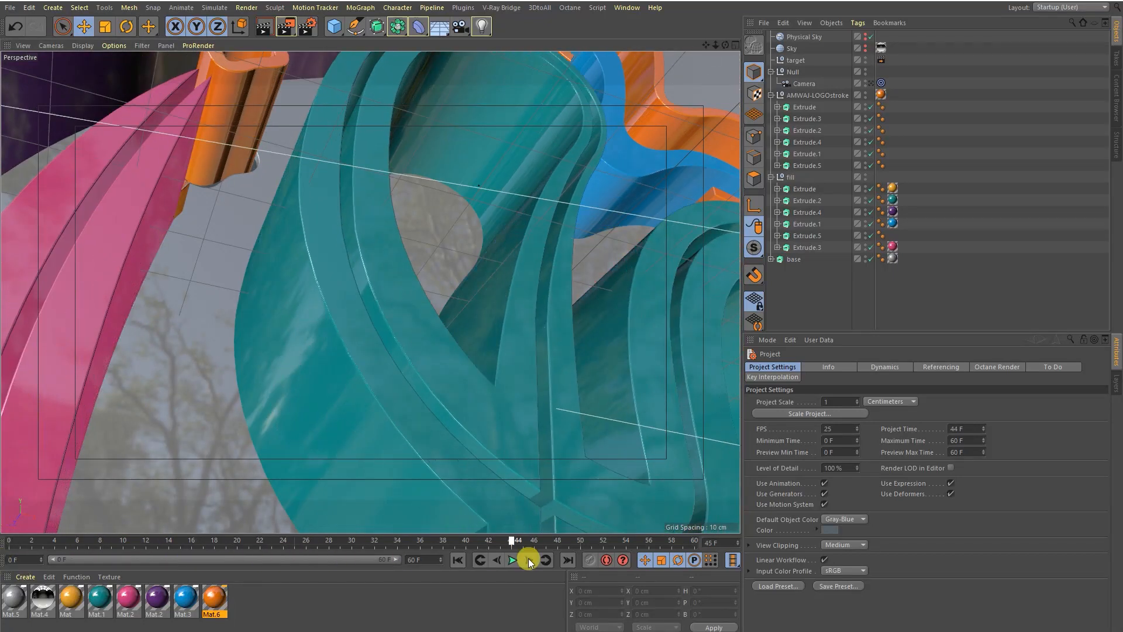
{"action": "left_click_drag", "start_coordinate": [526, 555], "coordinate": [241, 556]}
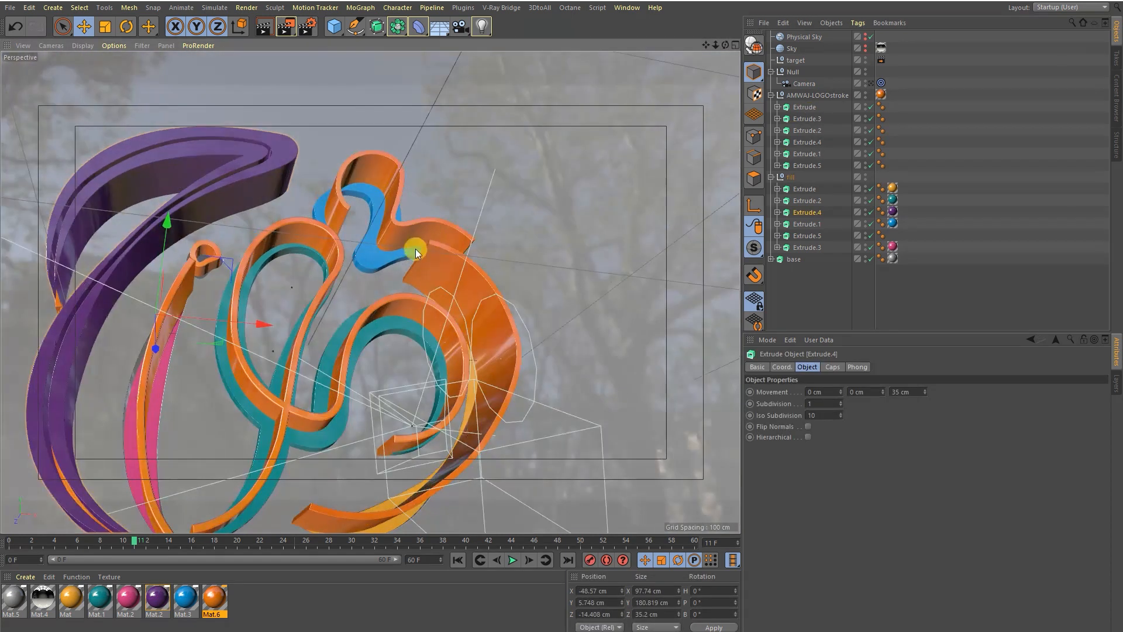
Step: Isolate the blue Extrude.1 piece with Viewport Solo and orbit around it
{"action": "left_click", "coordinate": [807, 224]}
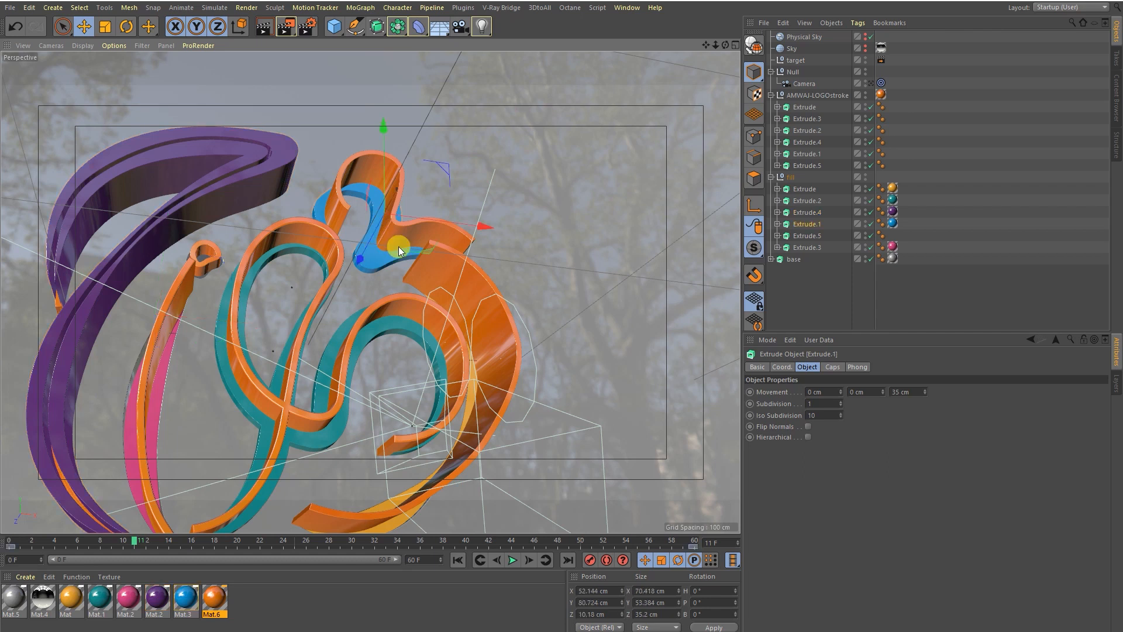
{"action": "left_click", "coordinate": [754, 249]}
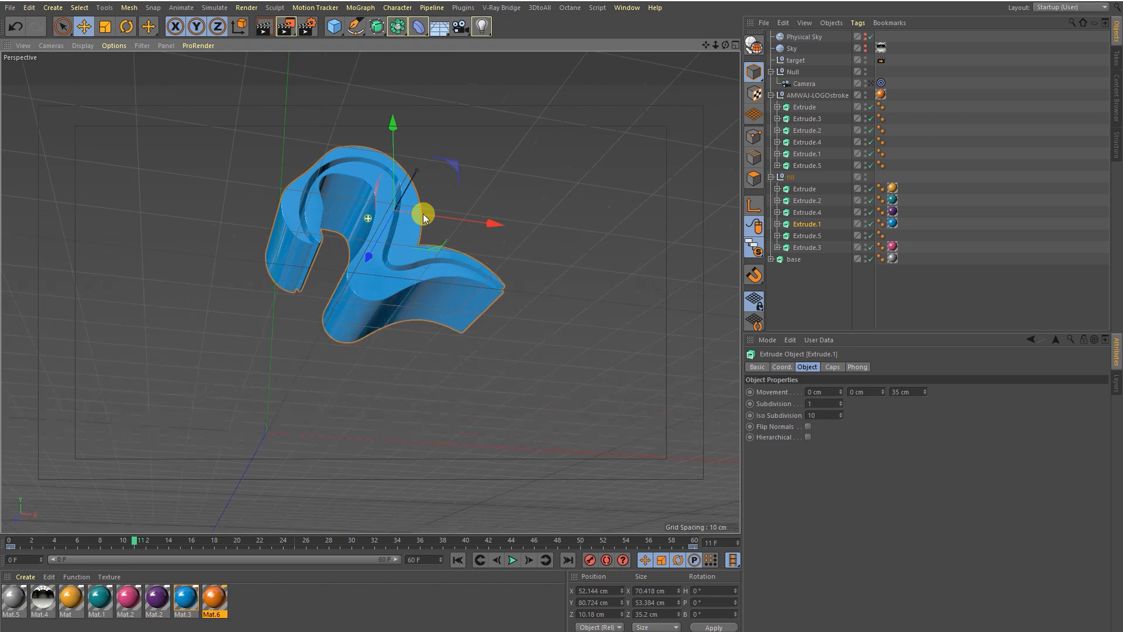
{"action": "left_click_drag", "start_coordinate": [422, 215], "coordinate": [580, 209]}
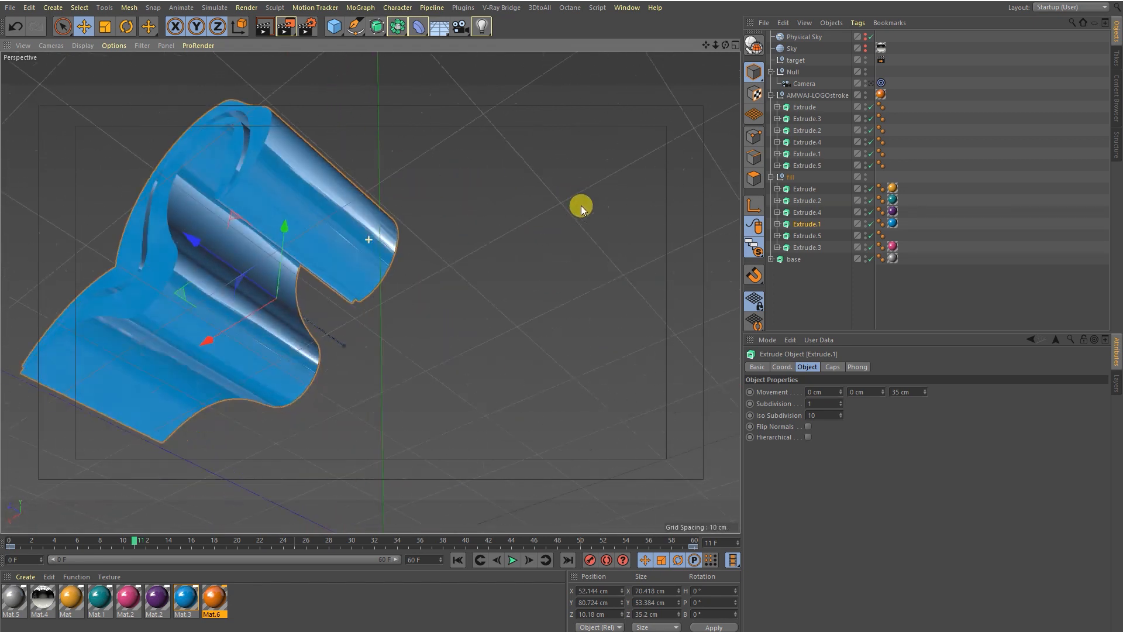
{"action": "left_click_drag", "start_coordinate": [580, 208], "coordinate": [304, 256]}
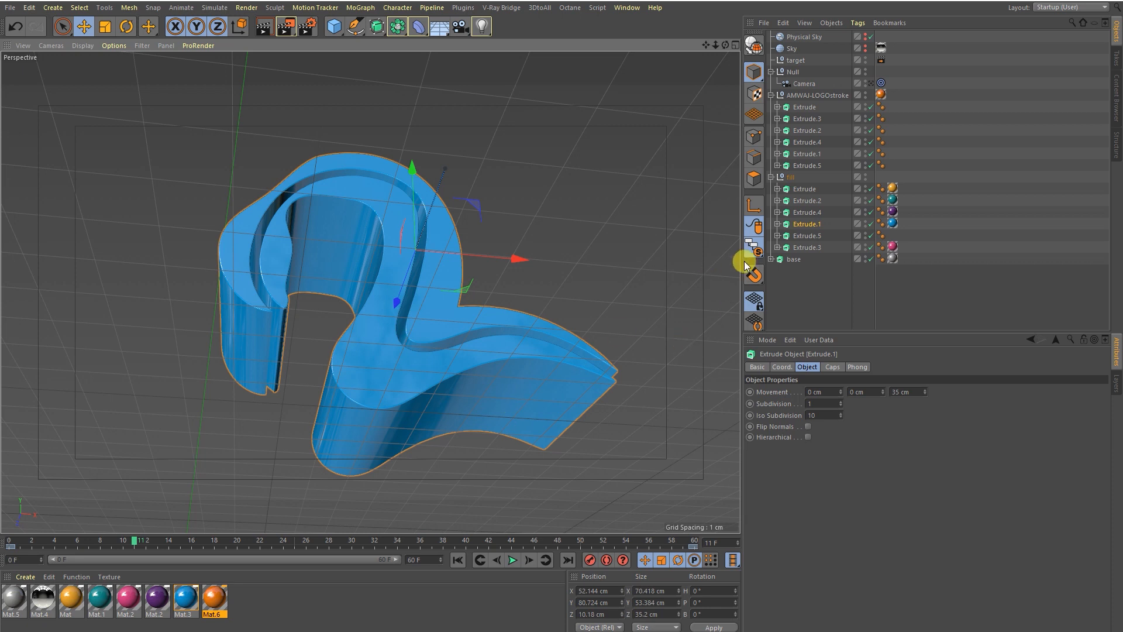
{"action": "left_click", "coordinate": [753, 246]}
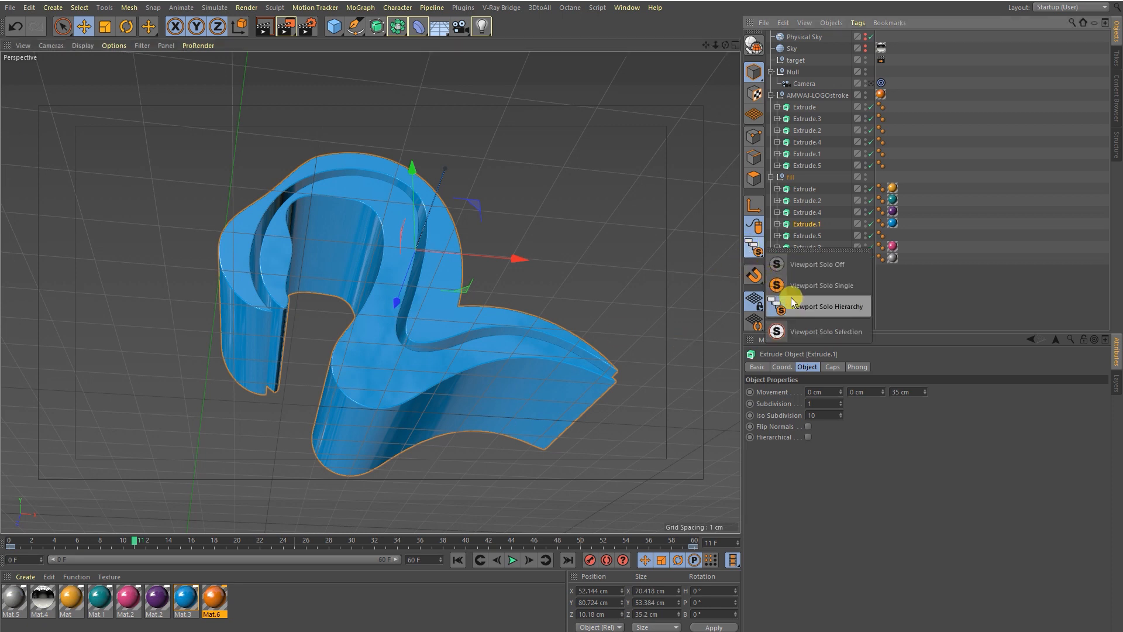
{"action": "mouse_move", "coordinate": [793, 306]}
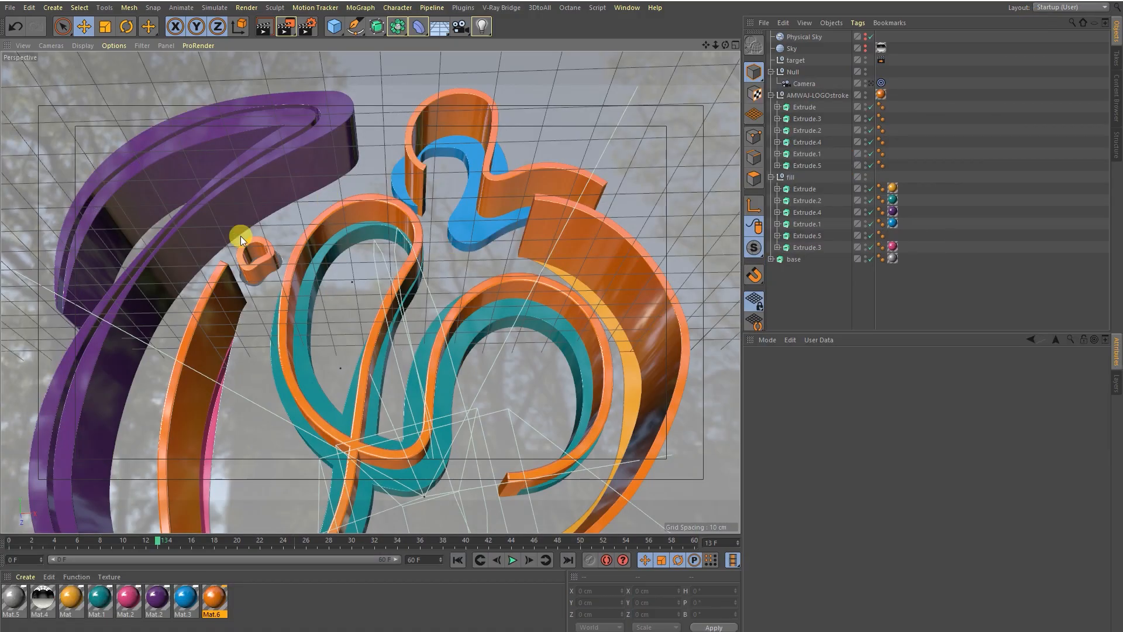
Step: Move the view in close to the teal and orange layers of the logo
{"action": "left_click_drag", "start_coordinate": [241, 240], "coordinate": [311, 229]}
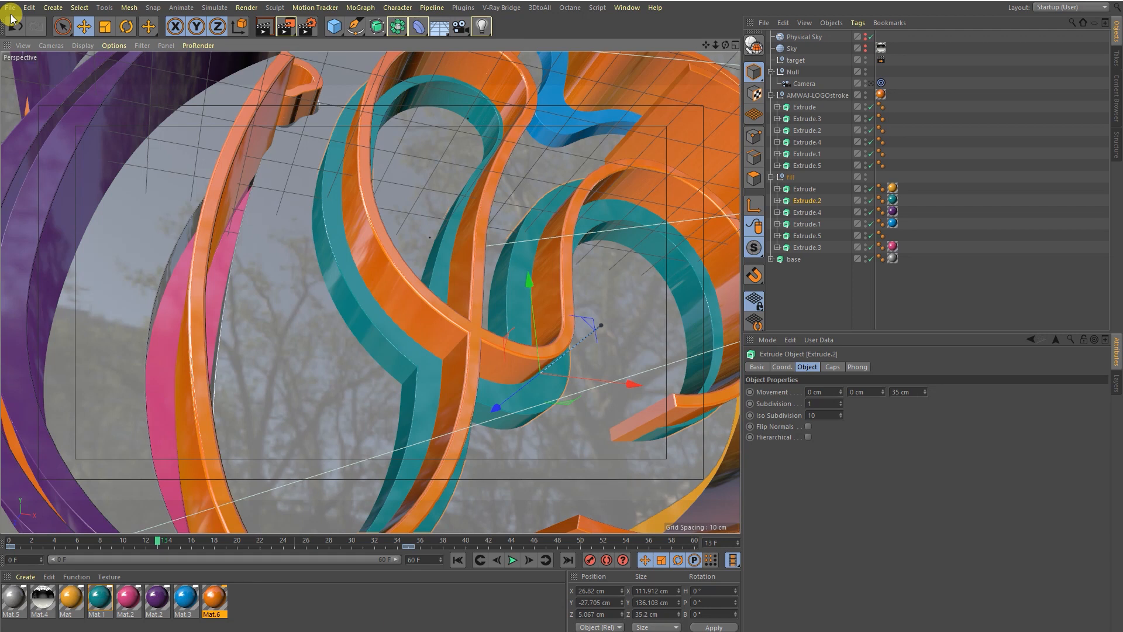
Step: Start a new empty scene via File > New
{"action": "left_click", "coordinate": [10, 9]}
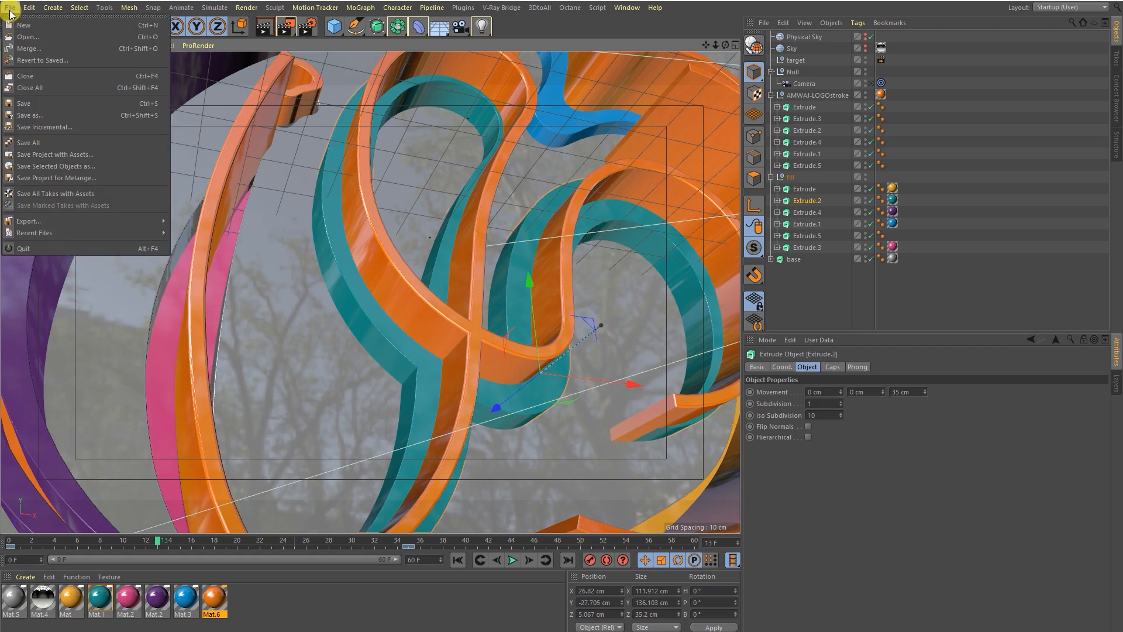
{"action": "left_click", "coordinate": [24, 24]}
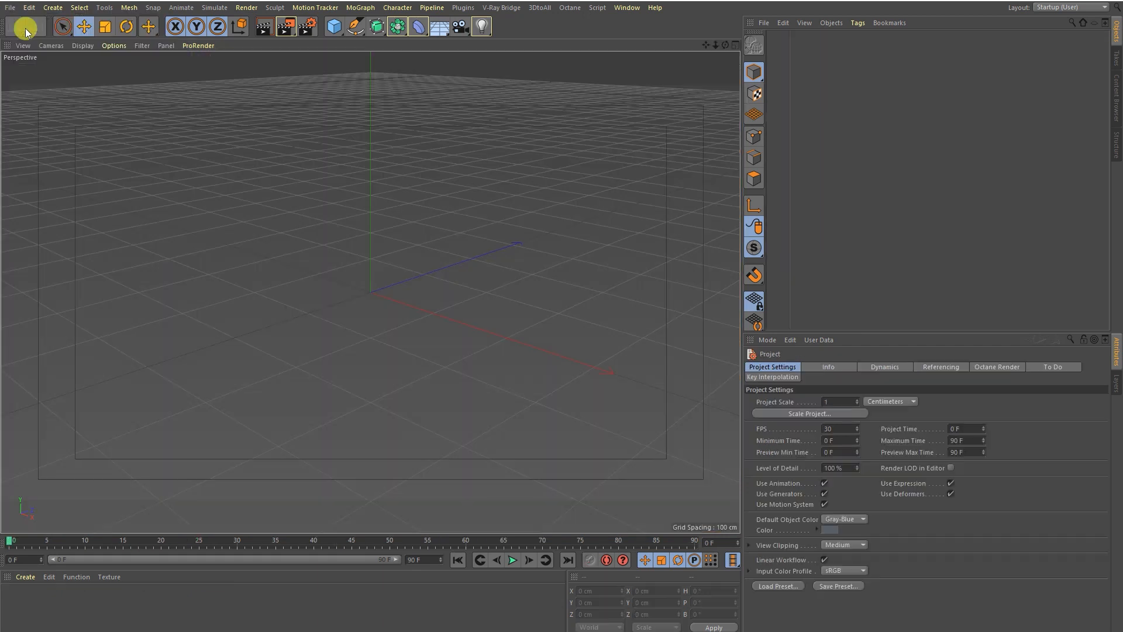
Step: Add a default Text spline from the spline palette
{"action": "left_click", "coordinate": [332, 27]}
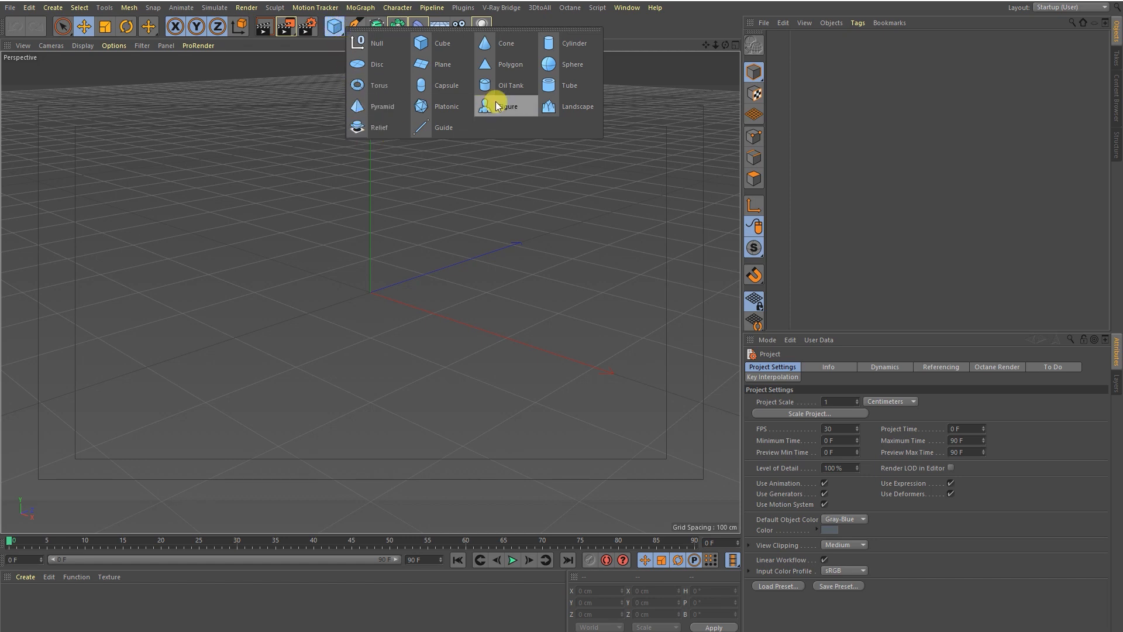
{"action": "left_click", "coordinate": [353, 27]}
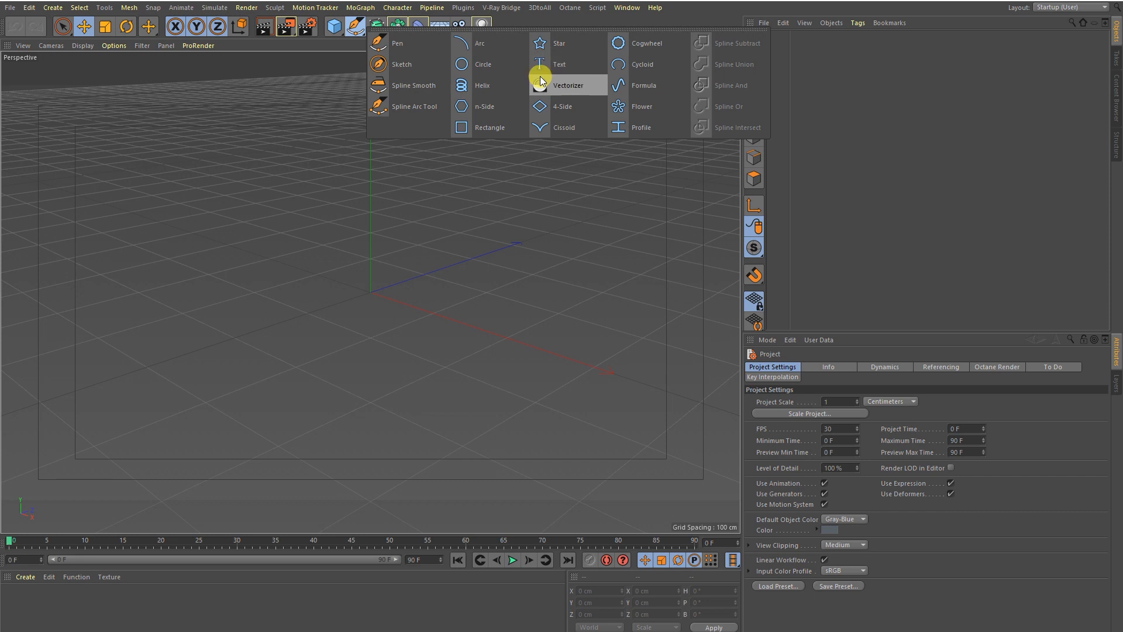
{"action": "left_click", "coordinate": [559, 63]}
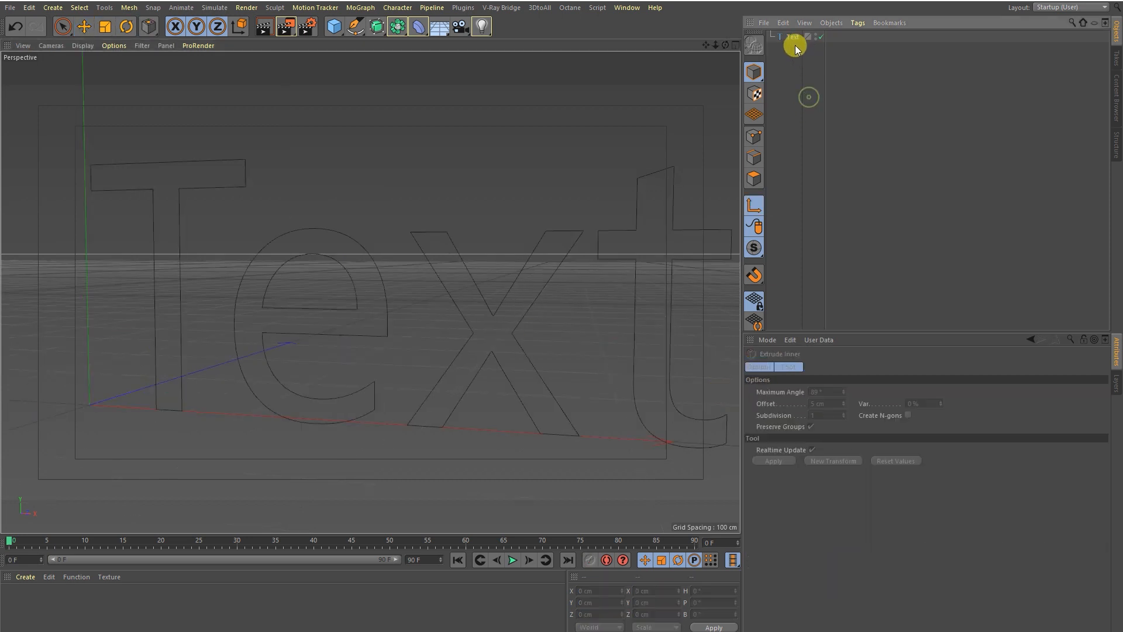
Step: Change the text spline's wording to TUTORIAL and apply it
{"action": "left_click", "coordinate": [792, 36]}
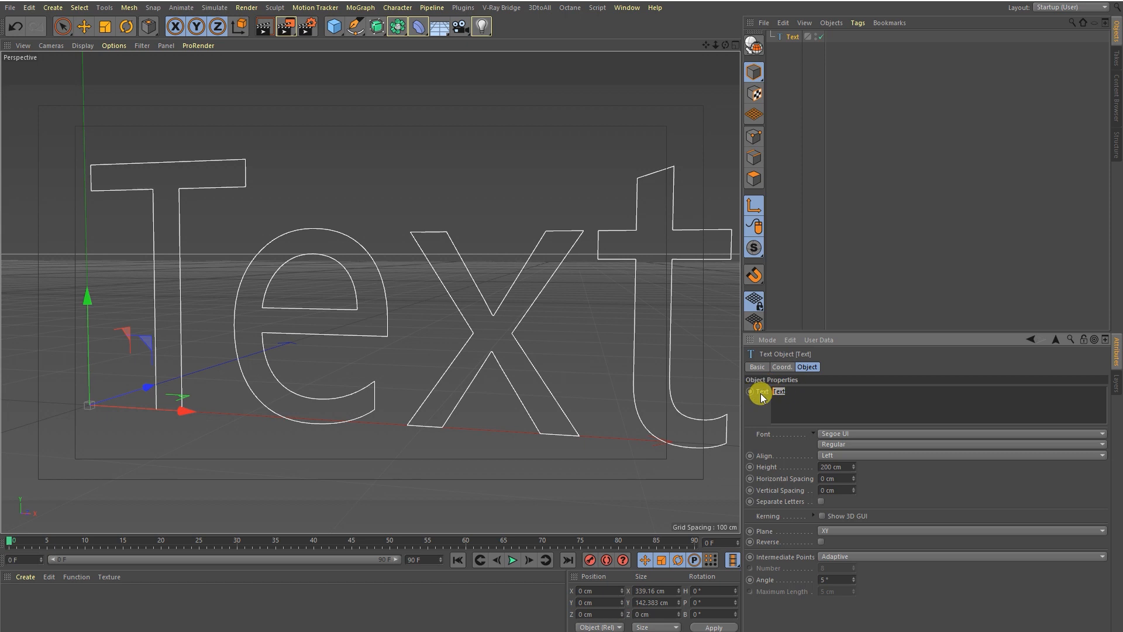
{"action": "type", "text": "TUTORIAL"}
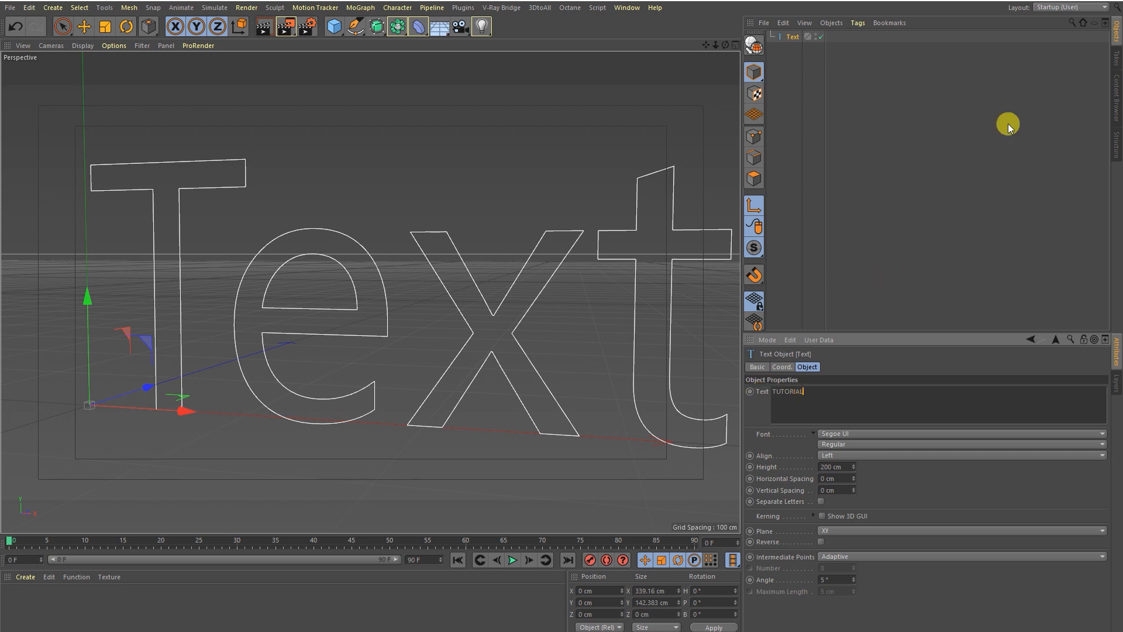
{"action": "left_click", "coordinate": [959, 433]}
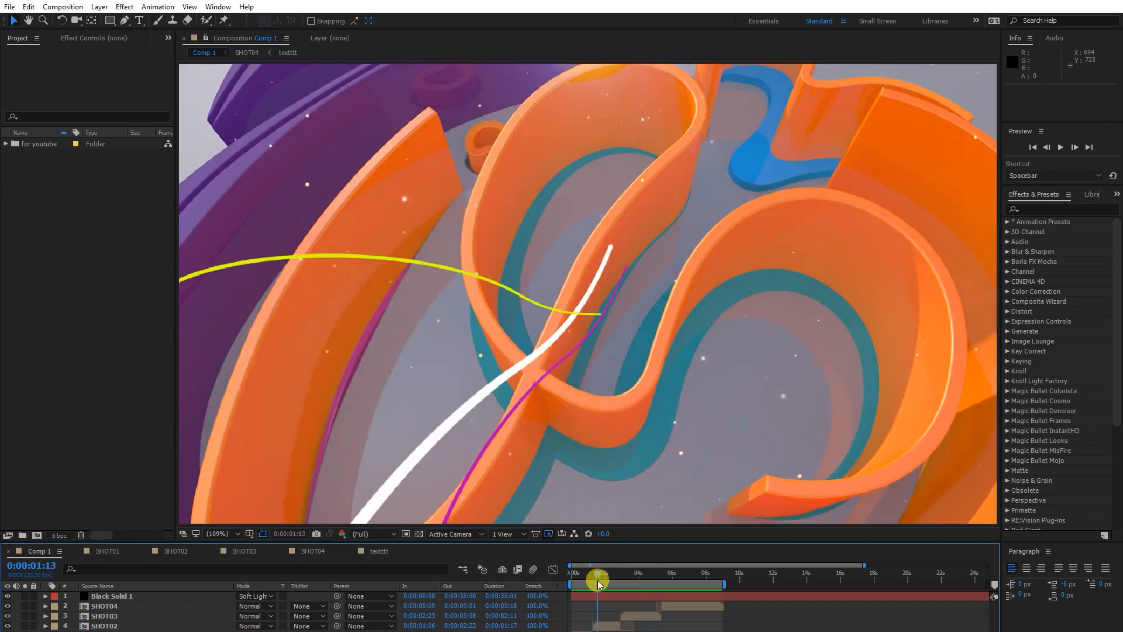
Step: Scrub the After Effects timeline to preview later moments of the shot
{"action": "left_click_drag", "start_coordinate": [597, 572], "coordinate": [600, 572]}
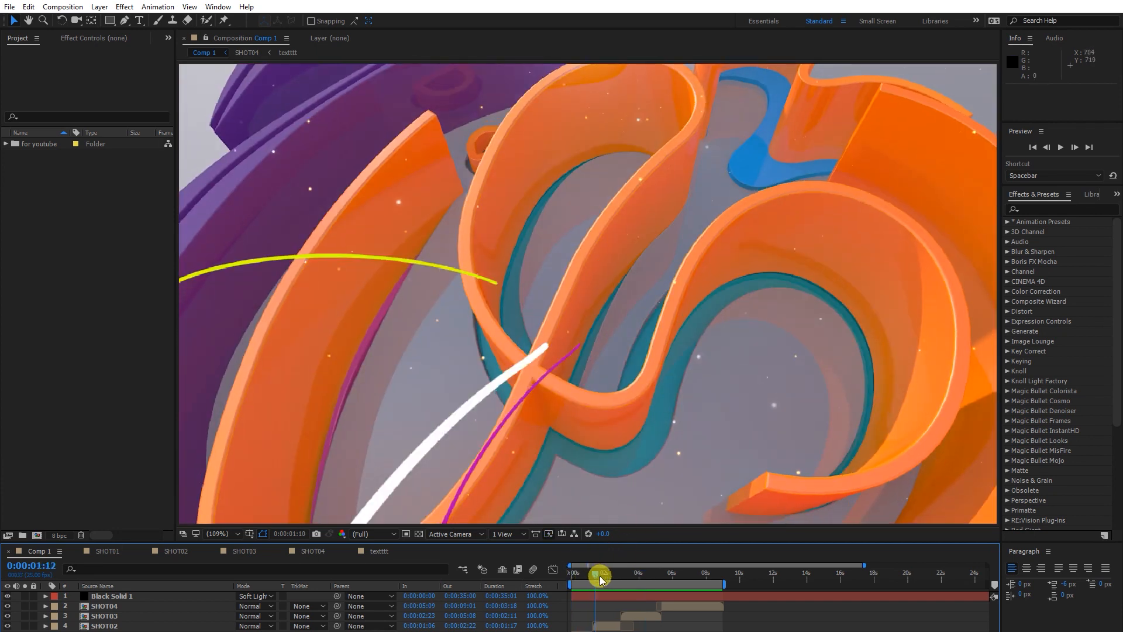
{"action": "left_click_drag", "start_coordinate": [600, 579], "coordinate": [614, 578]}
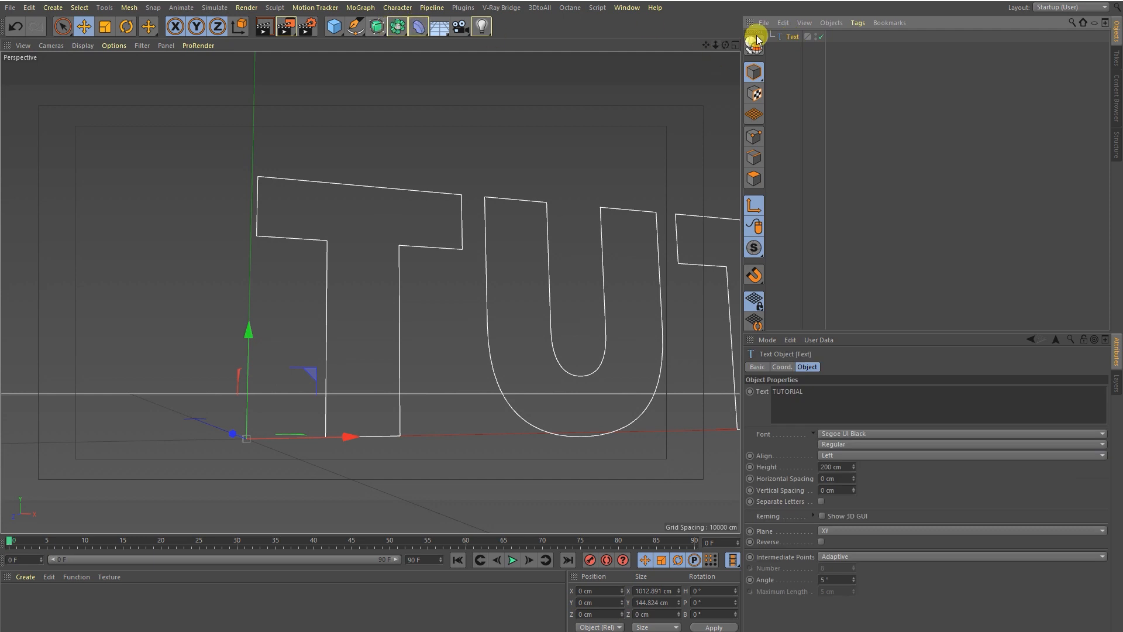
Step: Start the Pen tool for drawing a custom bezier spline
{"action": "left_click", "coordinate": [353, 26]}
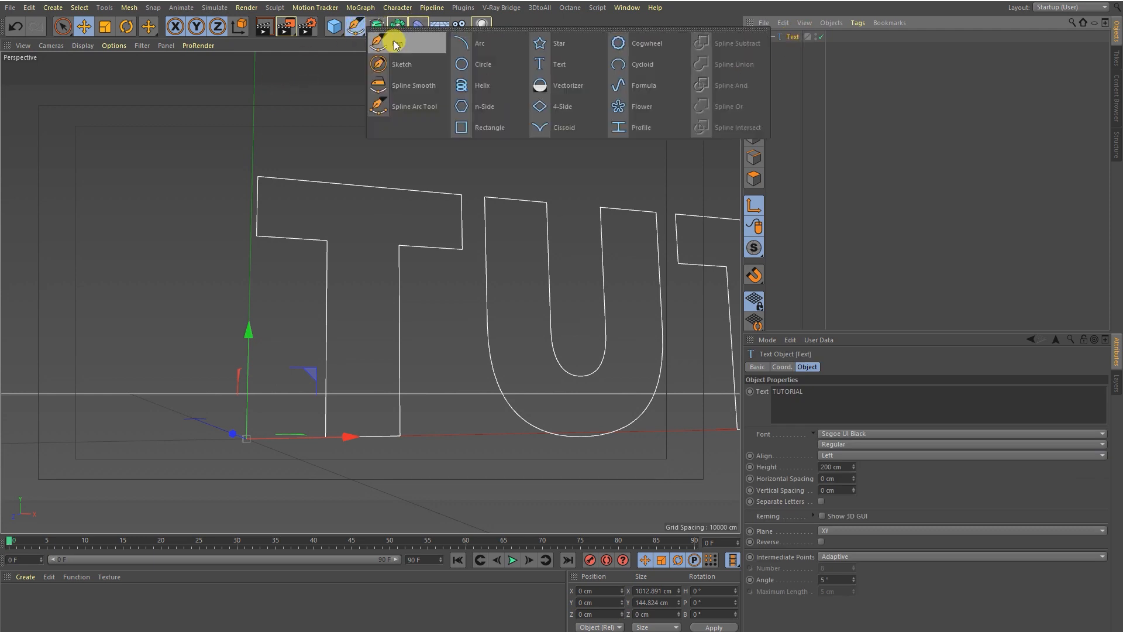
{"action": "left_click", "coordinate": [391, 43]}
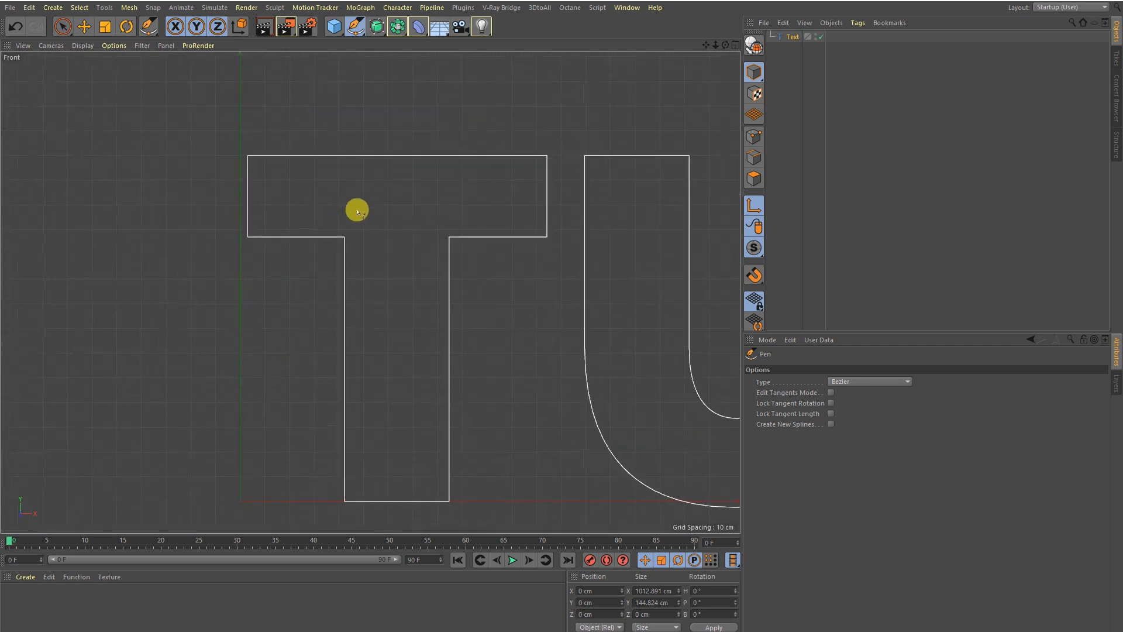
{"action": "mouse_move", "coordinate": [228, 176]}
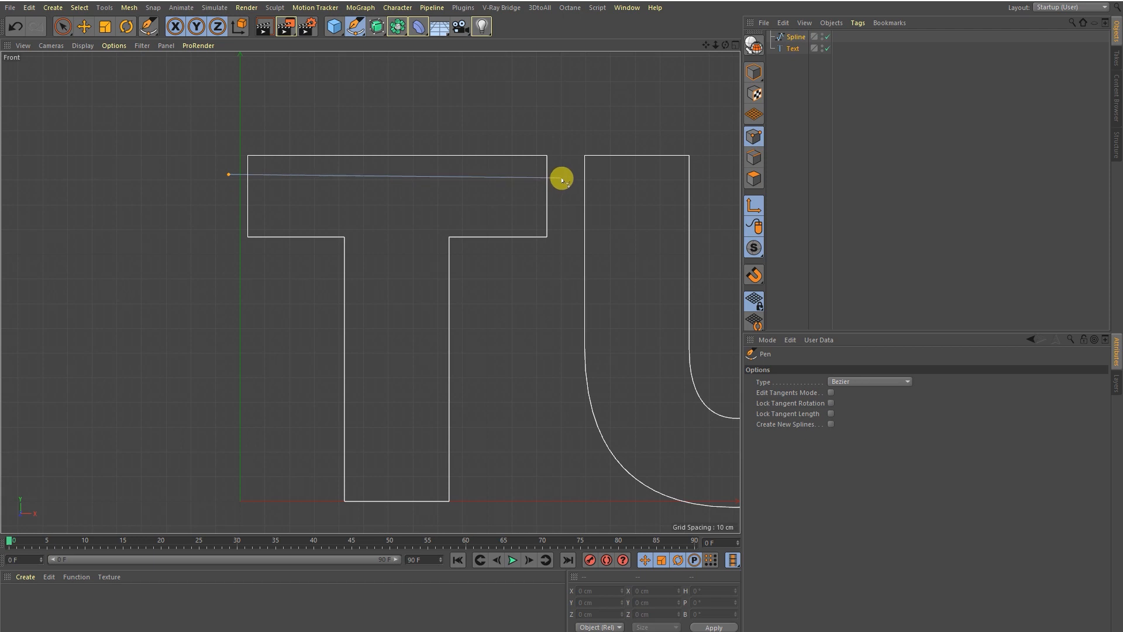
Step: Draw a closed spline across the T's crossbar and down its stem, extending past both sides
{"action": "left_click_drag", "start_coordinate": [562, 179], "coordinate": [565, 201]}
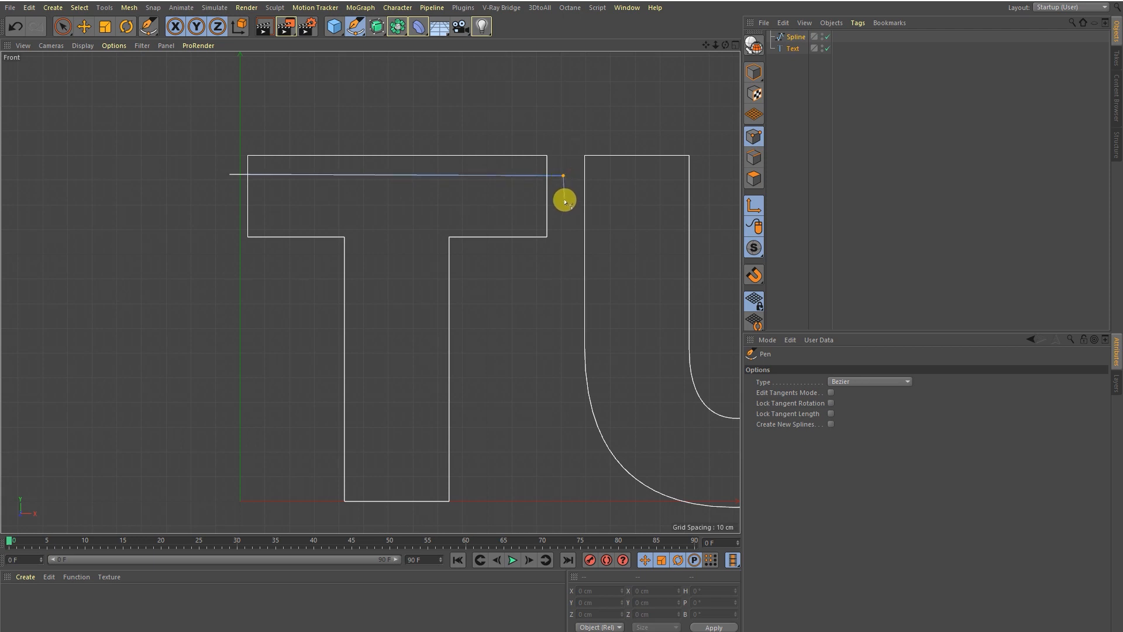
{"action": "left_click_drag", "start_coordinate": [563, 199], "coordinate": [449, 210]}
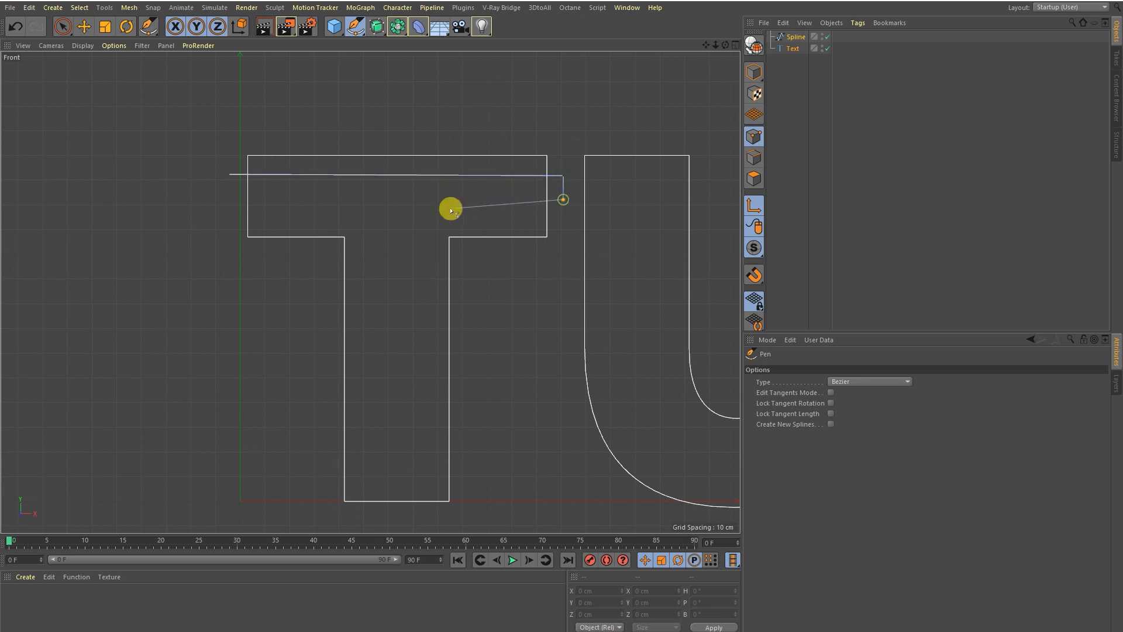
{"action": "left_click_drag", "start_coordinate": [451, 208], "coordinate": [419, 385]}
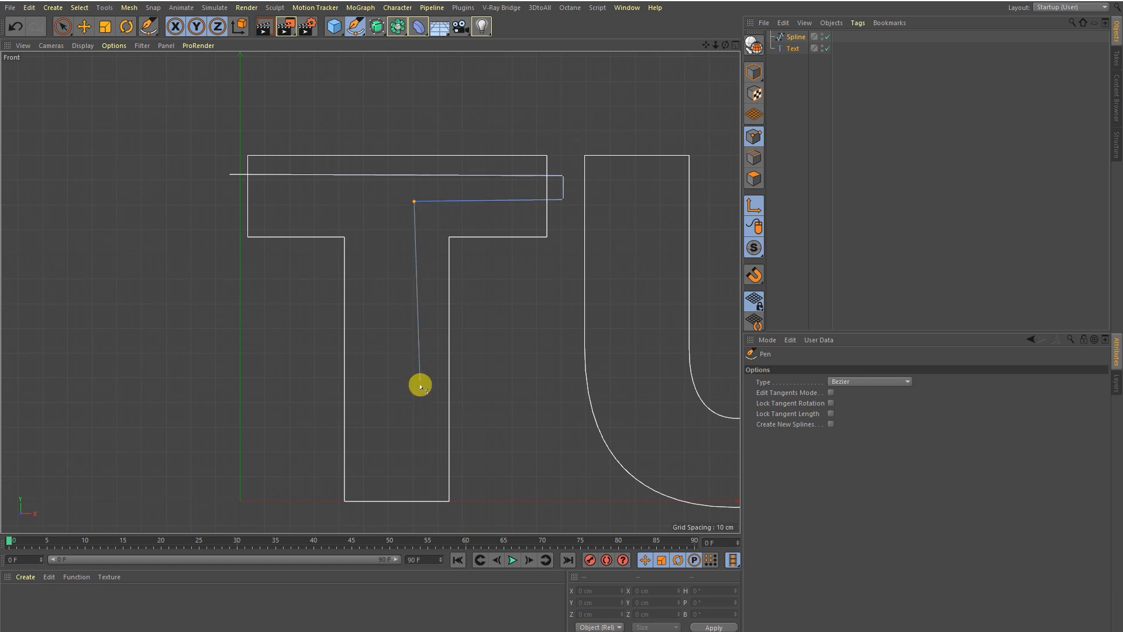
{"action": "left_click_drag", "start_coordinate": [419, 385], "coordinate": [391, 516]}
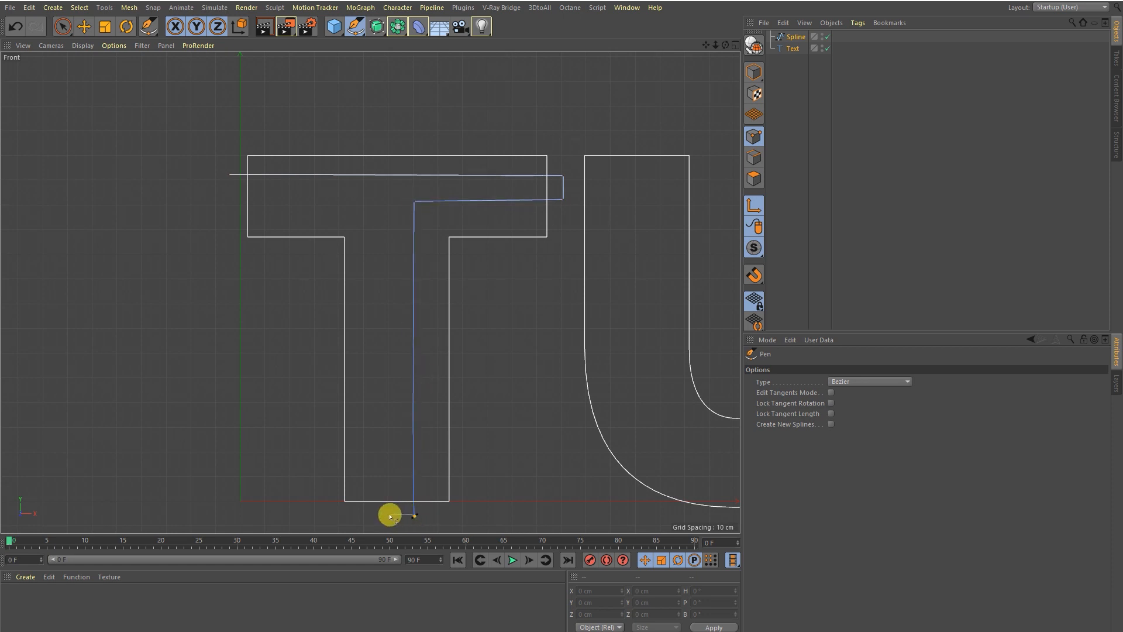
{"action": "left_click_drag", "start_coordinate": [394, 516], "coordinate": [392, 204]}
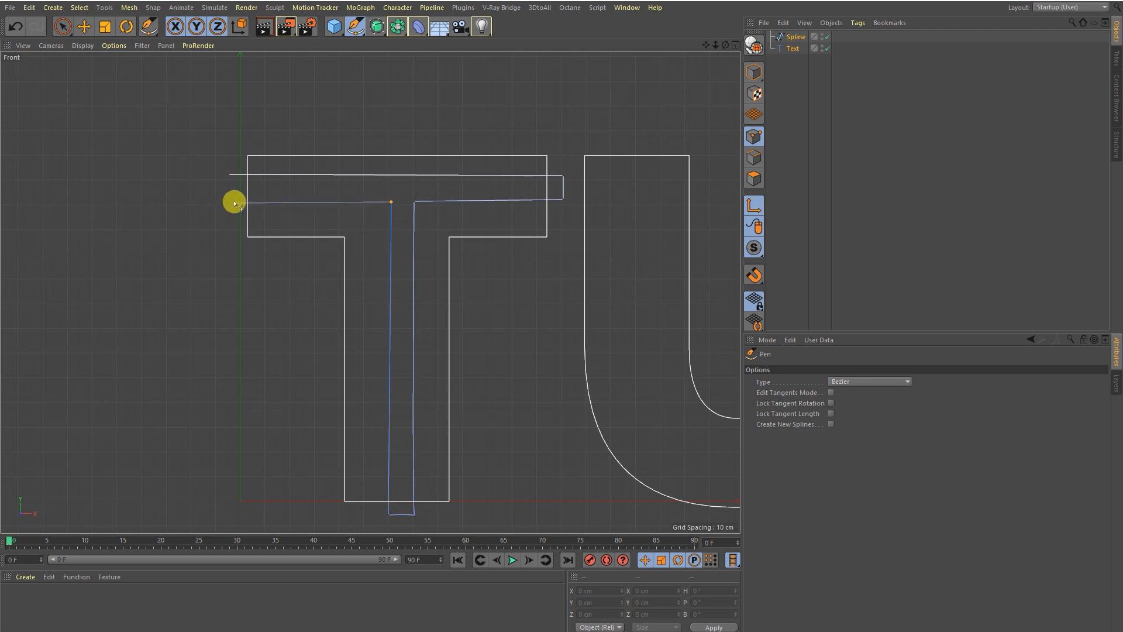
{"action": "left_click_drag", "start_coordinate": [235, 200], "coordinate": [228, 176]}
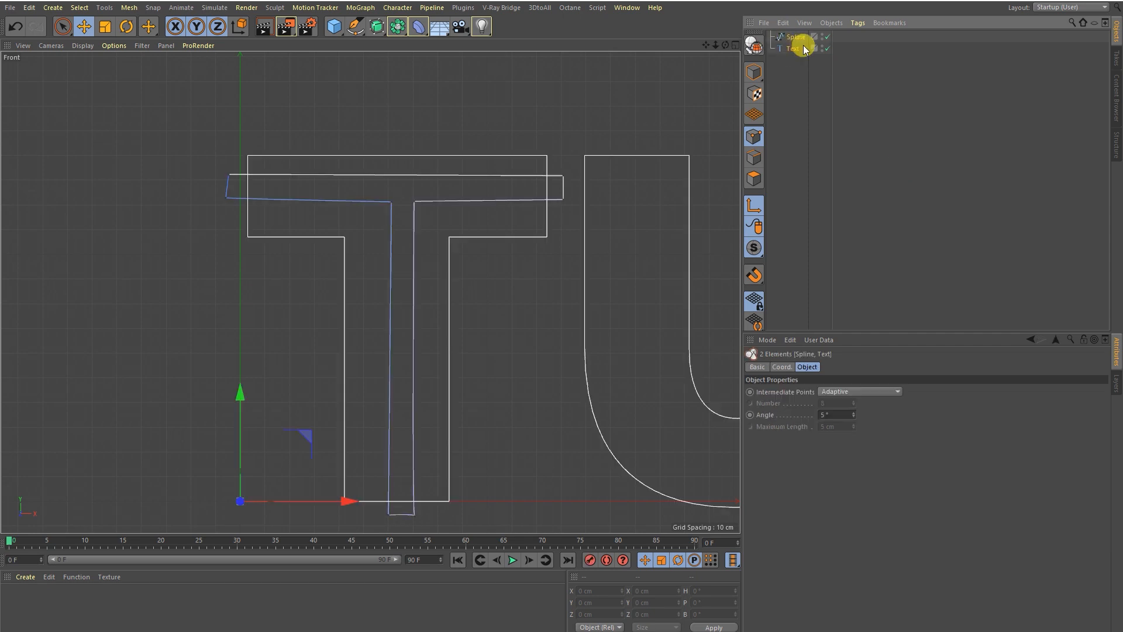
Step: Copy the cutting spline, add a Spline Mask and parent the spline and TUTORIAL text under it
{"action": "left_click", "coordinate": [795, 36]}
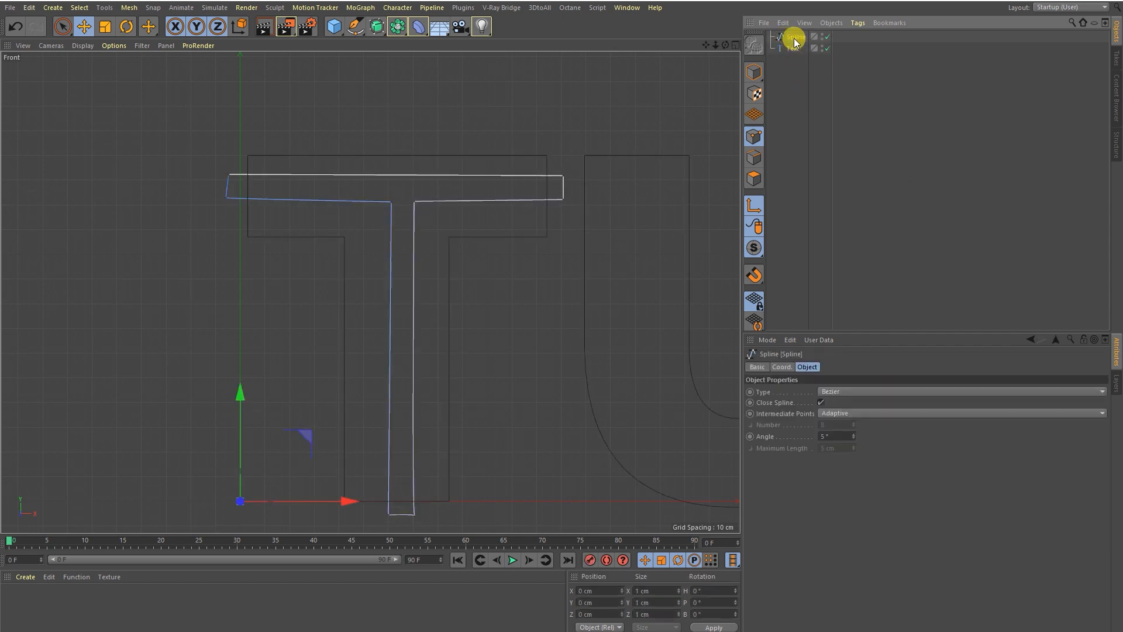
{"action": "left_click", "coordinate": [795, 36]}
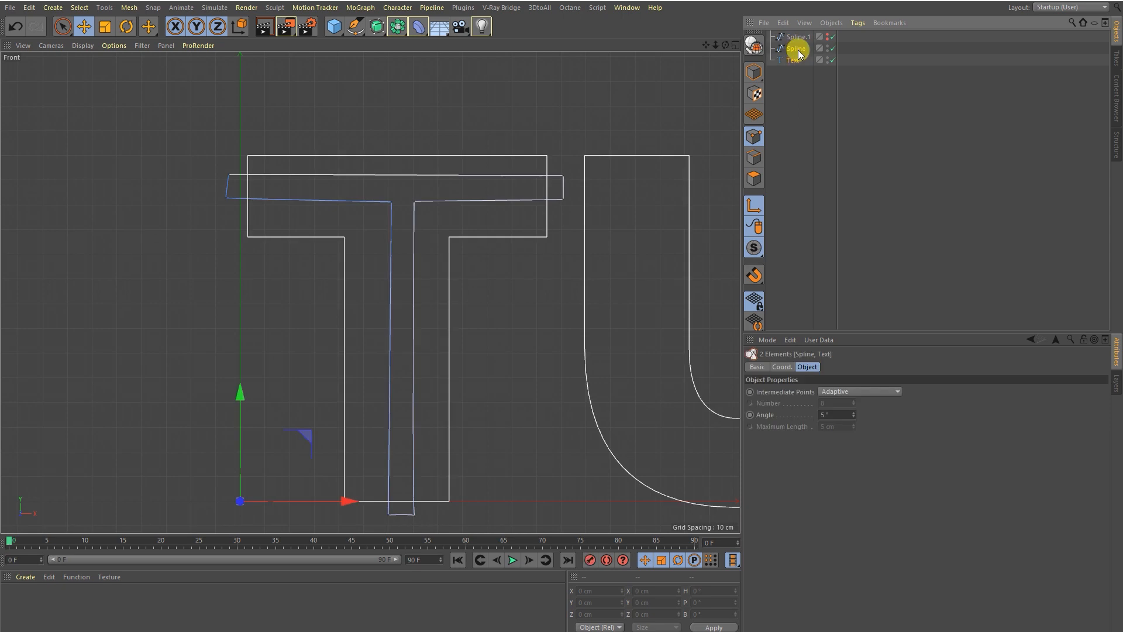
{"action": "right_click", "coordinate": [797, 49]}
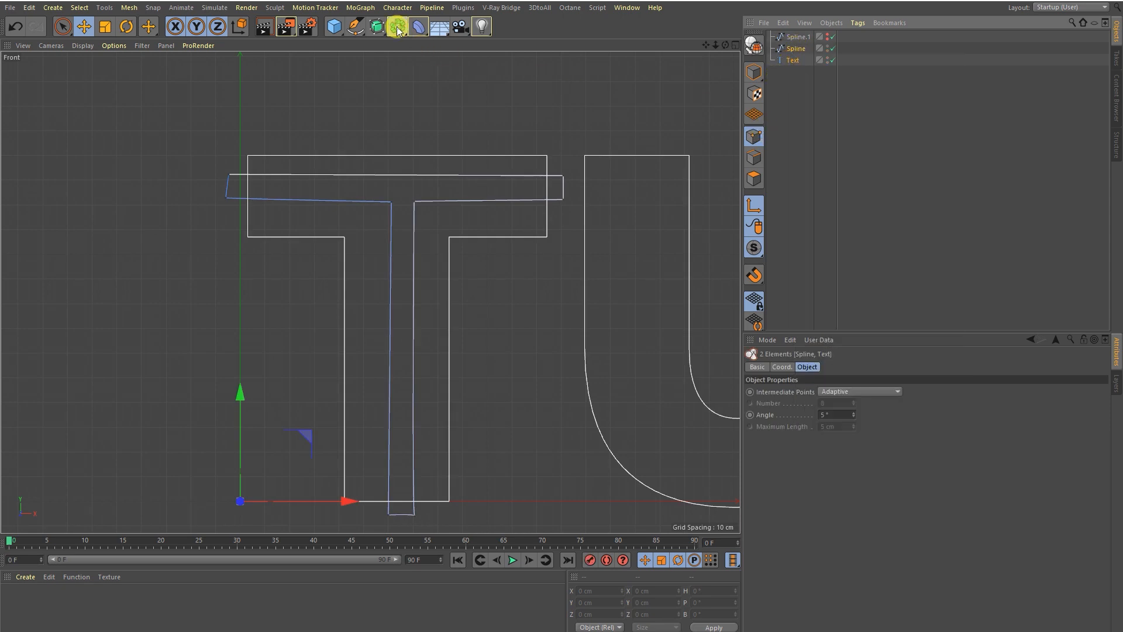
{"action": "left_click", "coordinate": [396, 27]}
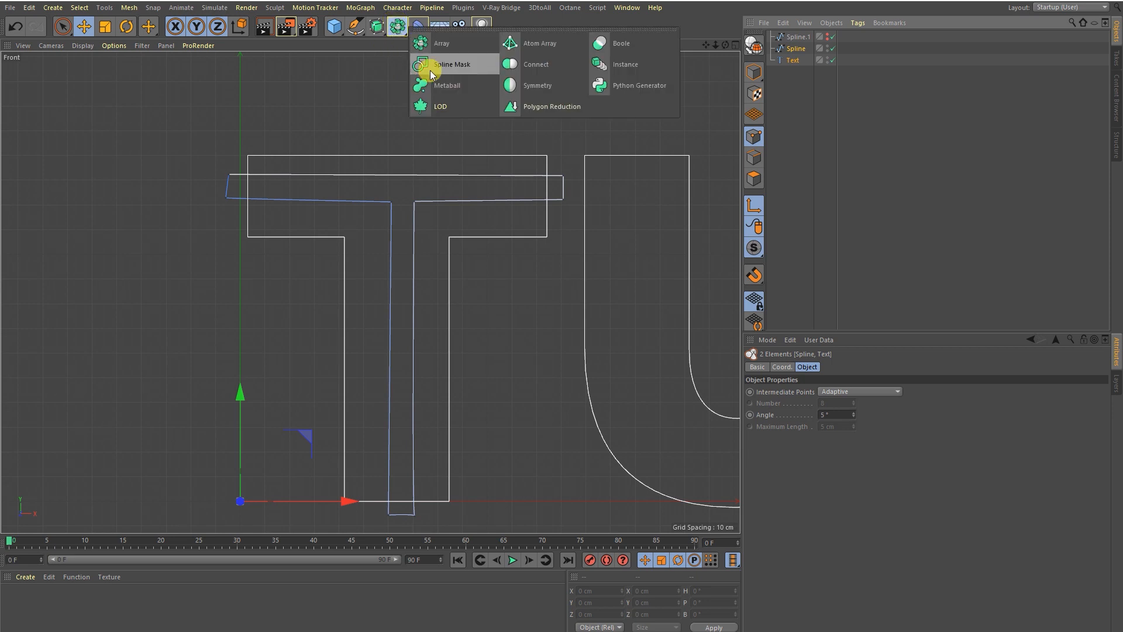
{"action": "left_click", "coordinate": [451, 63]}
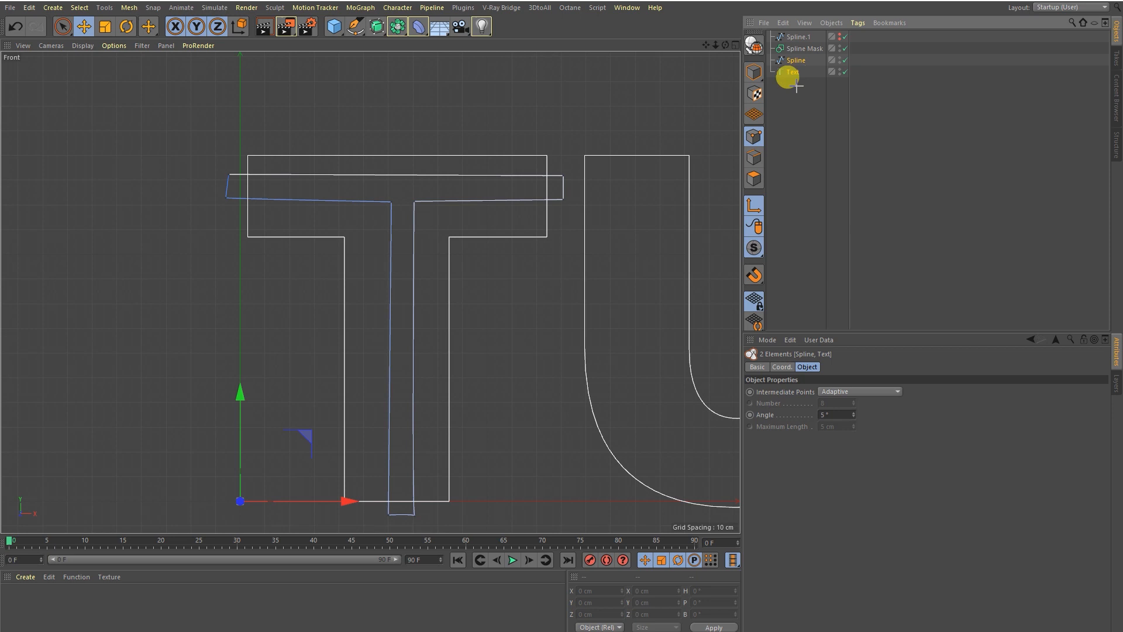
{"action": "left_click", "coordinate": [795, 60]}
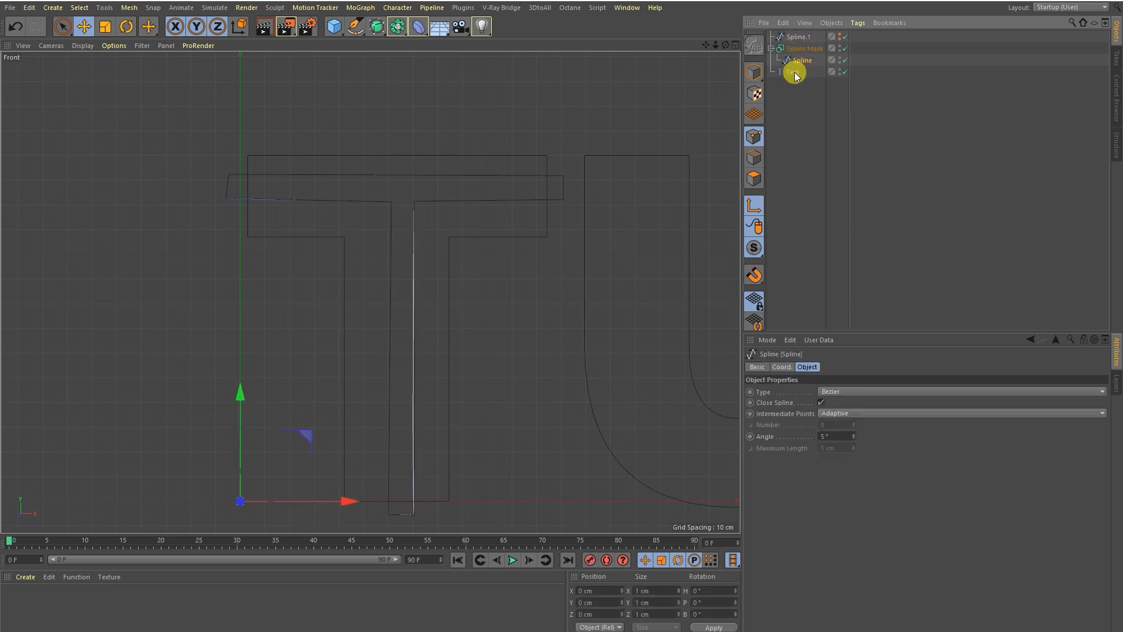
{"action": "left_click", "coordinate": [797, 71]}
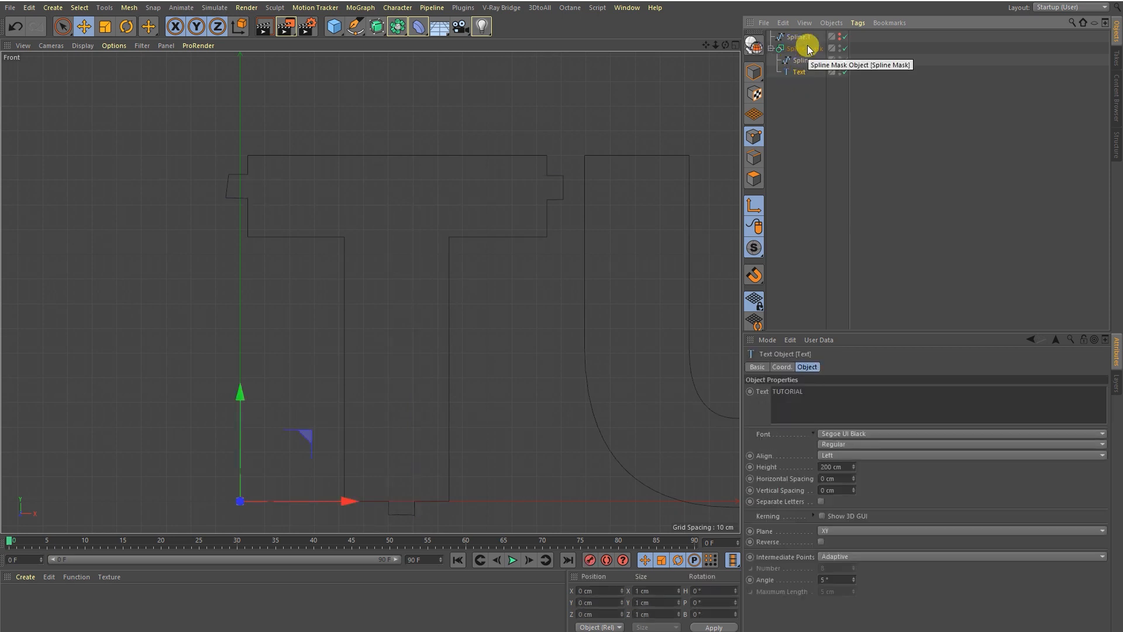
Step: Set the Spline Mask mode to B subtract A so the spline cuts the T's outline
{"action": "left_click", "coordinate": [804, 48]}
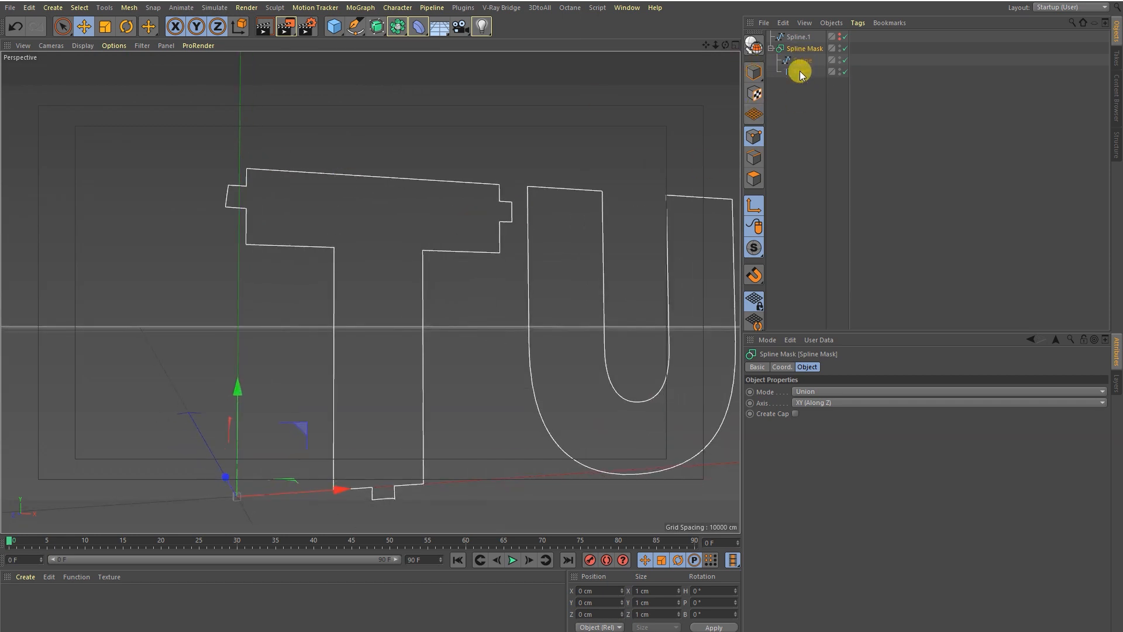
{"action": "left_click", "coordinate": [772, 48]}
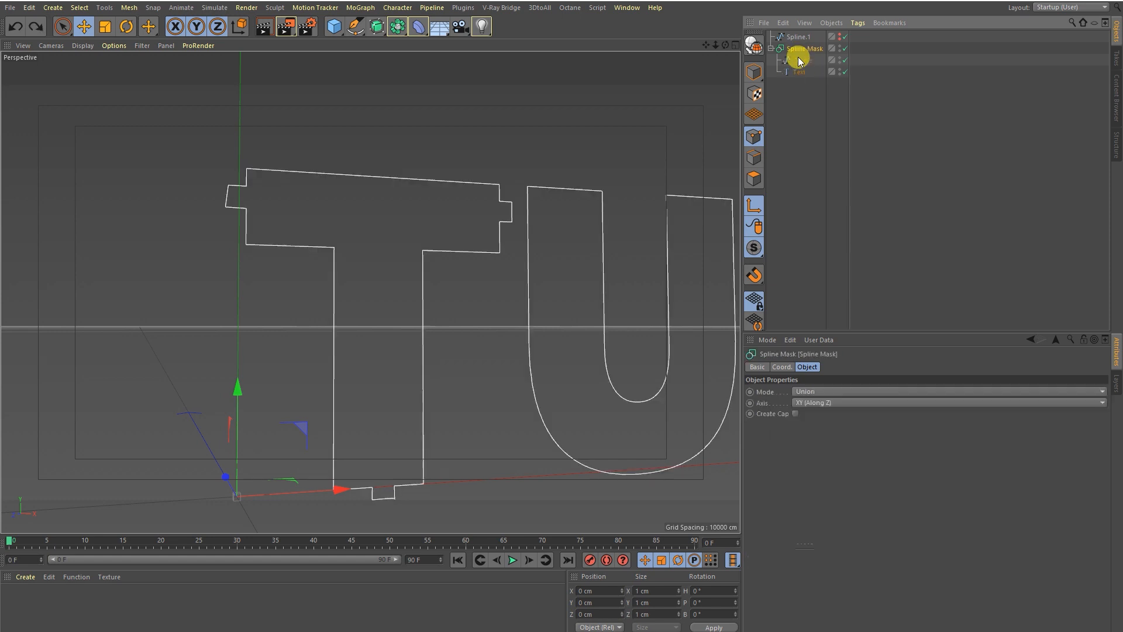
{"action": "mouse_move", "coordinate": [796, 55]}
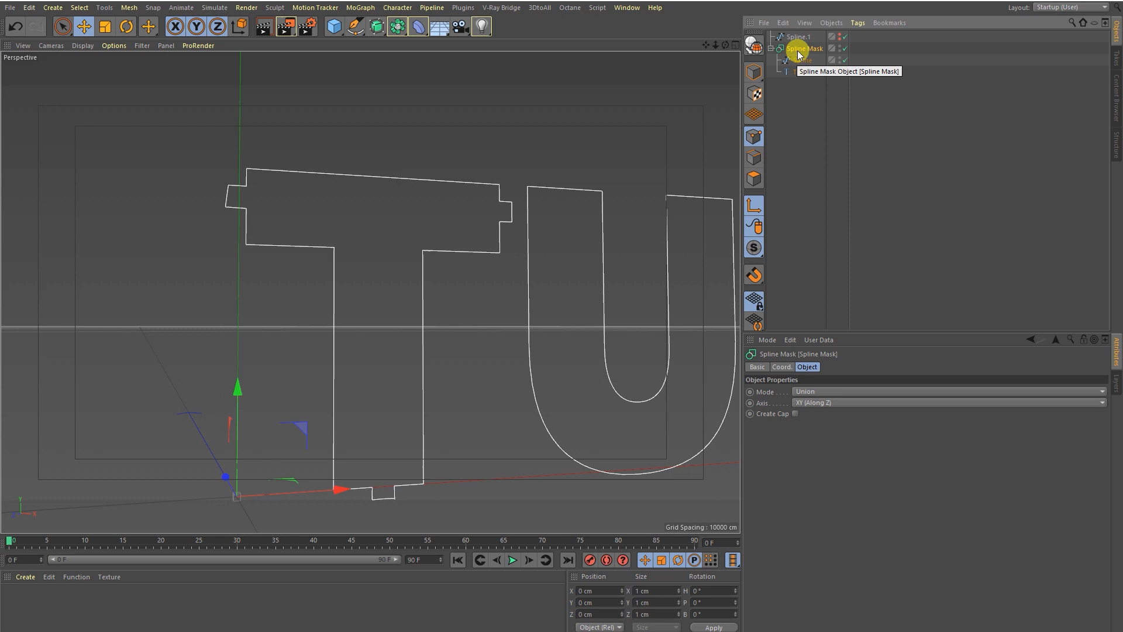
{"action": "left_click", "coordinate": [803, 391]}
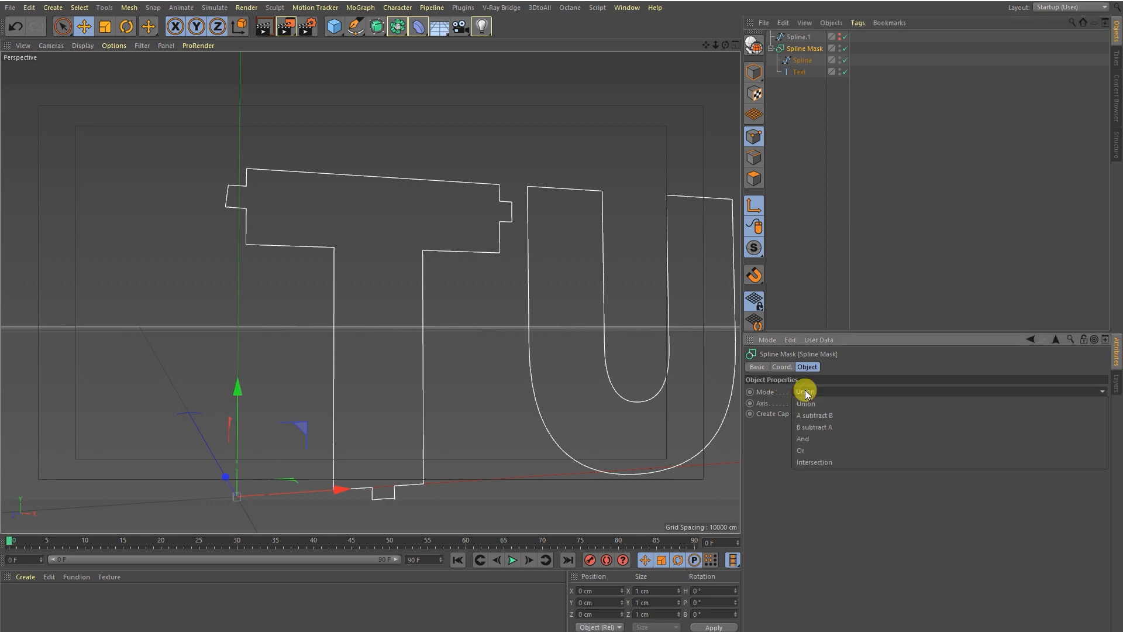
{"action": "mouse_move", "coordinate": [806, 438]}
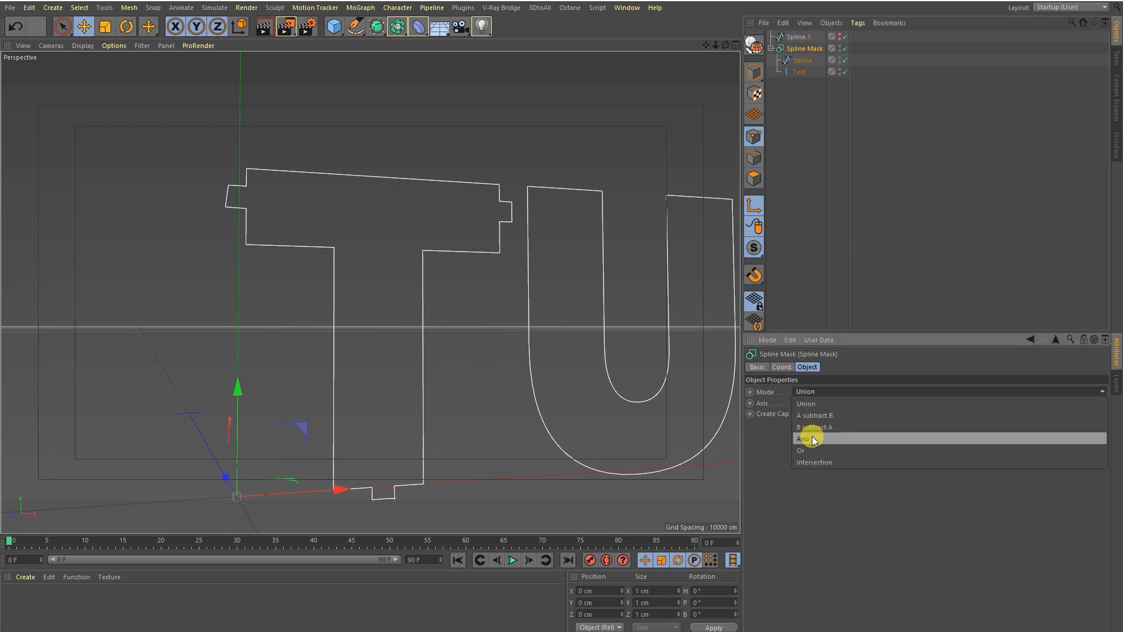
{"action": "left_click", "coordinate": [803, 438]}
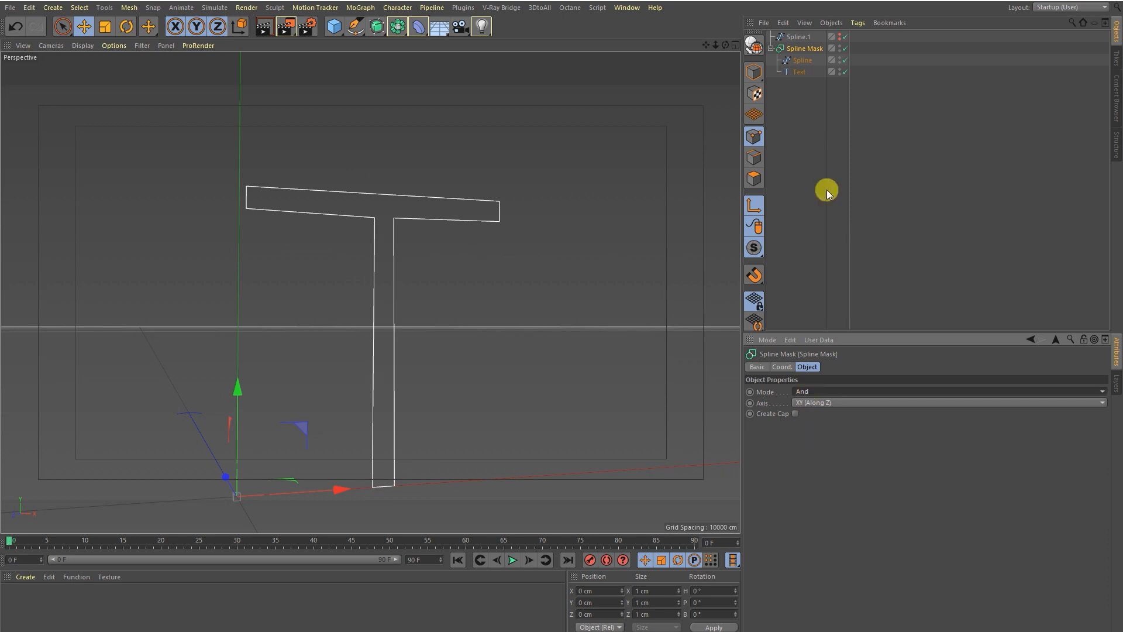
{"action": "left_click", "coordinate": [803, 391]}
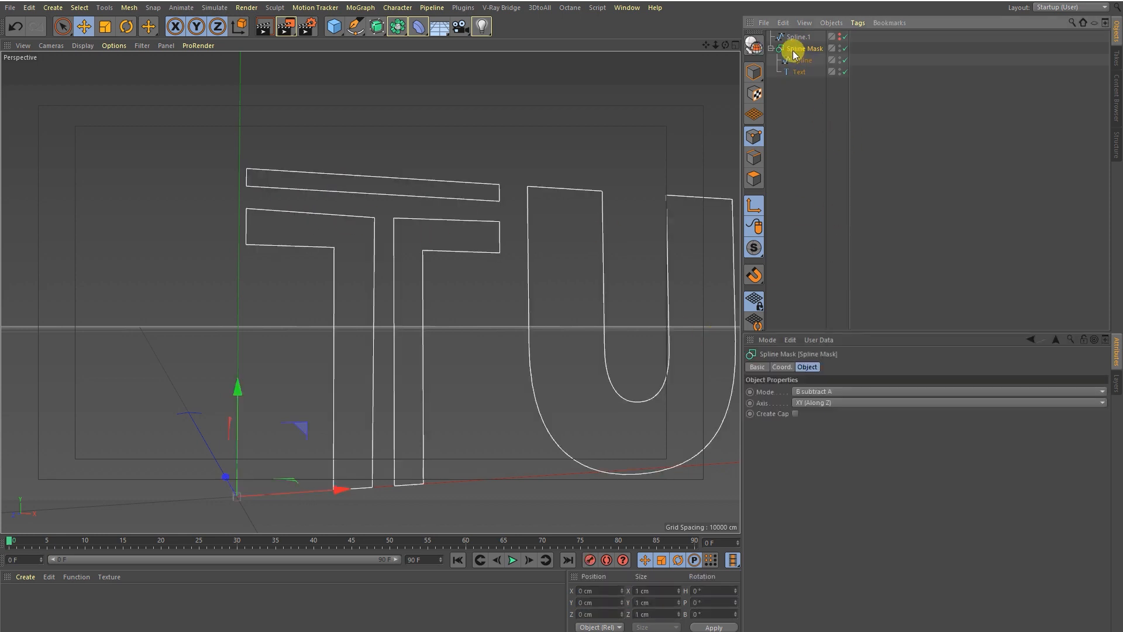
{"action": "left_click", "coordinate": [378, 27]}
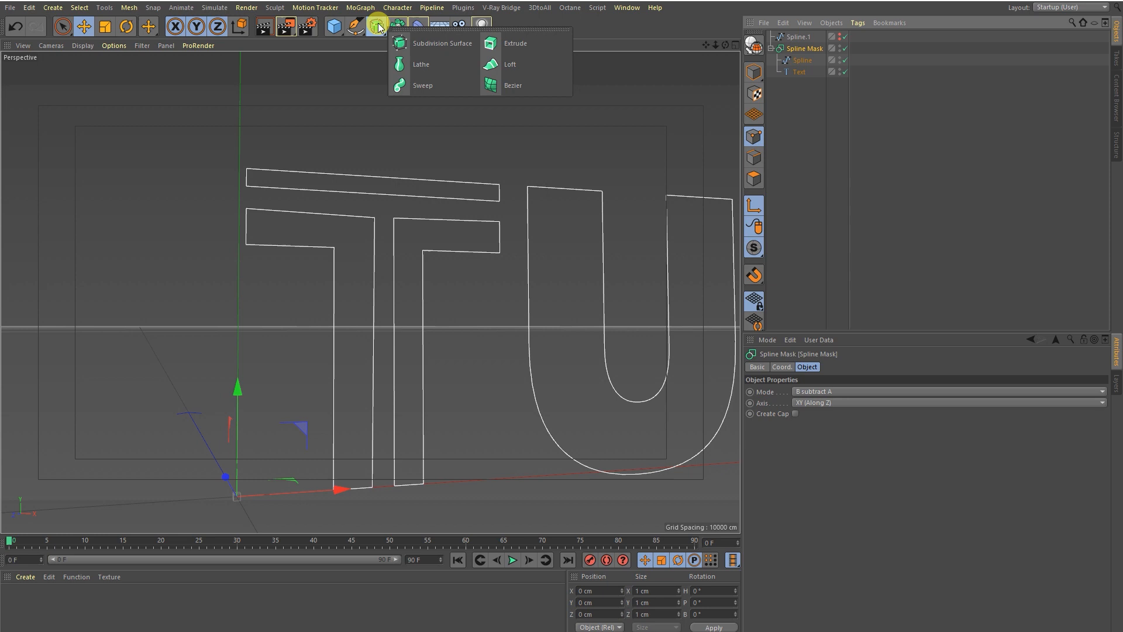
Step: Extrude the masked TUTORIAL outline into solid shaded 3D letters with a split T
{"action": "left_click", "coordinate": [515, 43]}
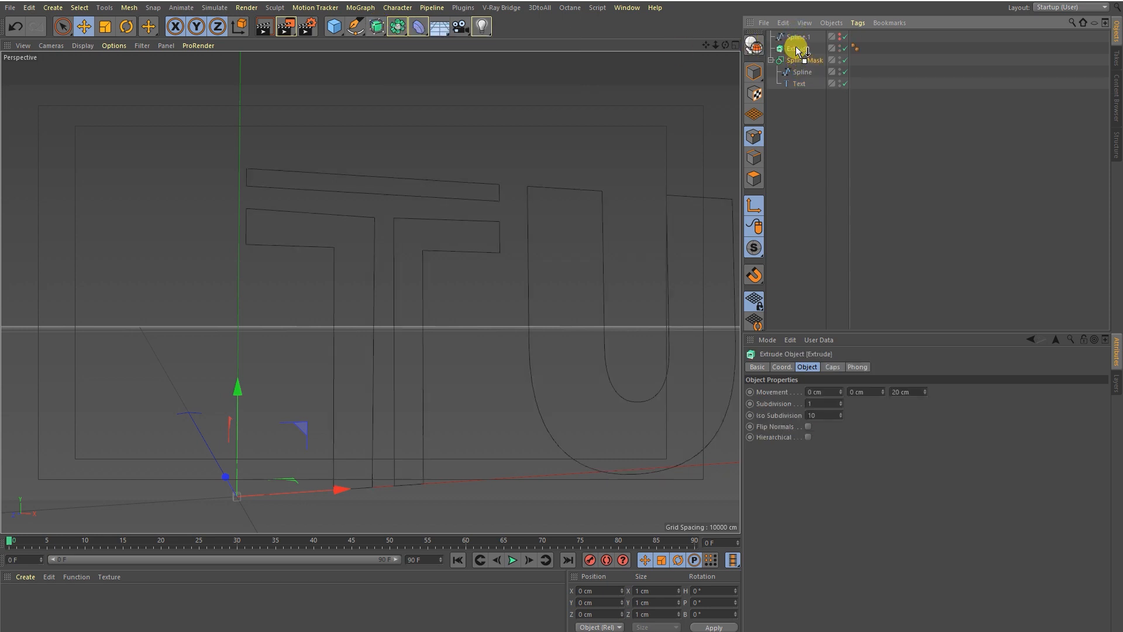
{"action": "left_click", "coordinate": [838, 48]}
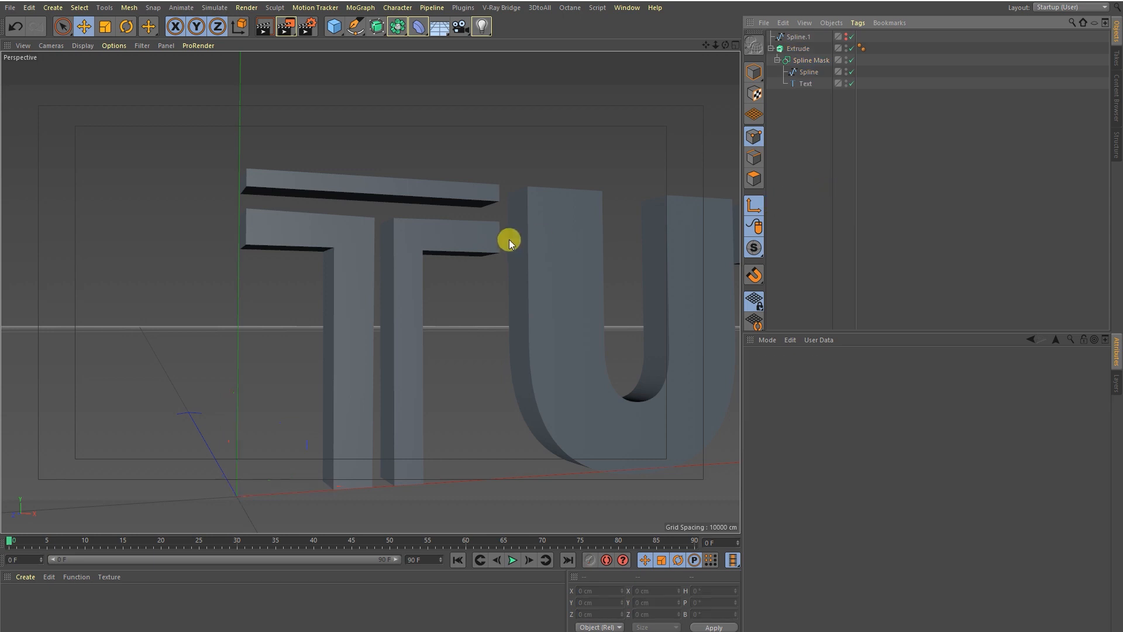
{"action": "left_click_drag", "start_coordinate": [509, 239], "coordinate": [326, 270]}
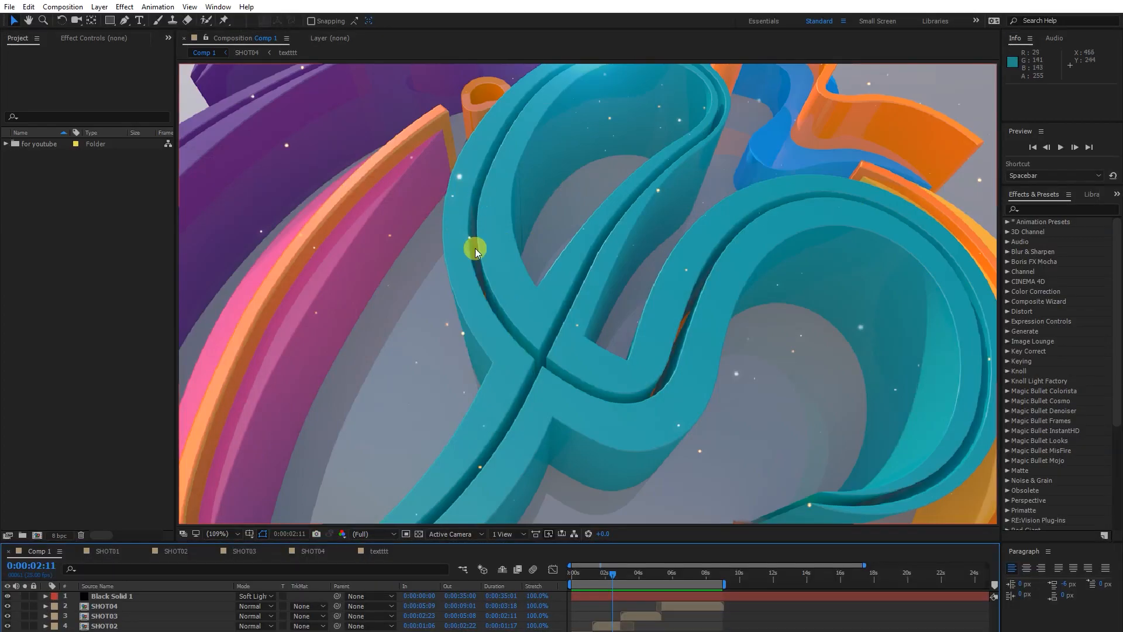
{"action": "mouse_move", "coordinate": [483, 466]}
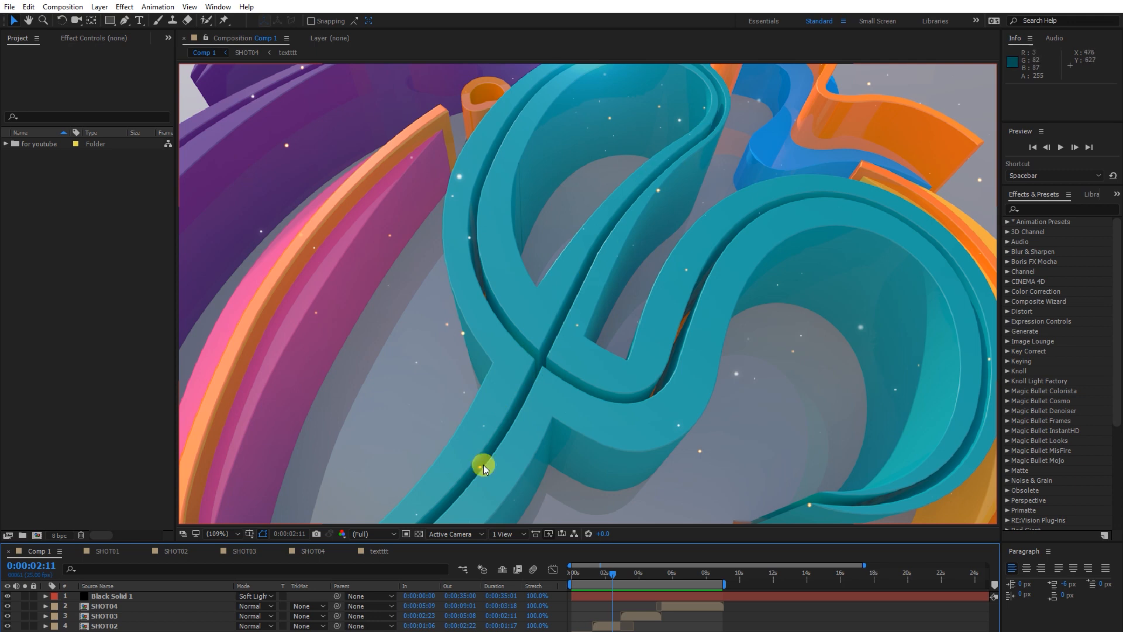
{"action": "mouse_move", "coordinate": [472, 468]}
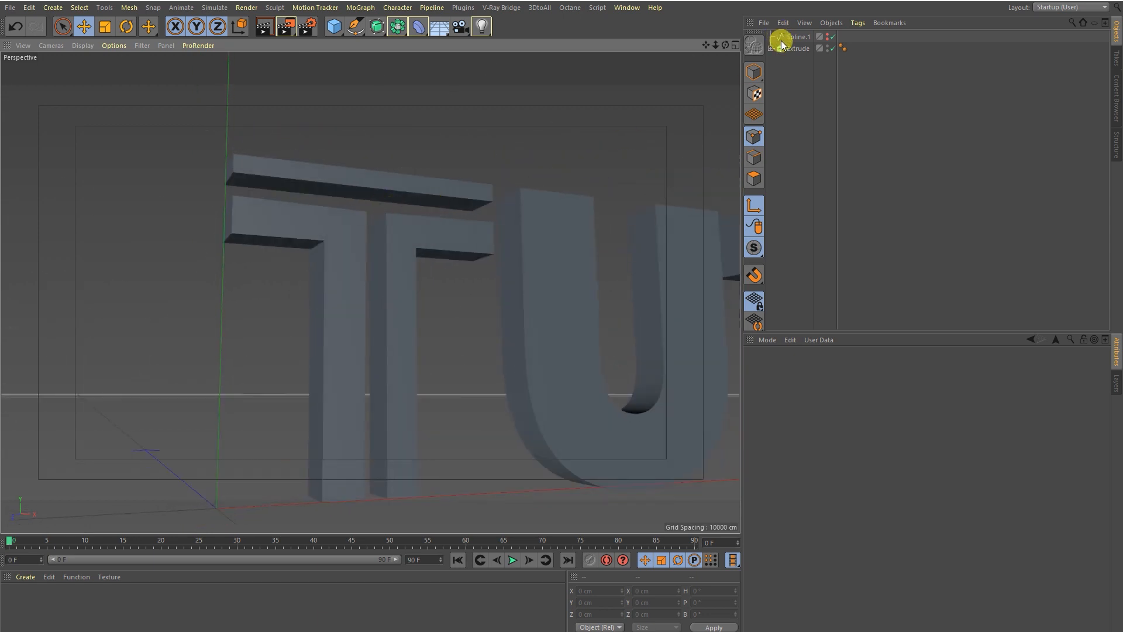
Step: Duplicate the Extrude and set the copy's Spline Mask mode to And for the T's other piece
{"action": "left_click", "coordinate": [800, 59]}
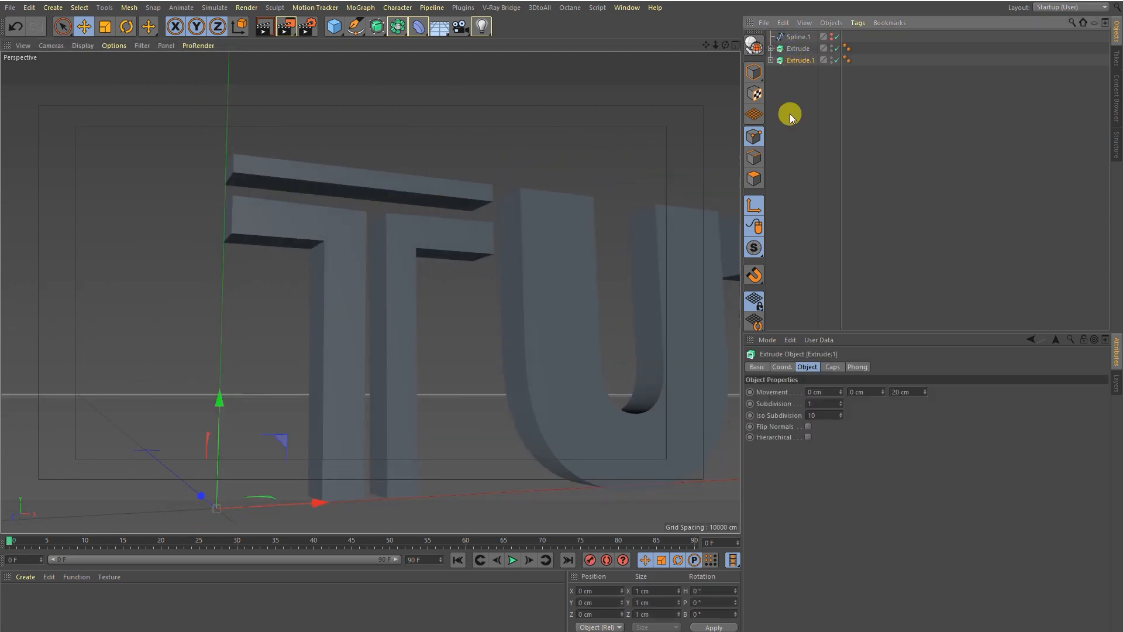
{"action": "left_click", "coordinate": [772, 59]}
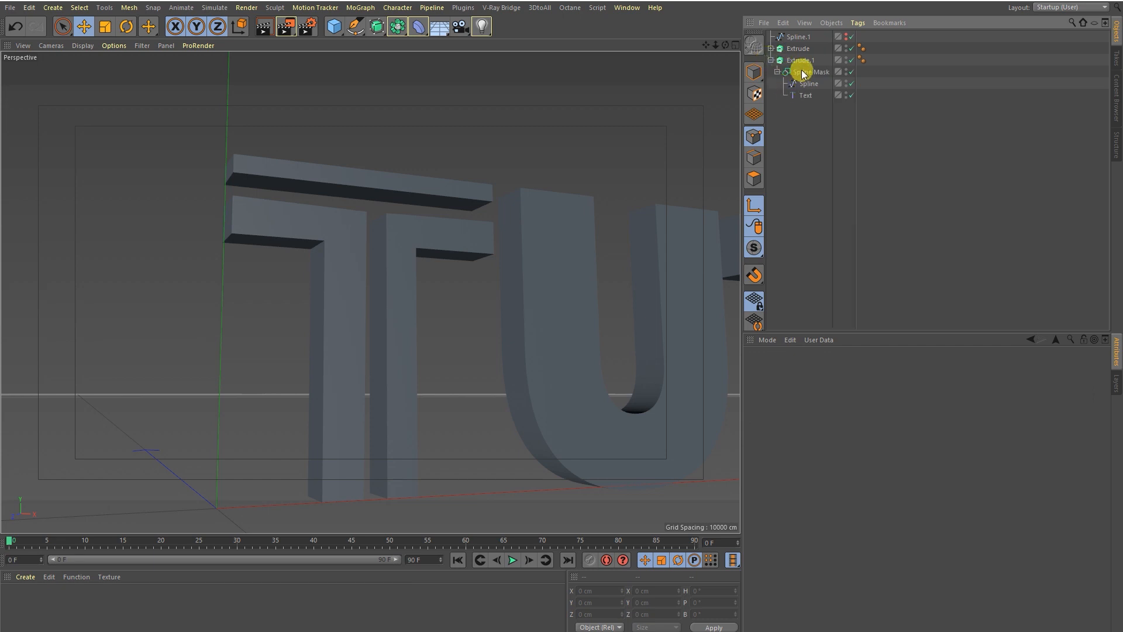
{"action": "left_click", "coordinate": [809, 71]}
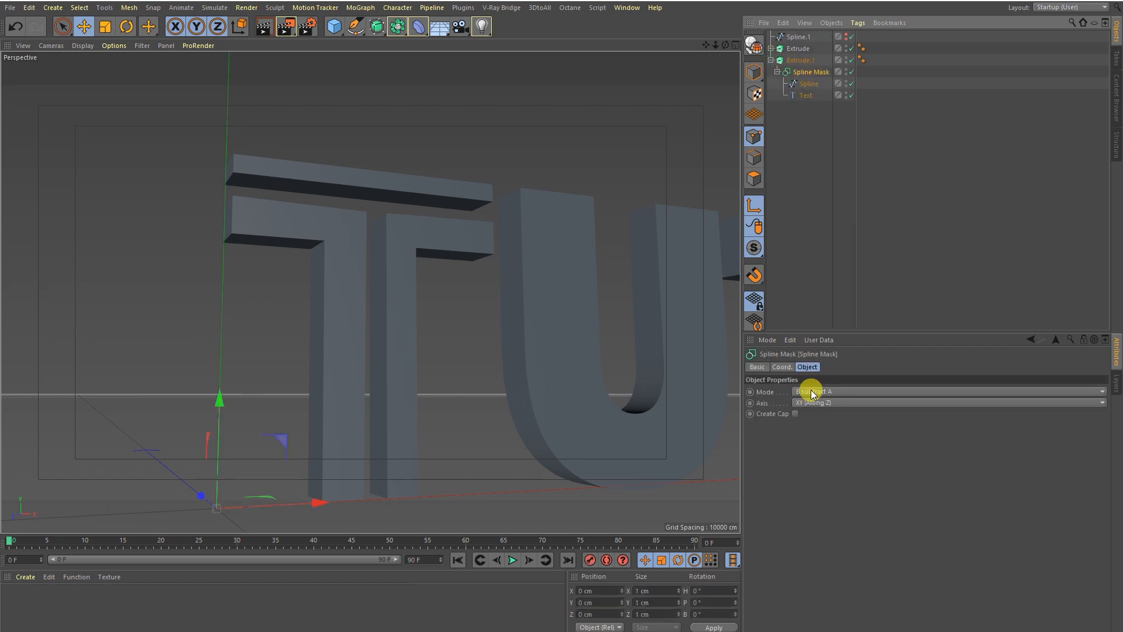
{"action": "left_click", "coordinate": [810, 392]}
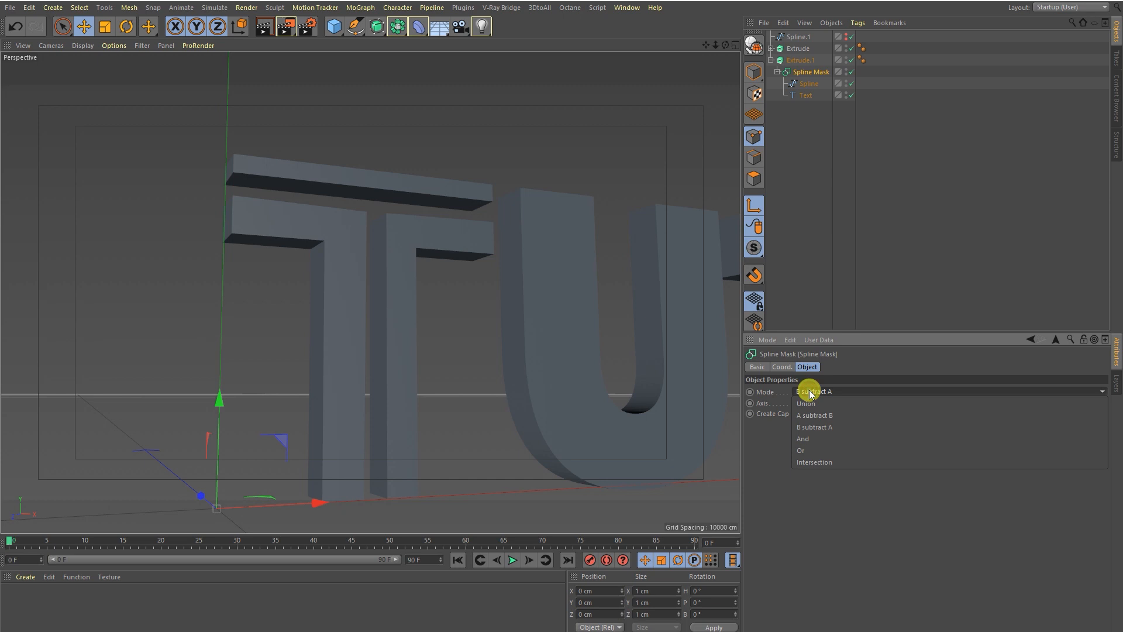
{"action": "left_click", "coordinate": [803, 439]}
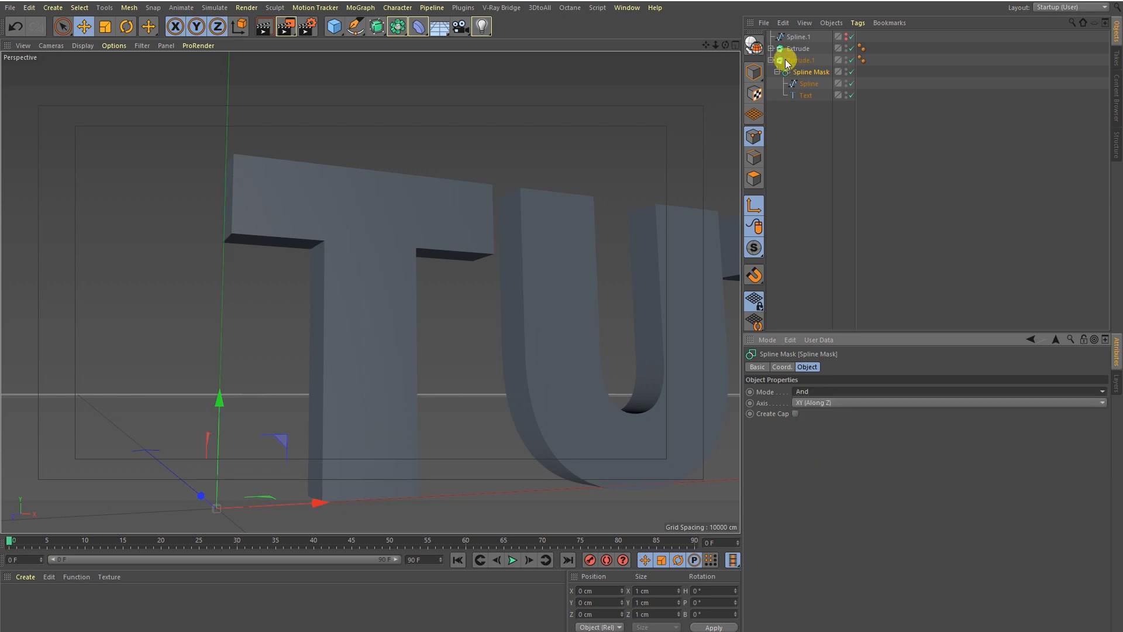
{"action": "left_click", "coordinate": [800, 59]}
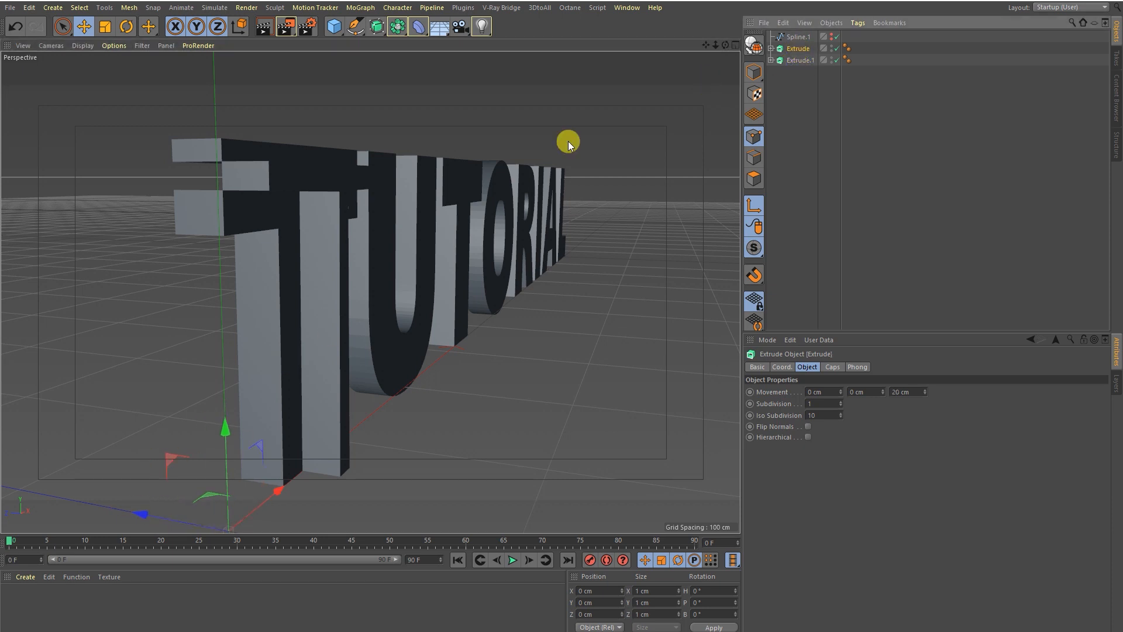
Step: Give the copied Extrude.1 a -10 cm depth and push it back along Z behind the letters
{"action": "left_click", "coordinate": [794, 60]}
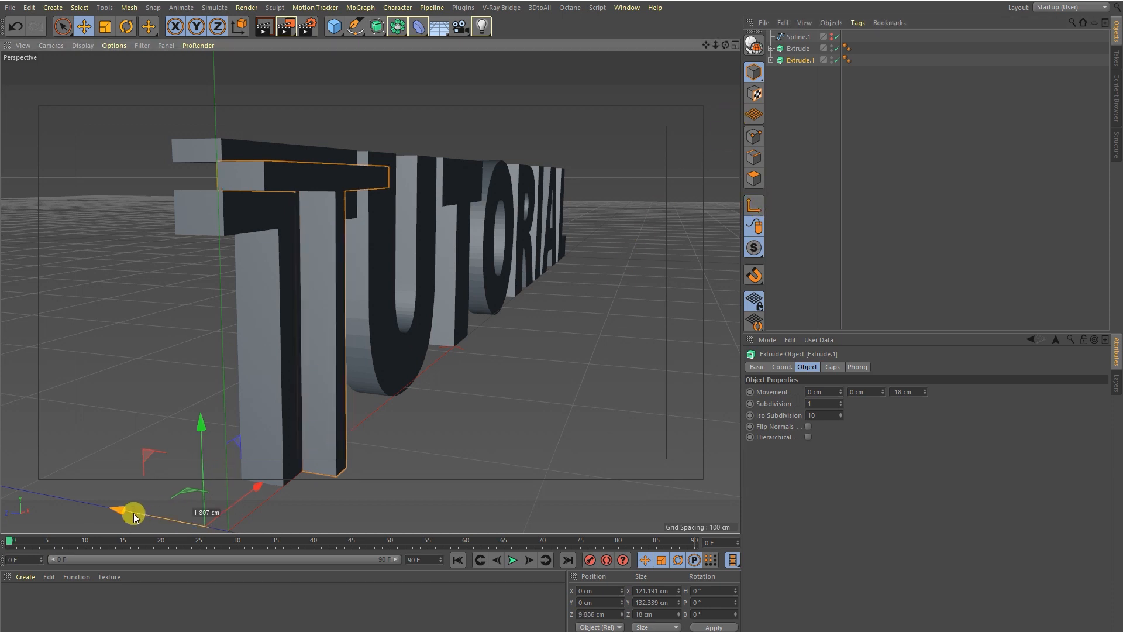
{"action": "left_click_drag", "start_coordinate": [133, 512], "coordinate": [286, 239]}
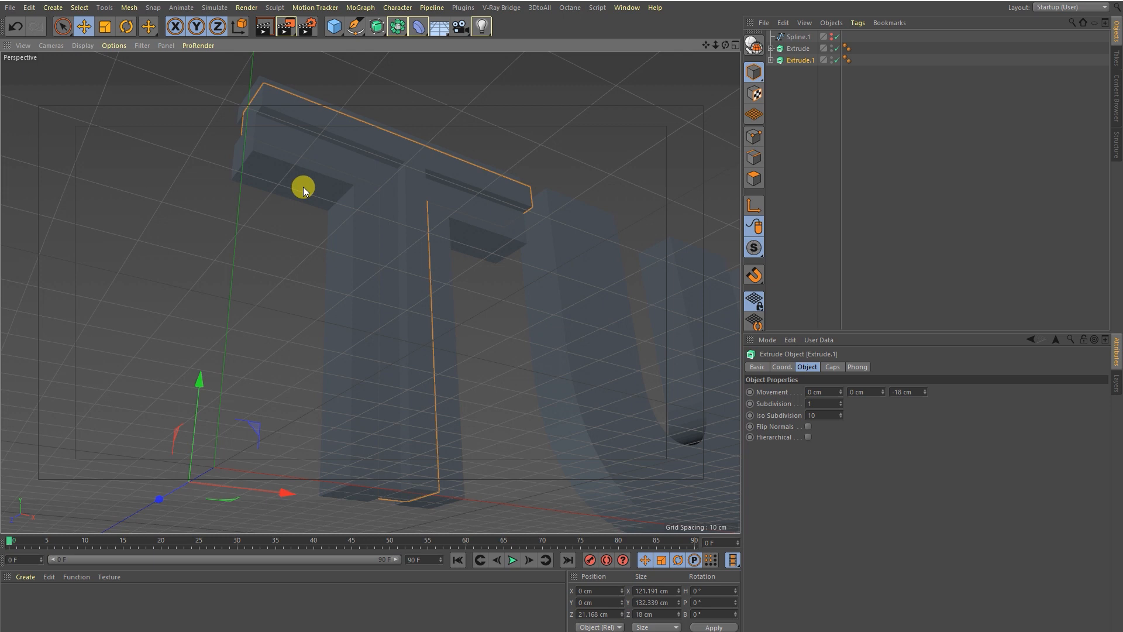
{"action": "mouse_move", "coordinate": [355, 155]}
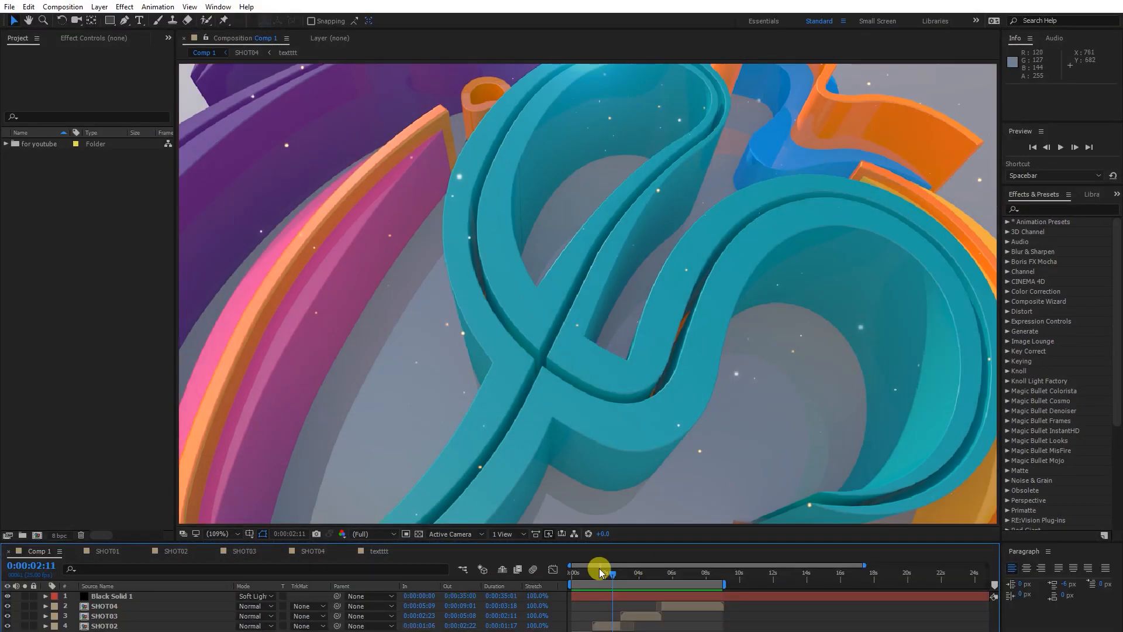
{"action": "left_click_drag", "start_coordinate": [600, 566], "coordinate": [639, 582]}
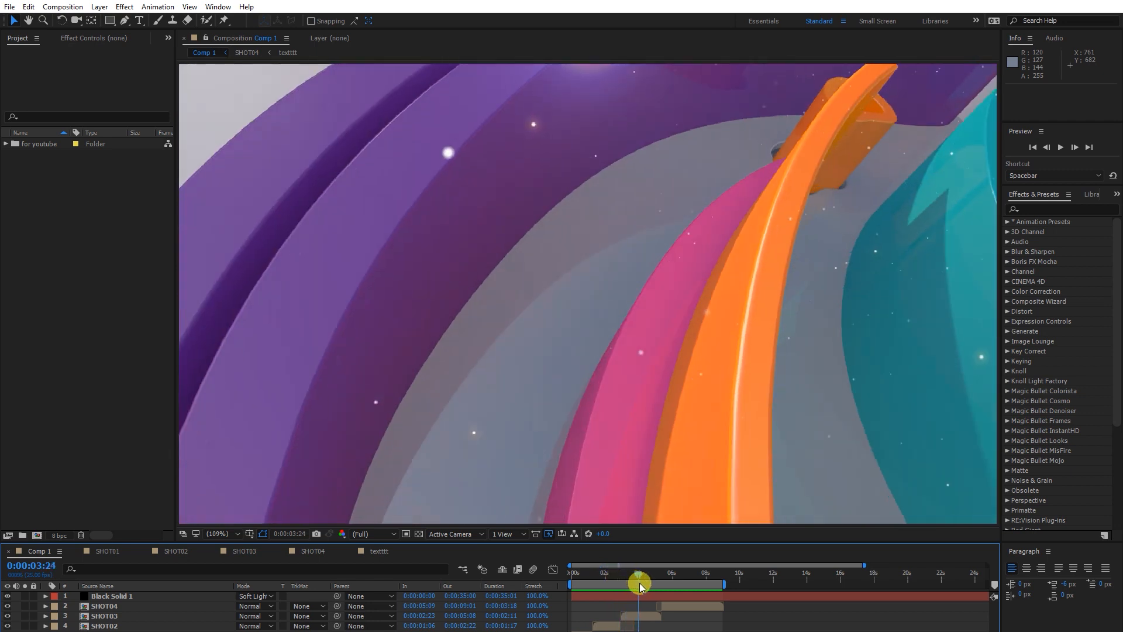
{"action": "left_click_drag", "start_coordinate": [640, 586], "coordinate": [669, 586]}
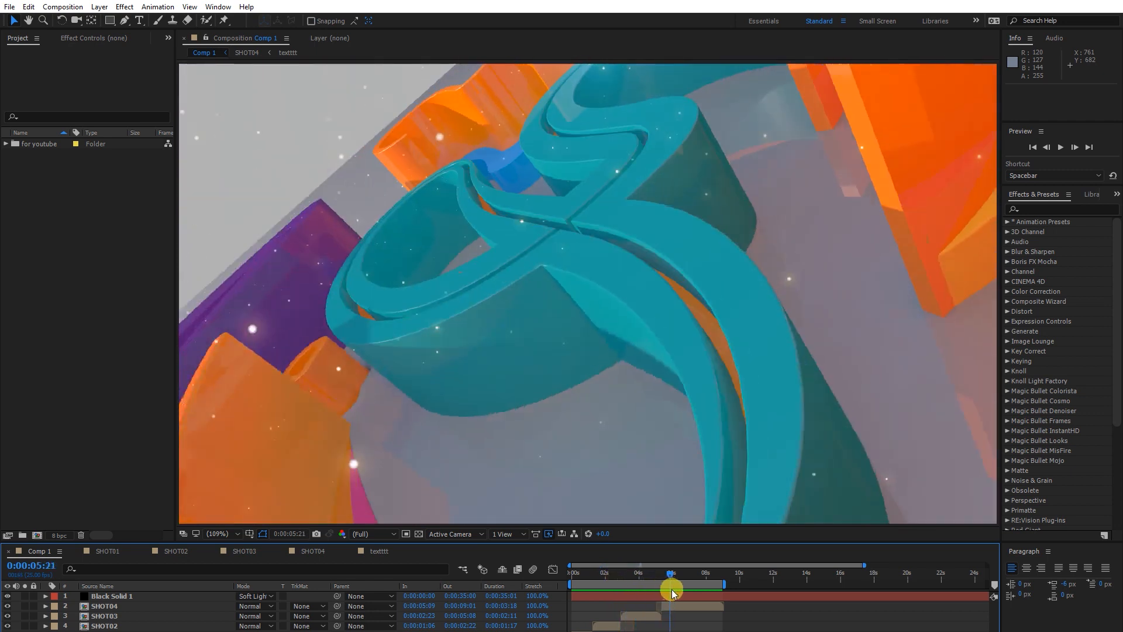
{"action": "left_click_drag", "start_coordinate": [671, 588], "coordinate": [659, 597]}
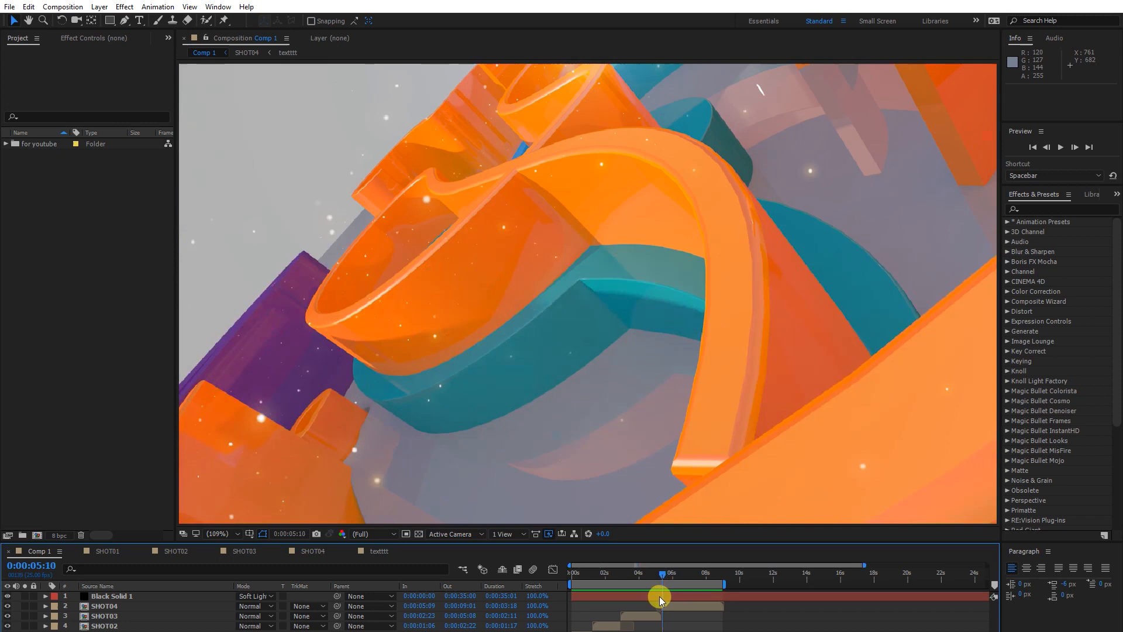
{"action": "left_click_drag", "start_coordinate": [659, 597], "coordinate": [598, 597]}
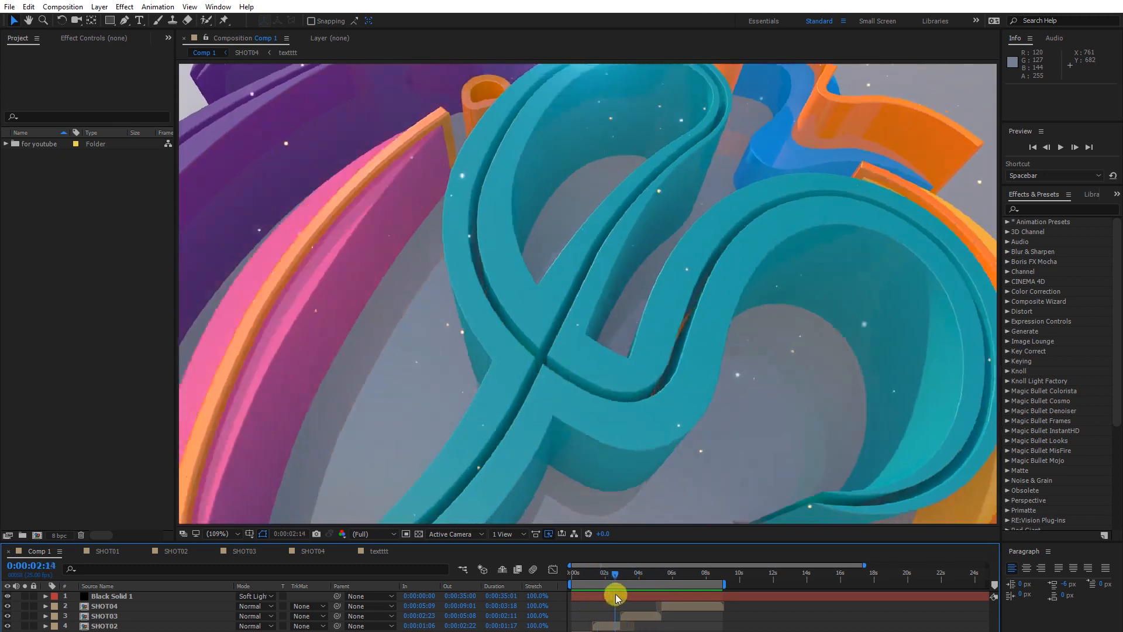
{"action": "left_click_drag", "start_coordinate": [614, 593], "coordinate": [573, 593]}
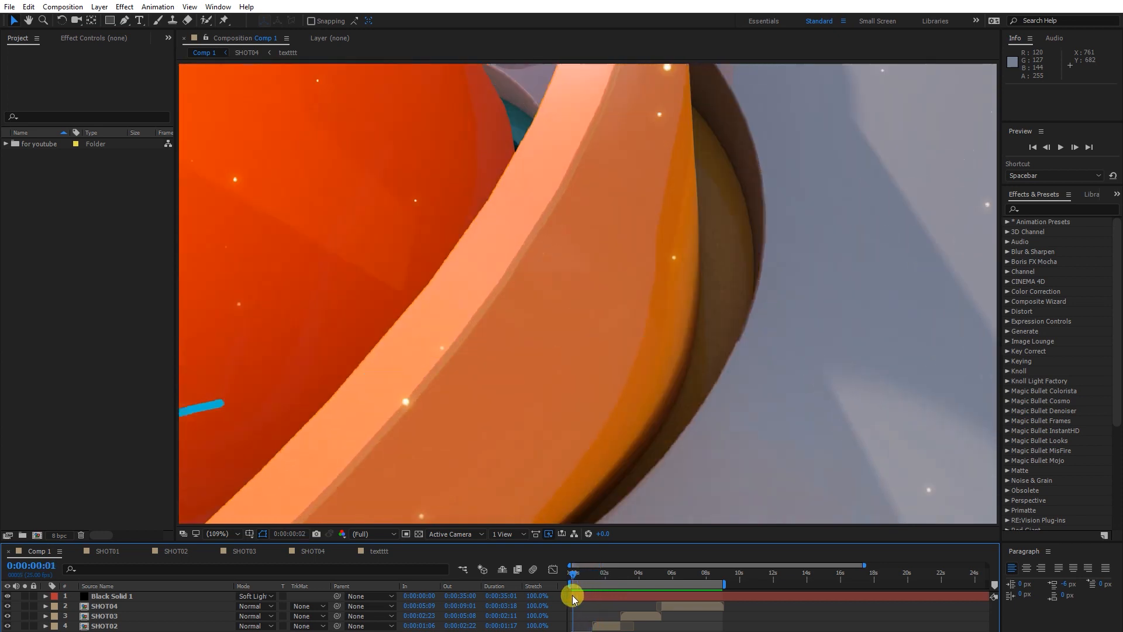
{"action": "left_click_drag", "start_coordinate": [573, 593], "coordinate": [606, 593]}
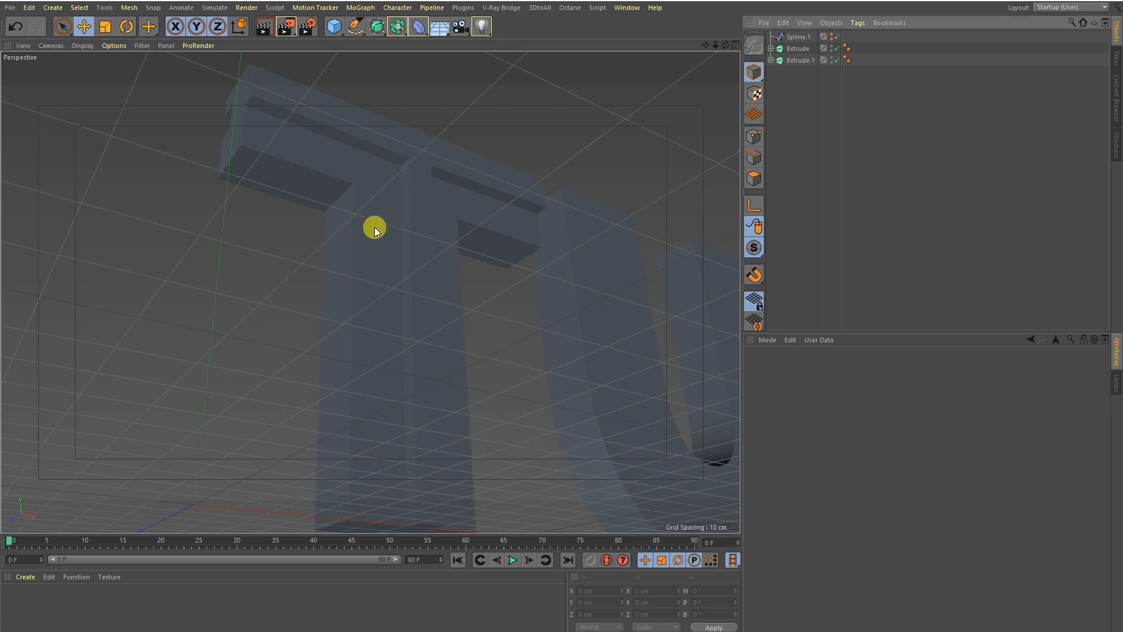
{"action": "mouse_move", "coordinate": [862, 78]}
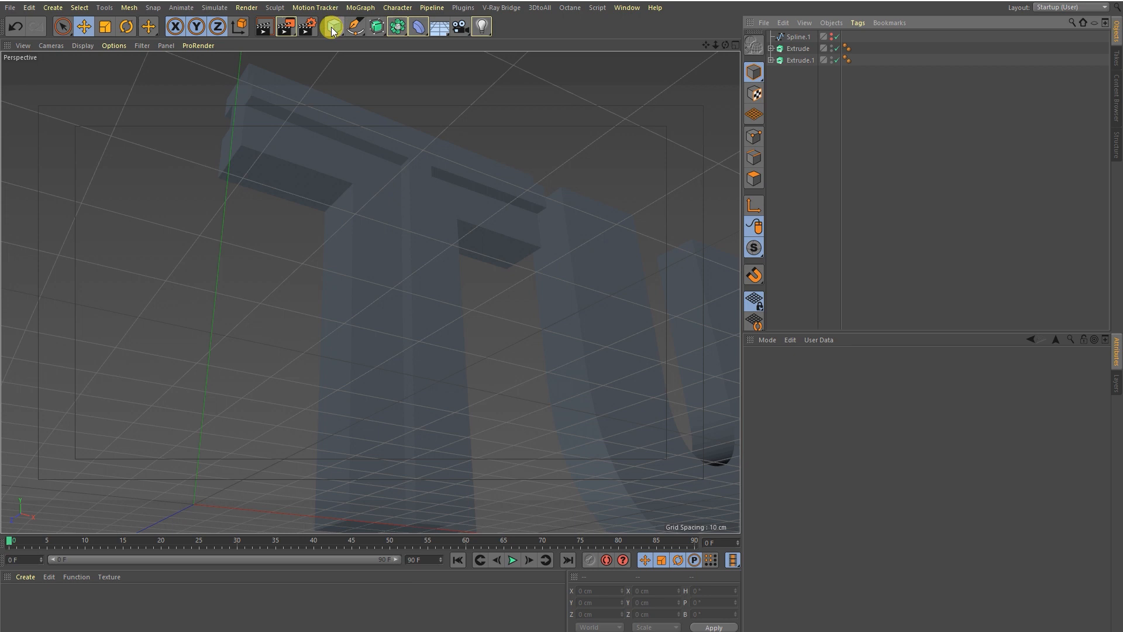
Step: Add a Rectangle spline and make a third extrusion, Extrude.2, masking the rectangle with the text
{"action": "left_click", "coordinate": [332, 27]}
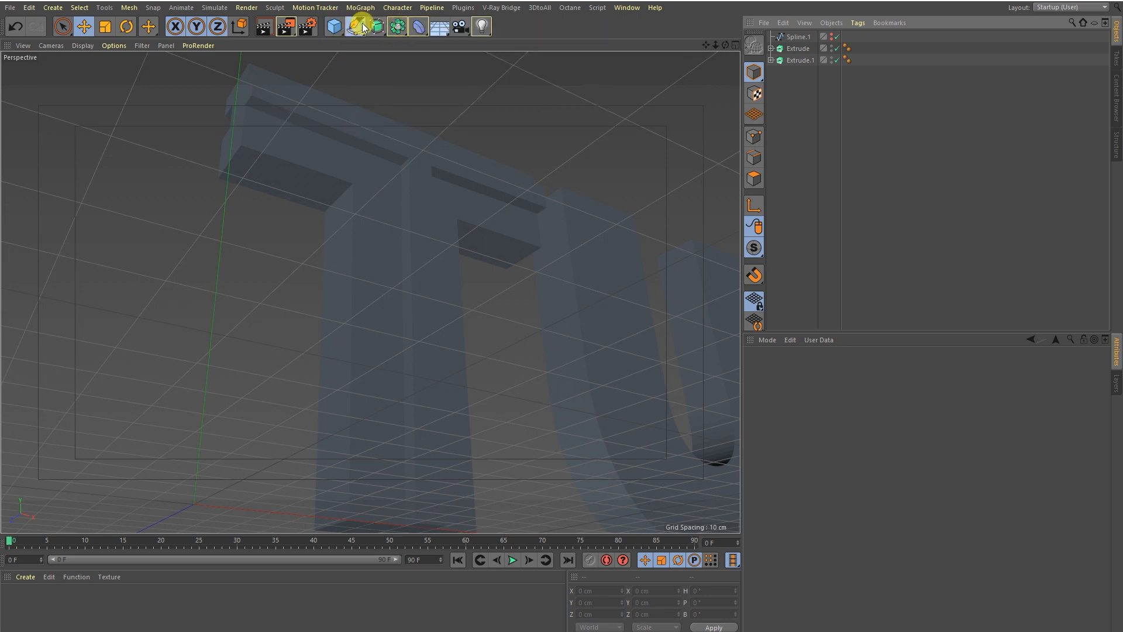
{"action": "left_click", "coordinate": [353, 26]}
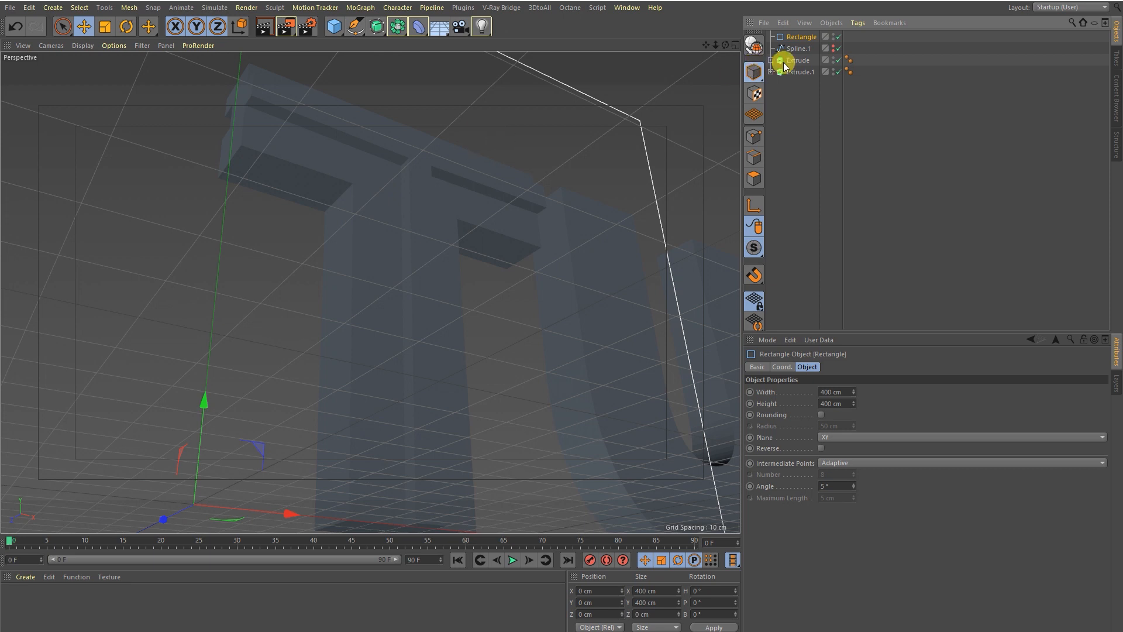
{"action": "left_click", "coordinate": [795, 59]}
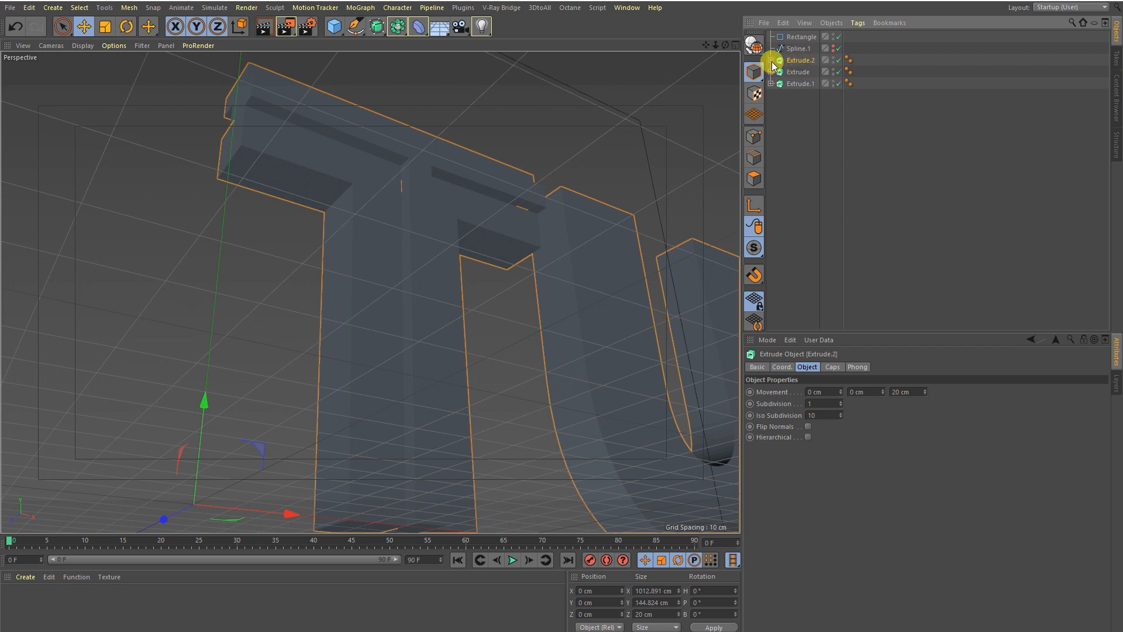
{"action": "left_click", "coordinate": [771, 60]}
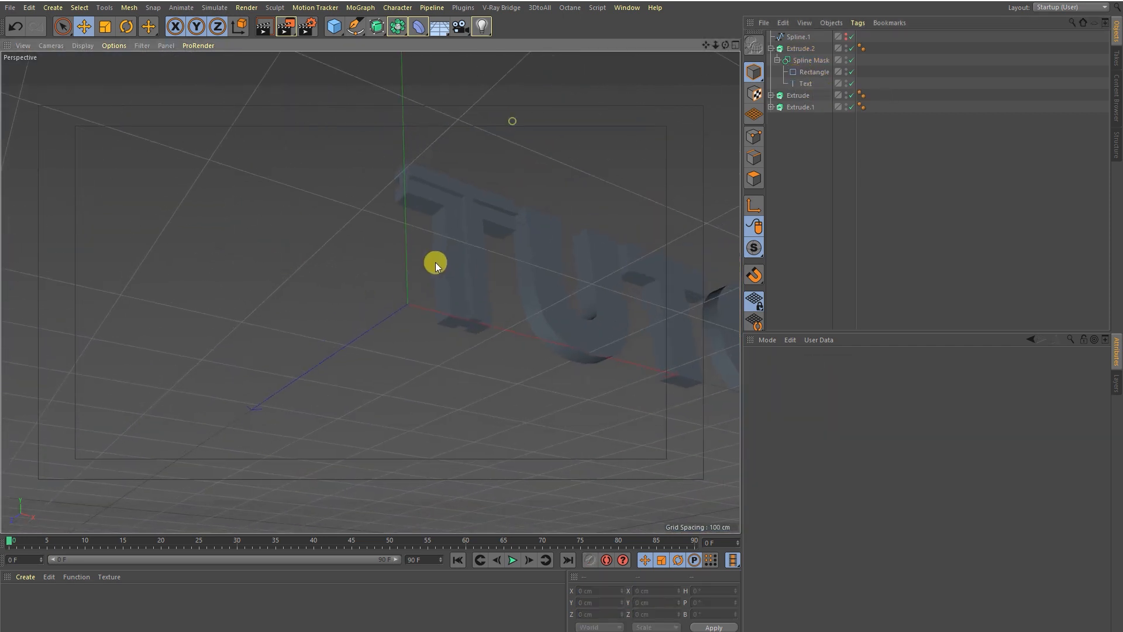
Step: Set Extrude.2's spline mask to A subtract B so the TUTORIAL letters cut holes in the rectangle slab
{"action": "left_click", "coordinate": [812, 60]}
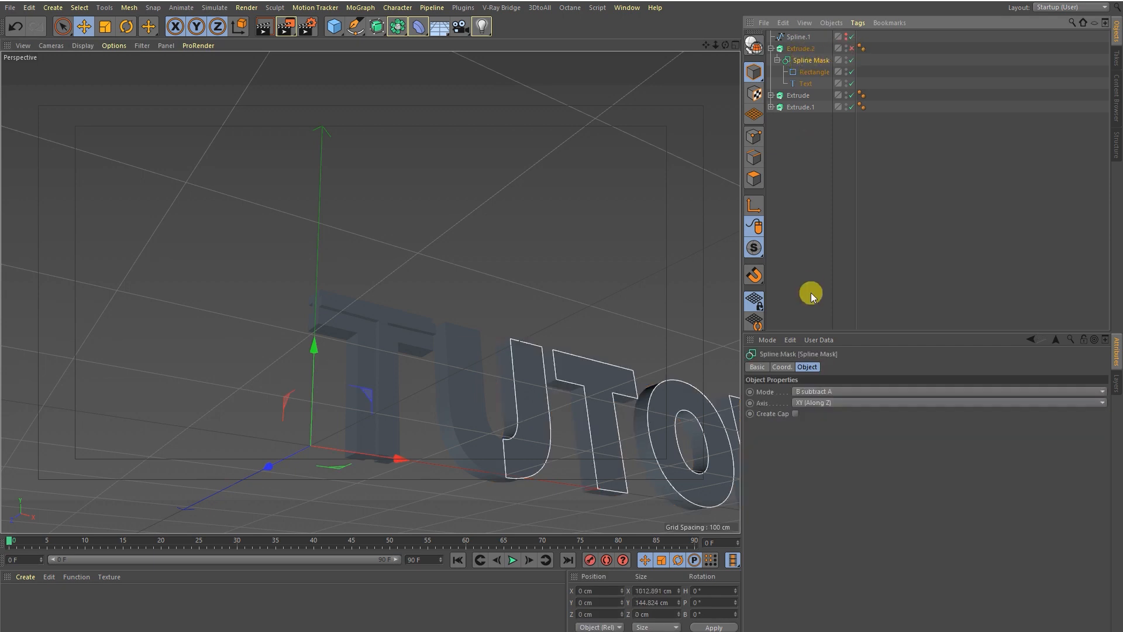
{"action": "left_click", "coordinate": [945, 392]}
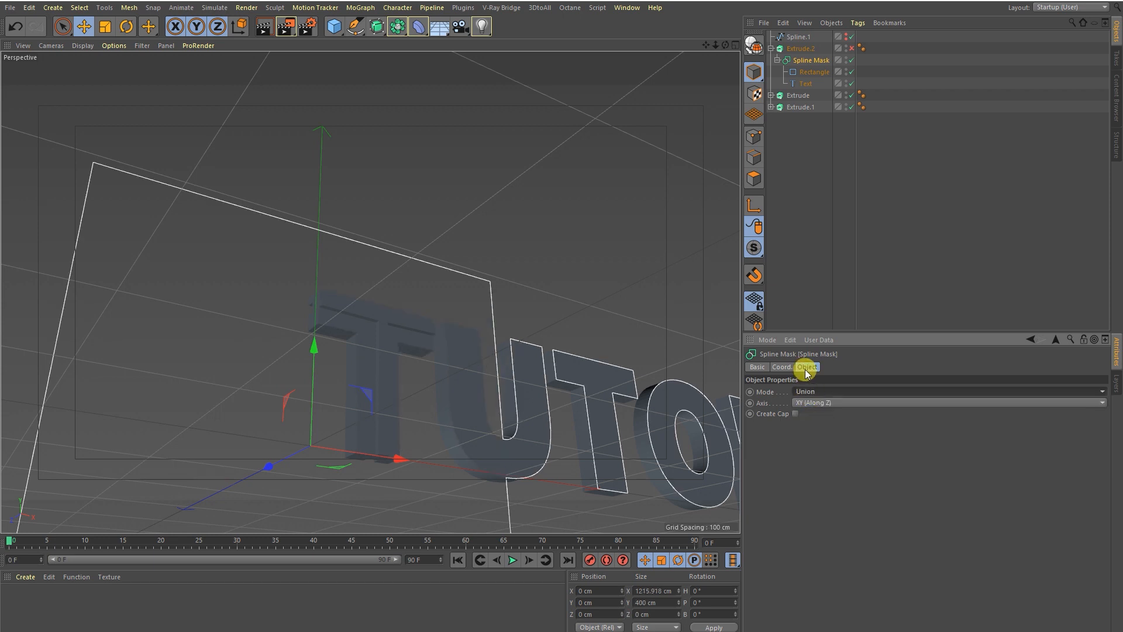
{"action": "left_click", "coordinate": [946, 390]}
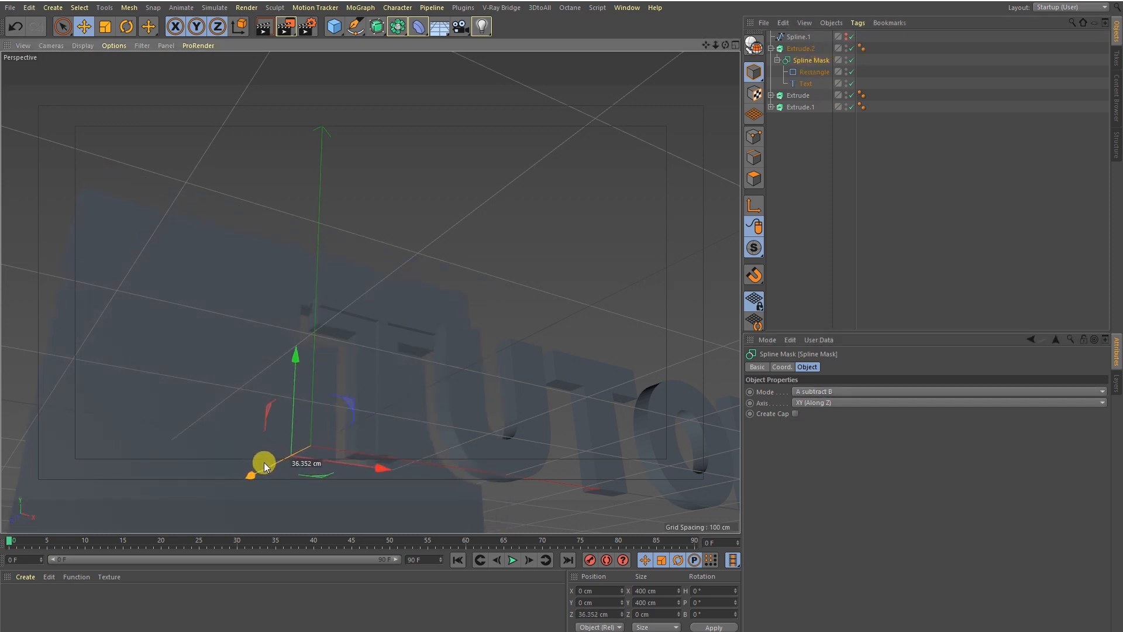
{"action": "left_click", "coordinate": [814, 72]}
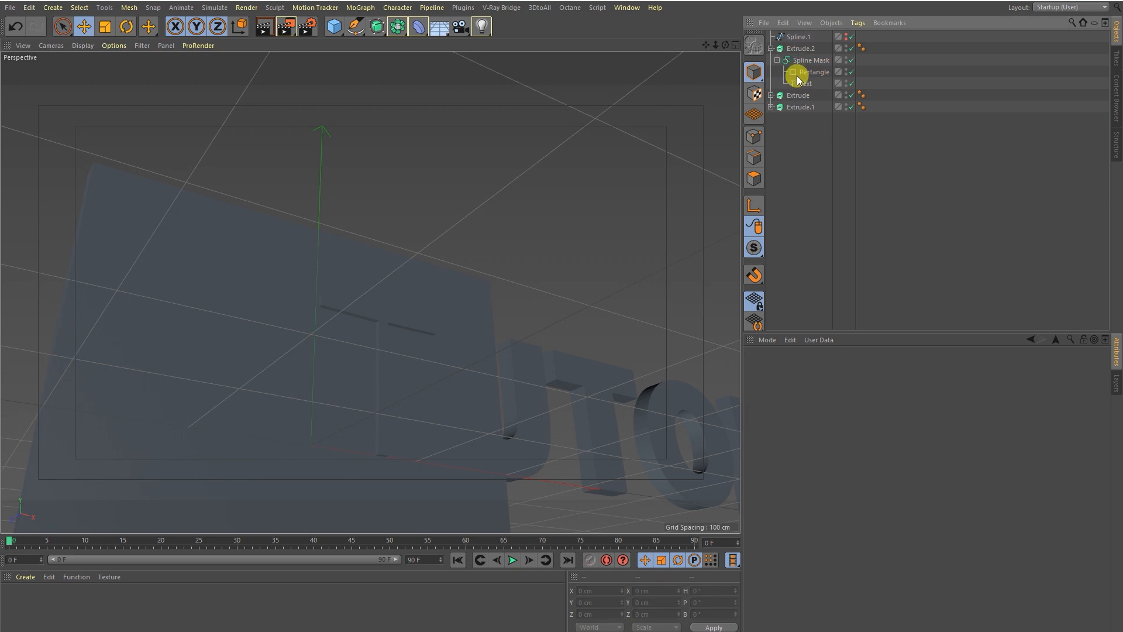
{"action": "mouse_move", "coordinate": [797, 97]}
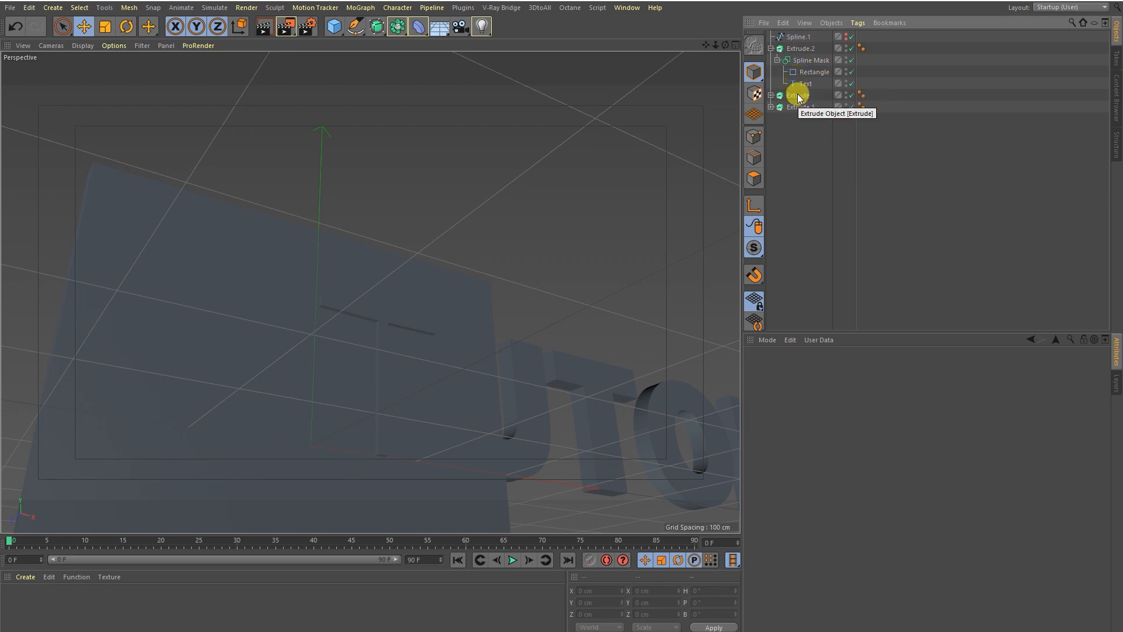
{"action": "left_click", "coordinate": [797, 95]}
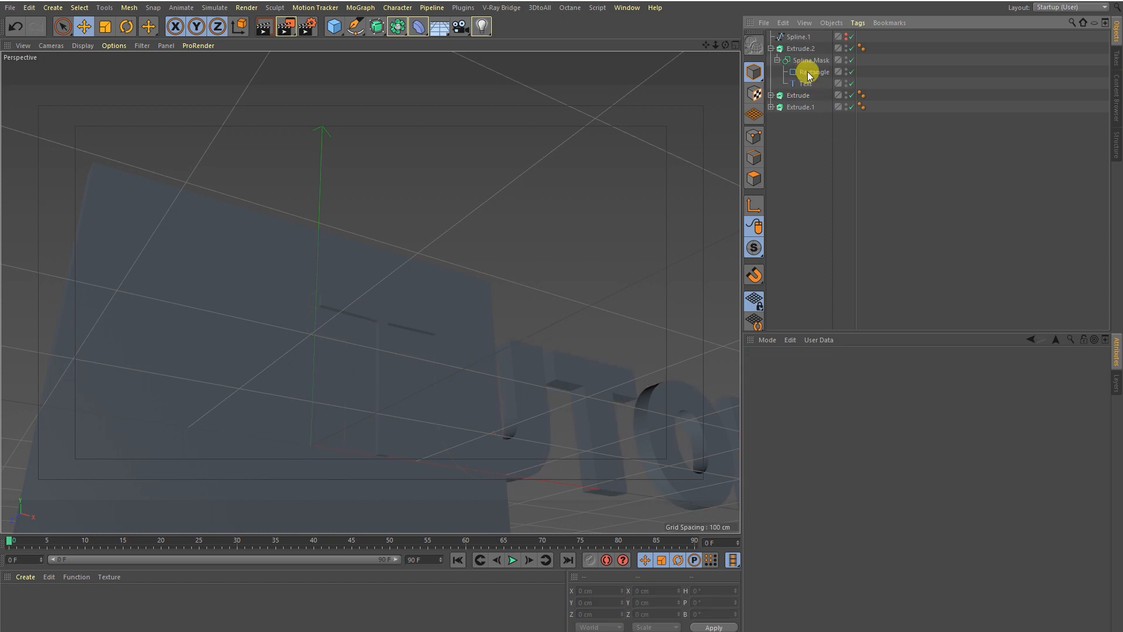
{"action": "mouse_move", "coordinate": [808, 74]}
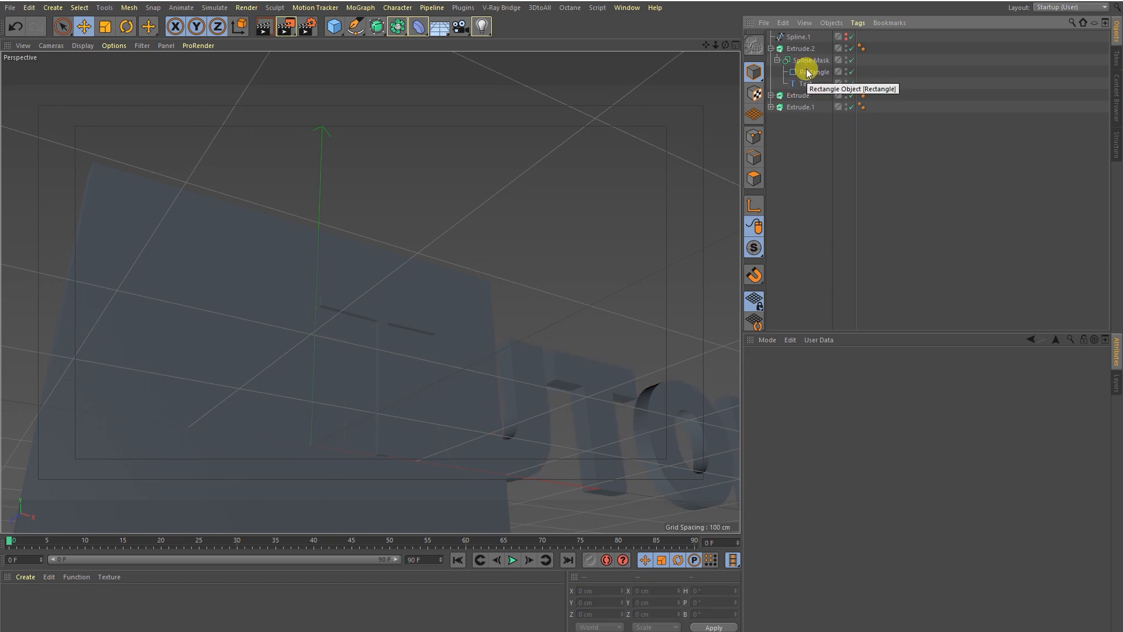
{"action": "left_click", "coordinate": [812, 59]}
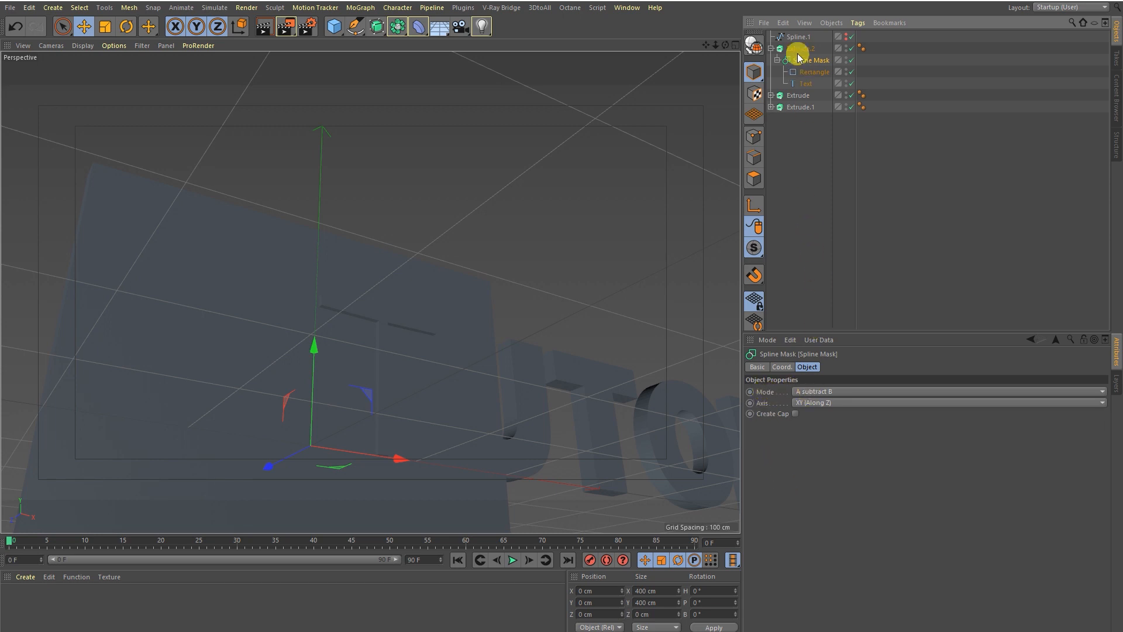
Step: Move the cut-out Extrude.2 panel back behind the letters and add a Light to the scene
{"action": "left_click", "coordinate": [800, 48]}
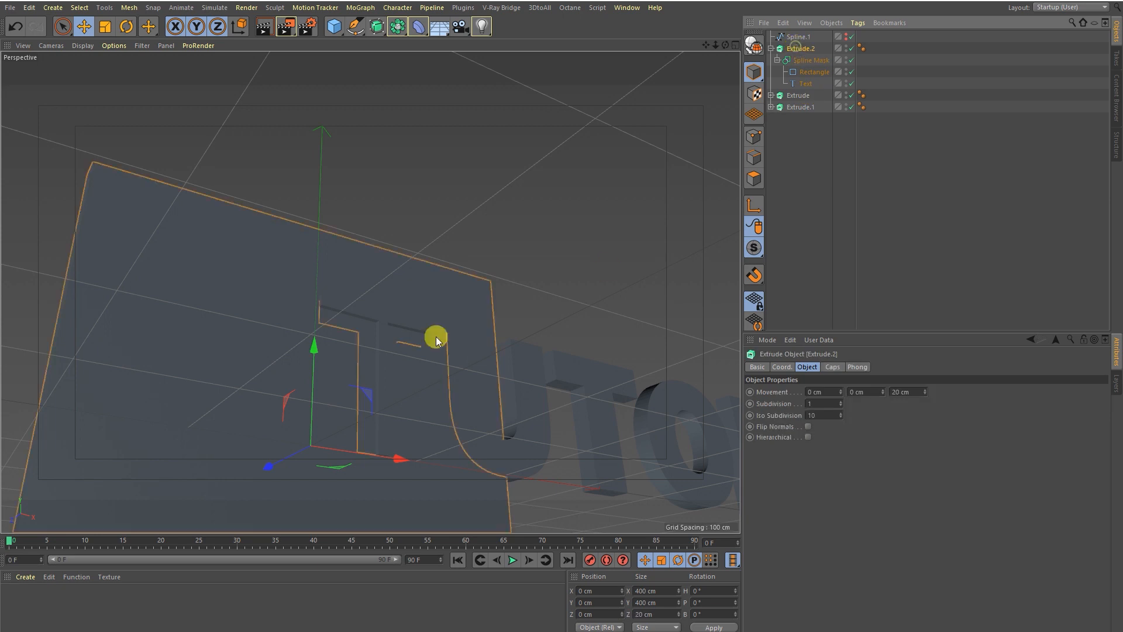
{"action": "left_click_drag", "start_coordinate": [435, 339], "coordinate": [272, 505]}
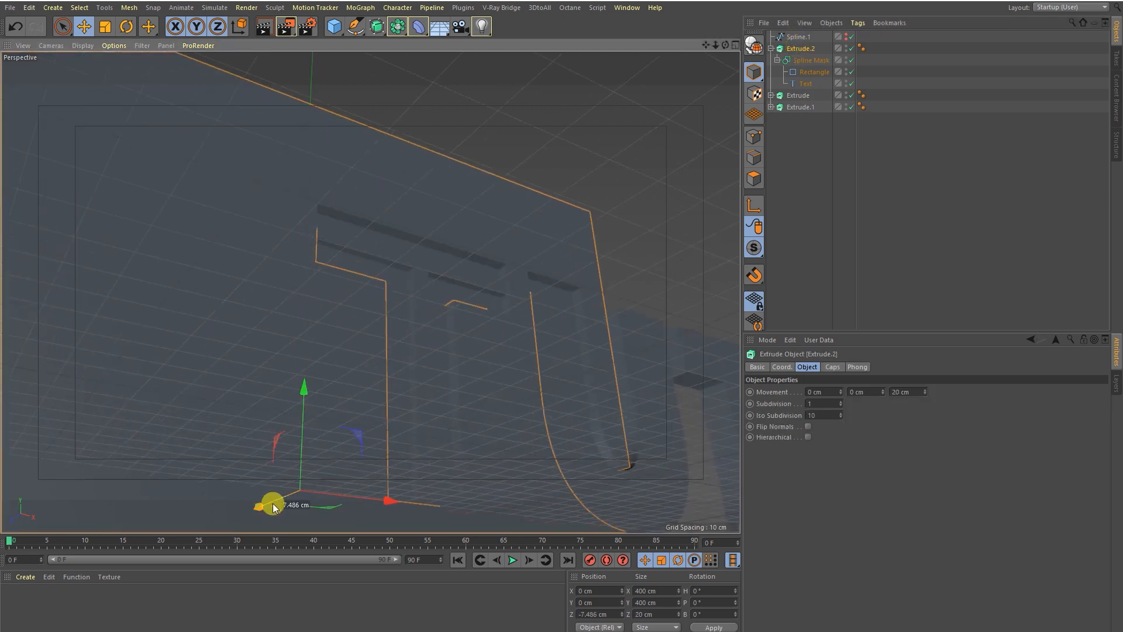
{"action": "left_click_drag", "start_coordinate": [273, 503], "coordinate": [243, 502]}
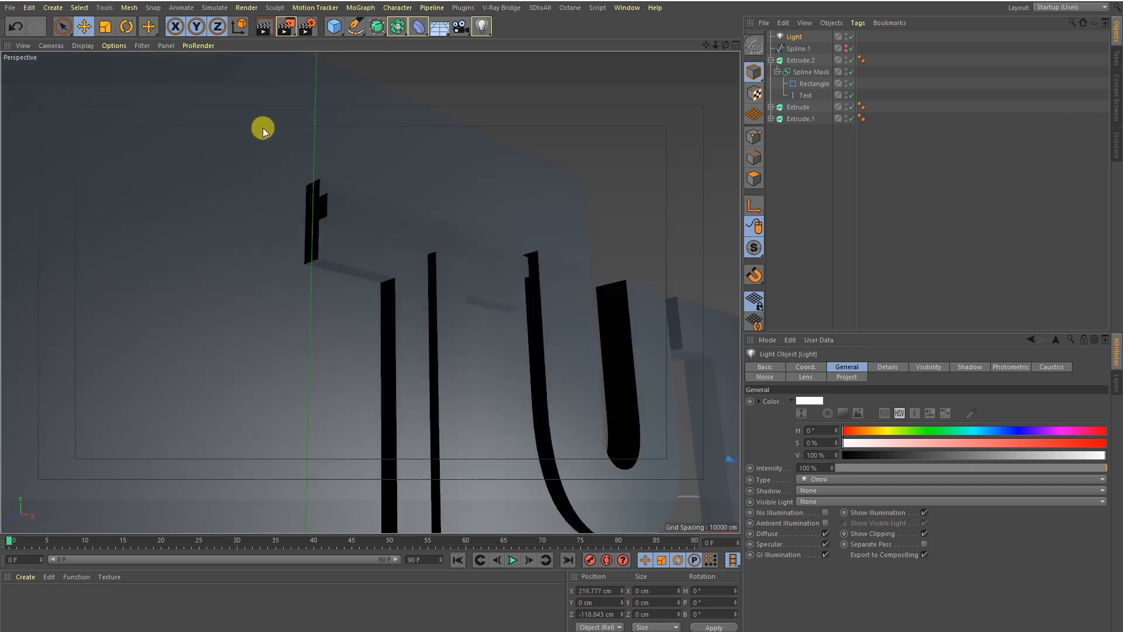
{"action": "left_click", "coordinate": [969, 366]}
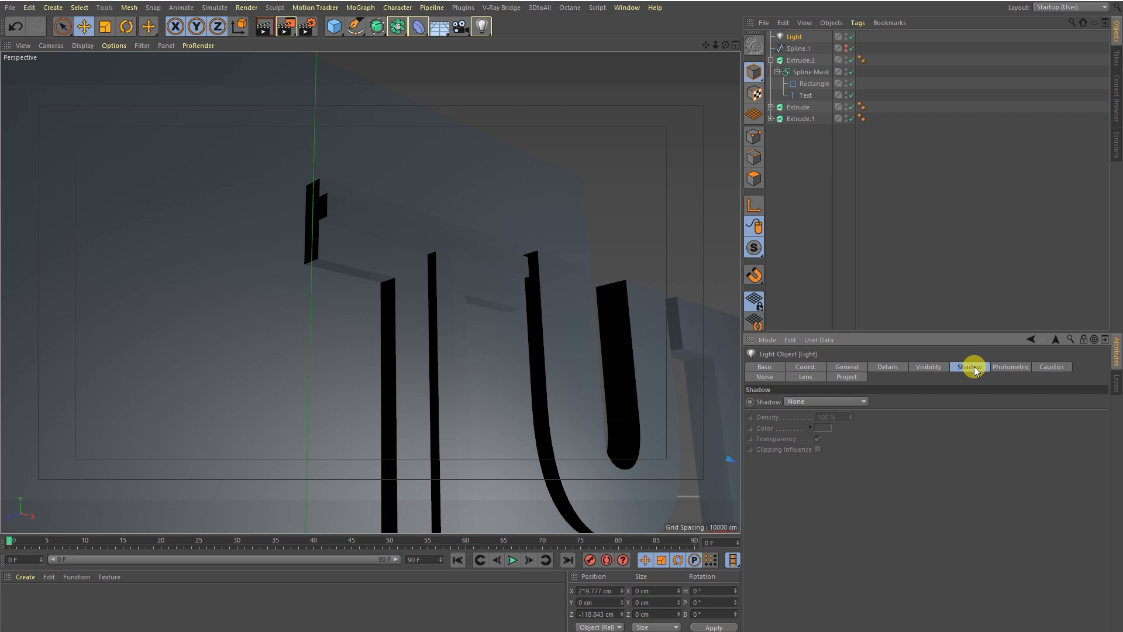
Step: Set the light's Shadow to Shadow Maps (Soft) and switch to the four-view layout
{"action": "left_click", "coordinate": [825, 401]}
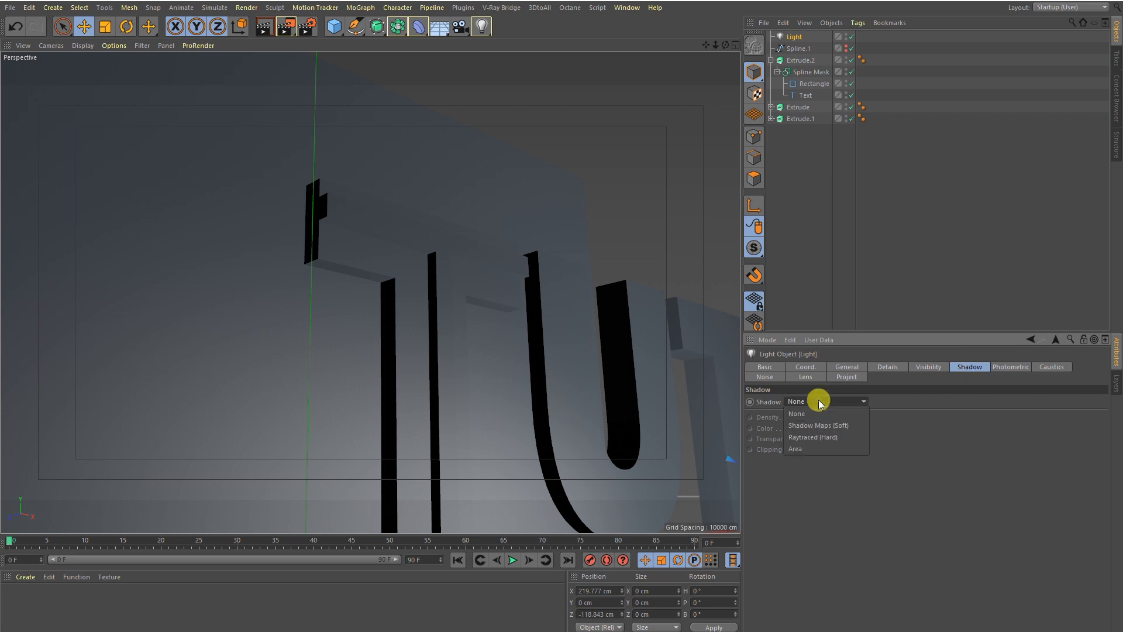
{"action": "left_click", "coordinate": [818, 425]}
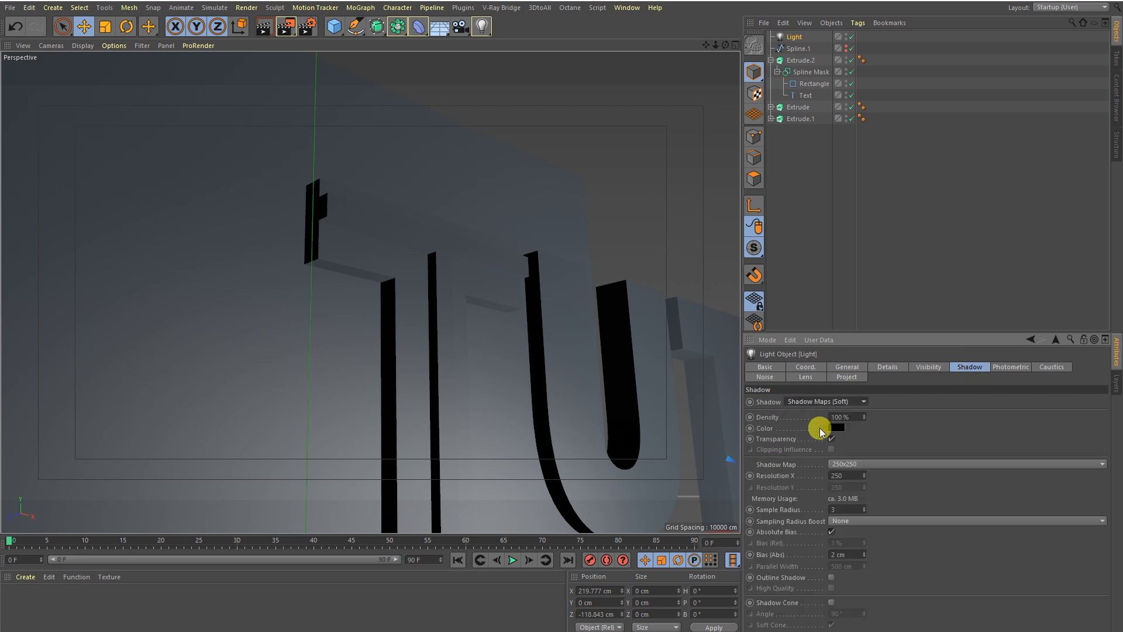
{"action": "left_click", "coordinate": [142, 46]}
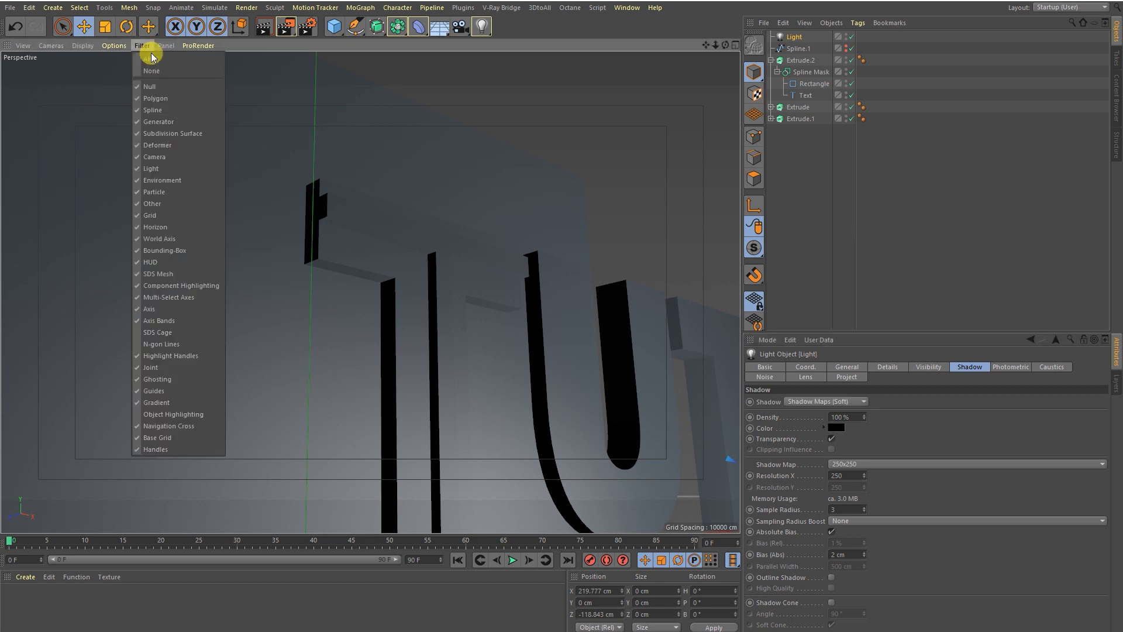
{"action": "left_click", "coordinate": [113, 46]}
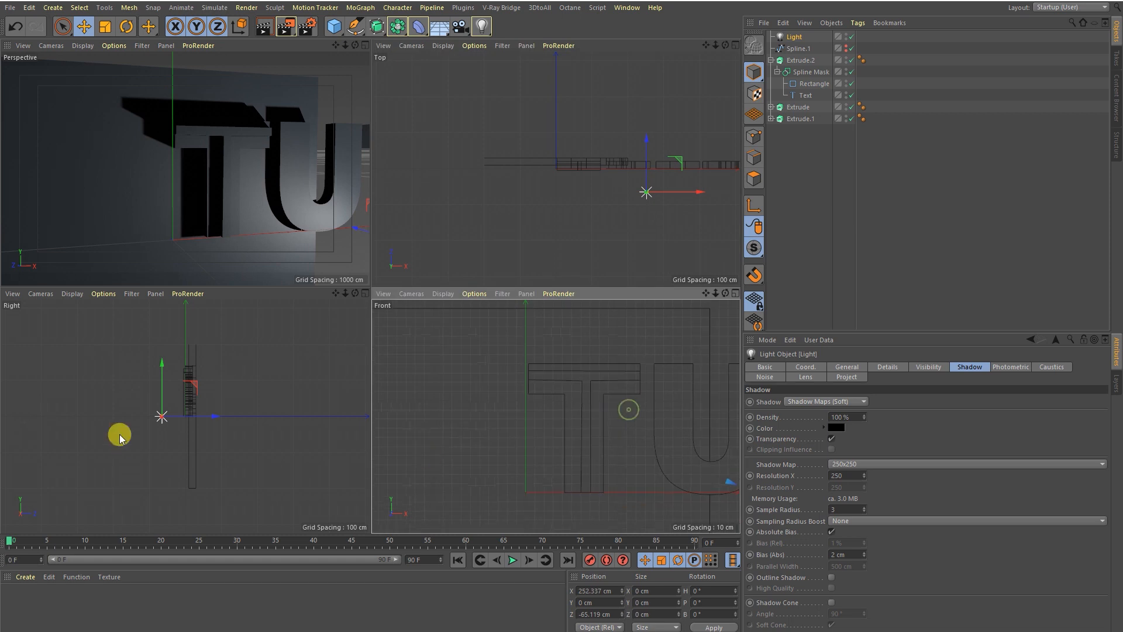
Step: Raise the light above and in front of the text, keeping the Standard renderer
{"action": "left_click_drag", "start_coordinate": [120, 435], "coordinate": [199, 337]}
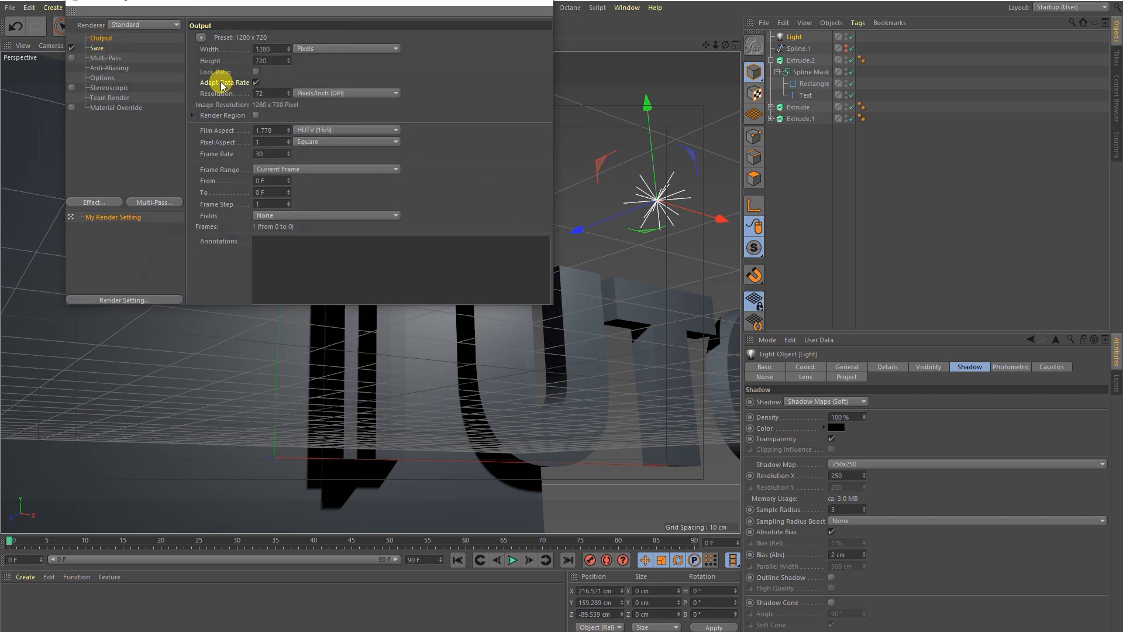
{"action": "mouse_move", "coordinate": [115, 71]}
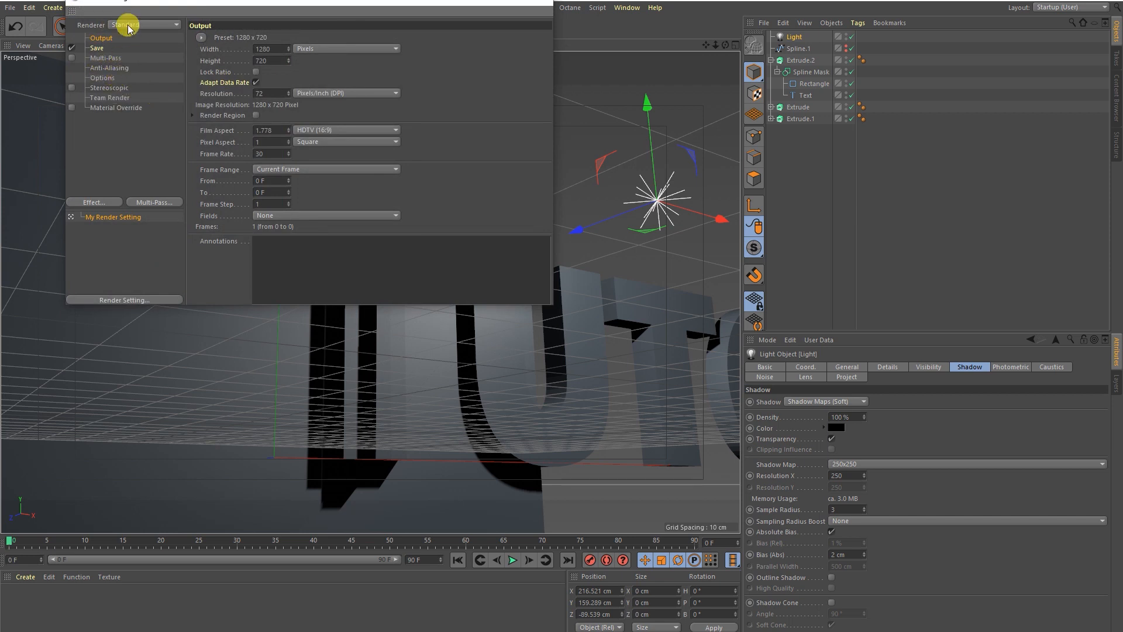
{"action": "left_click", "coordinate": [143, 25]}
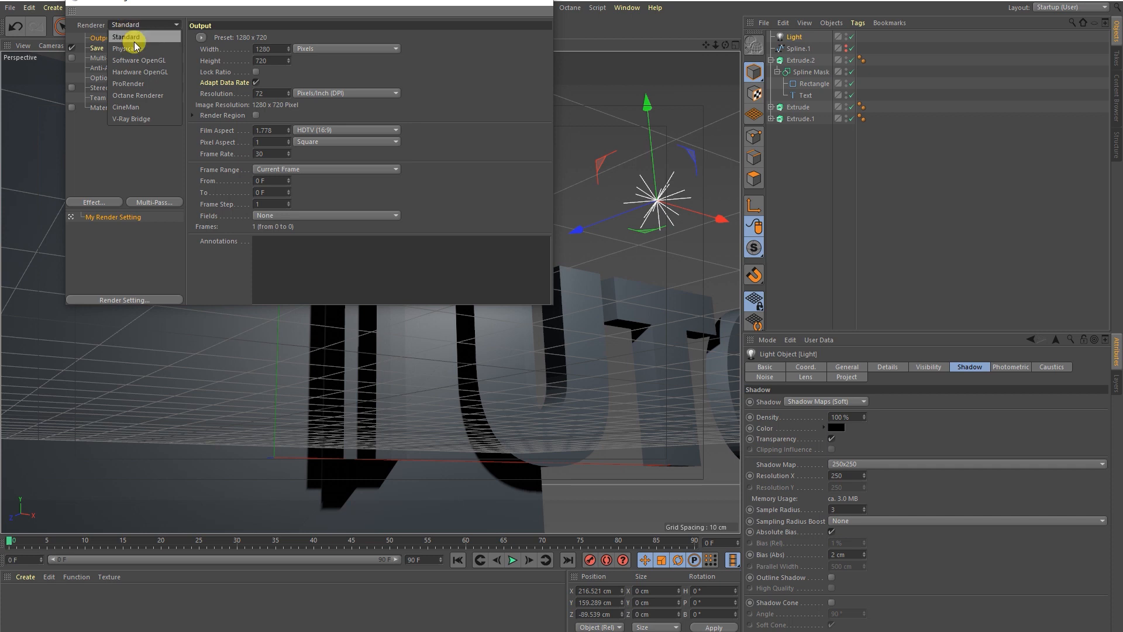
{"action": "left_click", "coordinate": [94, 202]}
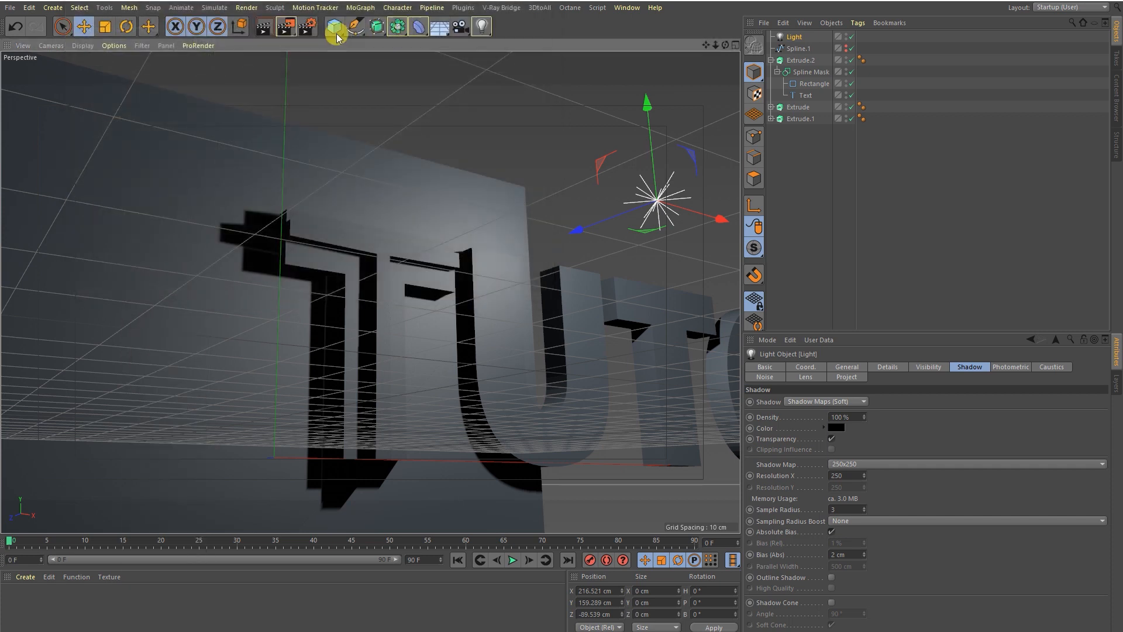
Step: Render the view, face the panel head-on, and disable the Light object
{"action": "left_click", "coordinate": [260, 27]}
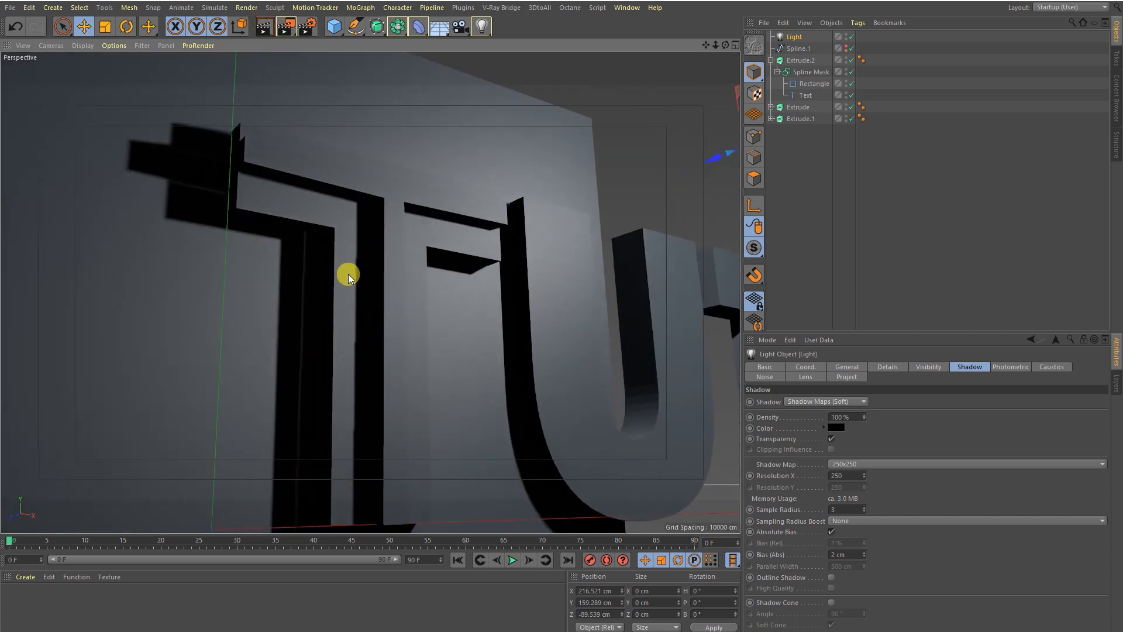
{"action": "left_click_drag", "start_coordinate": [347, 277], "coordinate": [436, 233]}
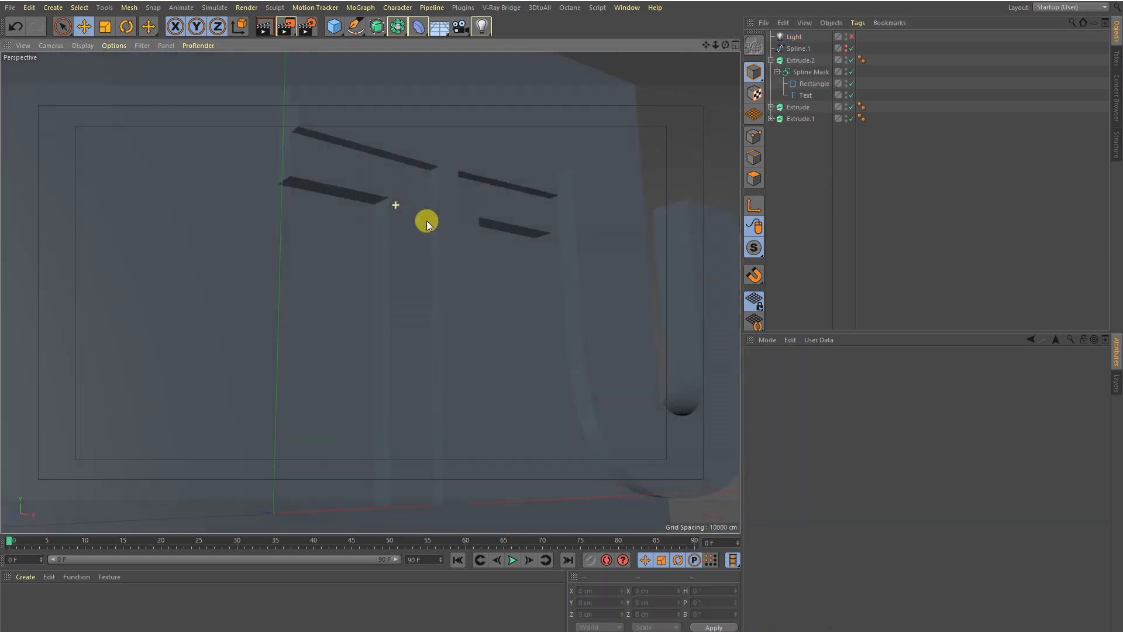
{"action": "left_click", "coordinate": [799, 60]}
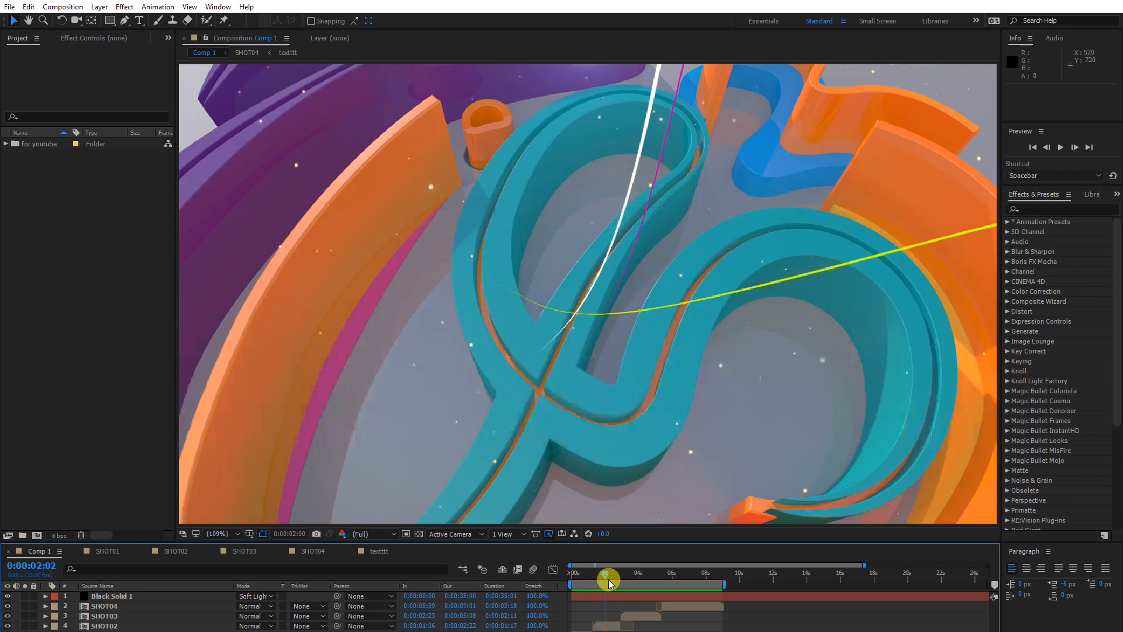
{"action": "left_click_drag", "start_coordinate": [607, 577], "coordinate": [579, 576]}
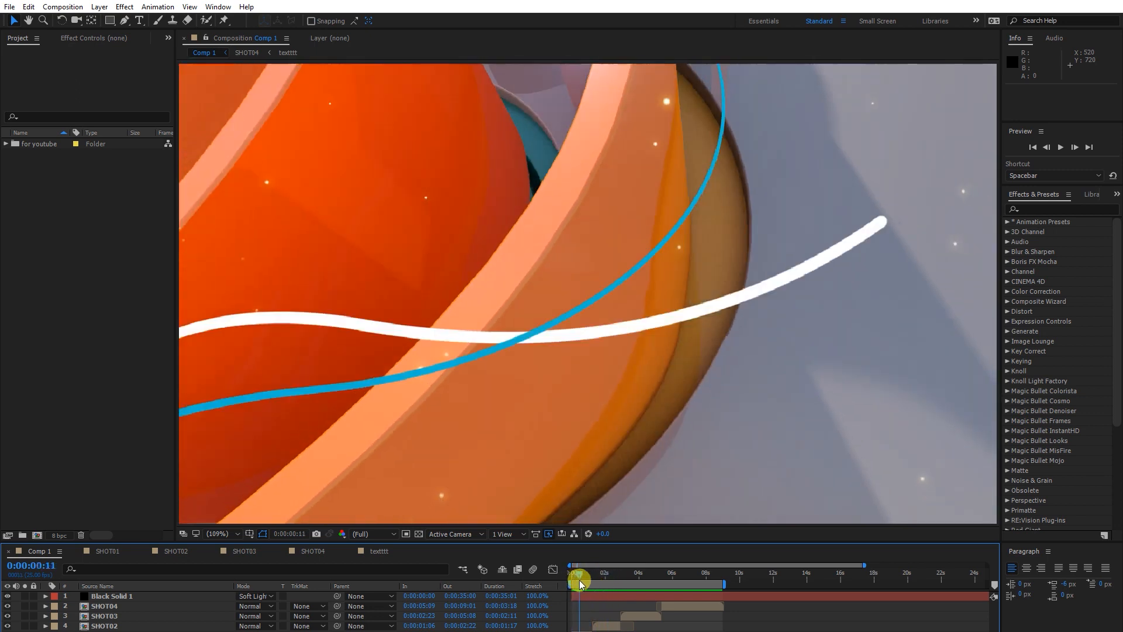
{"action": "left_click_drag", "start_coordinate": [581, 579], "coordinate": [617, 579]}
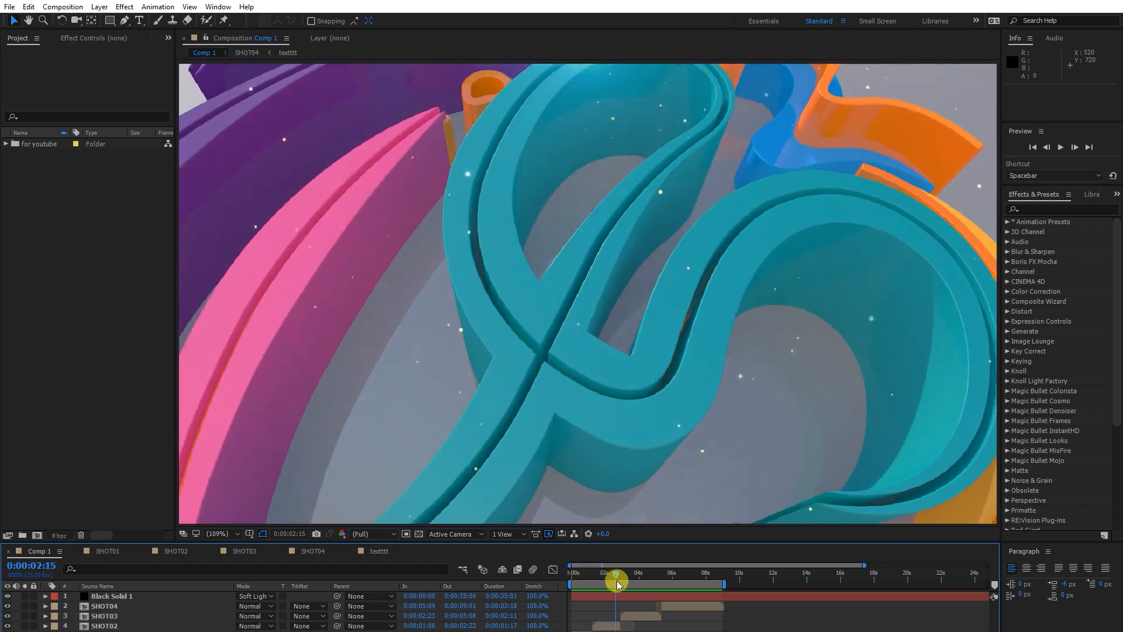
{"action": "left_click_drag", "start_coordinate": [614, 578], "coordinate": [650, 579]}
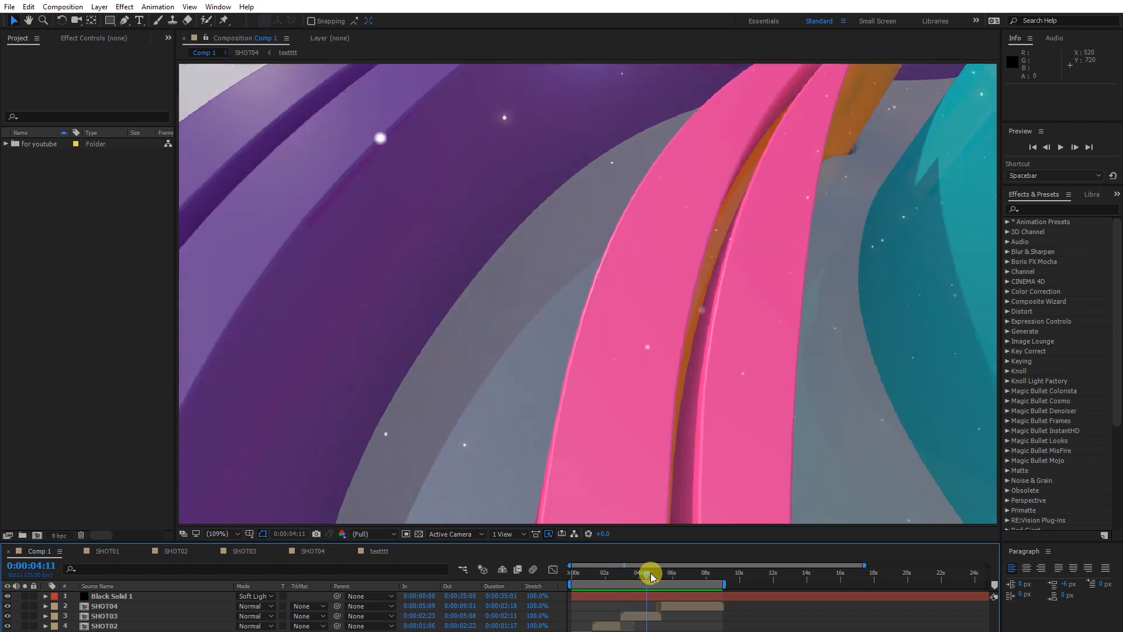
{"action": "left_click_drag", "start_coordinate": [650, 580], "coordinate": [621, 594]}
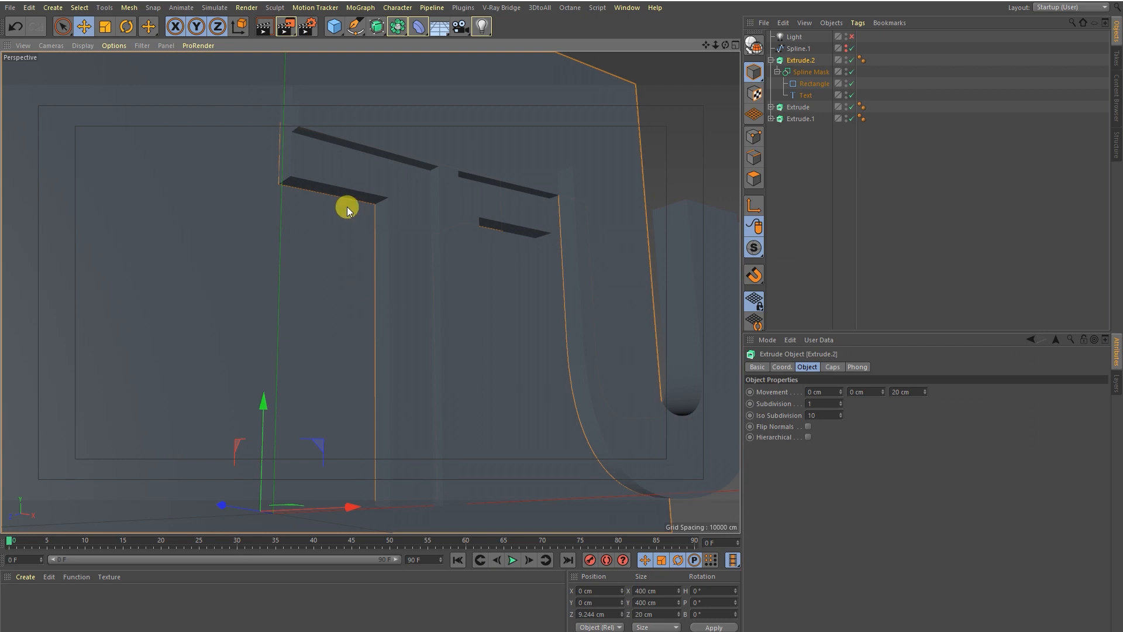
{"action": "mouse_move", "coordinate": [320, 195]}
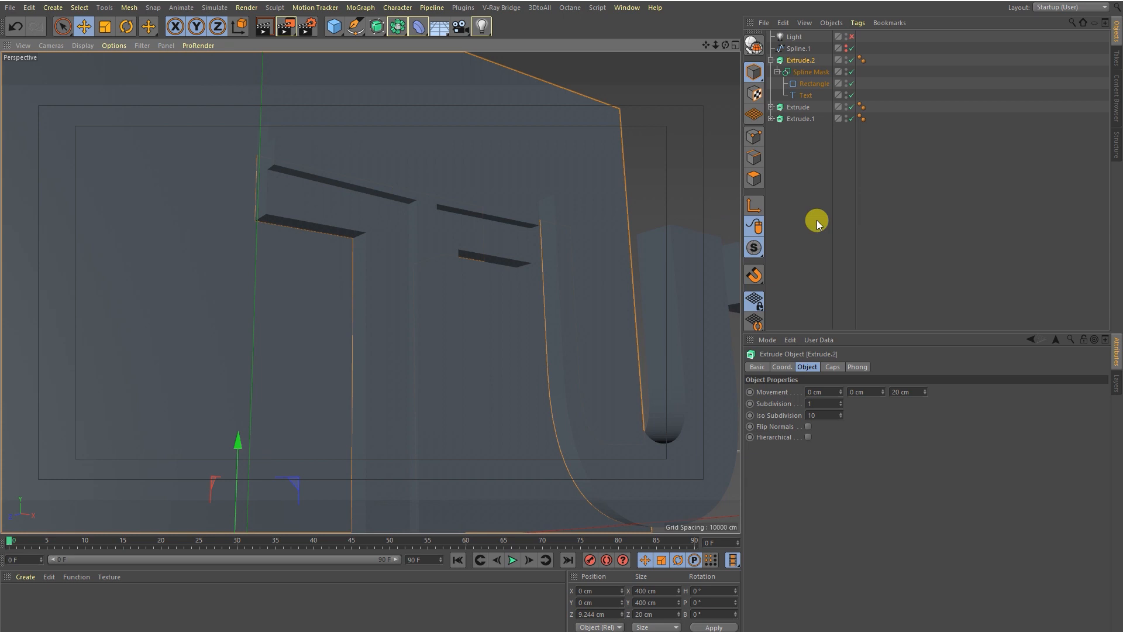
Step: Create a new standard material in the Material Manager and bring up its settings
{"action": "left_click", "coordinate": [25, 577]}
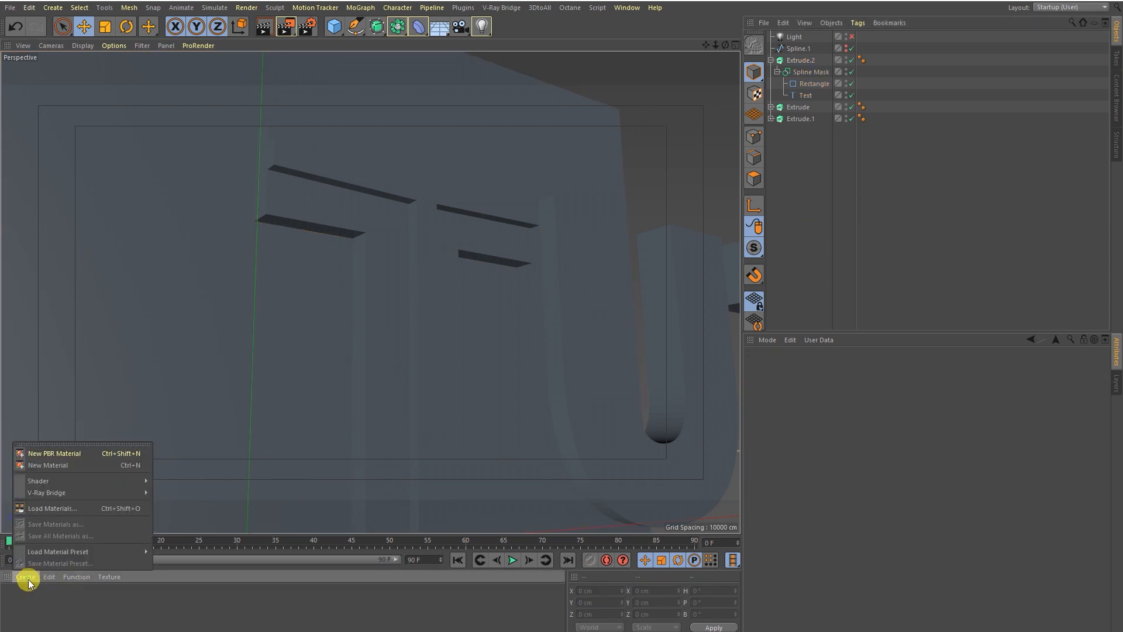
{"action": "left_click", "coordinate": [25, 576]}
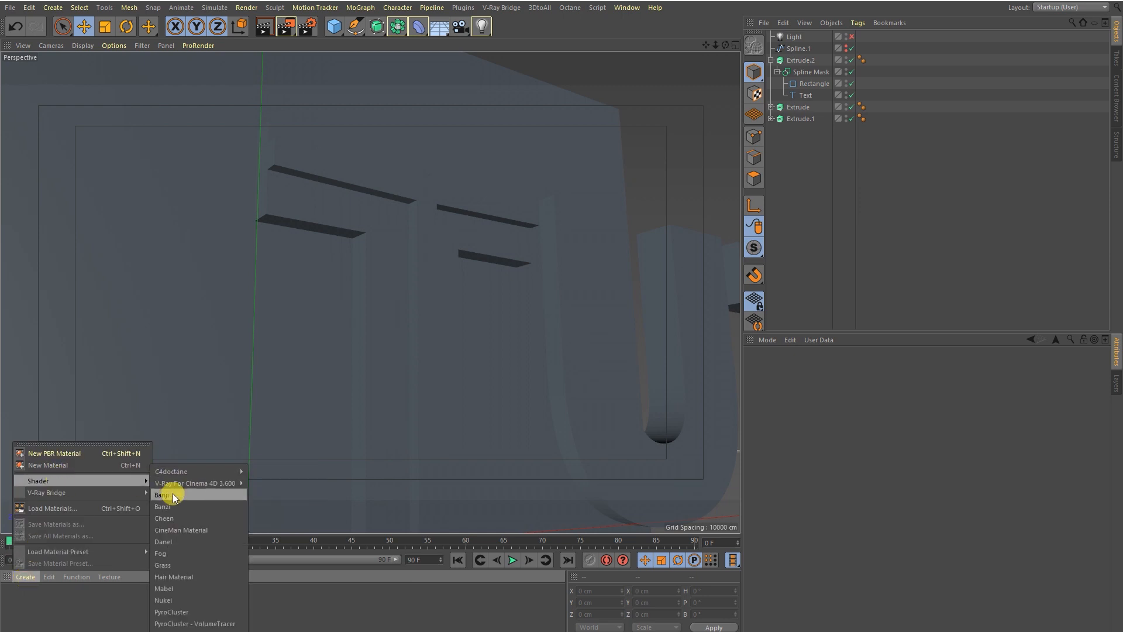
{"action": "mouse_move", "coordinate": [57, 480]}
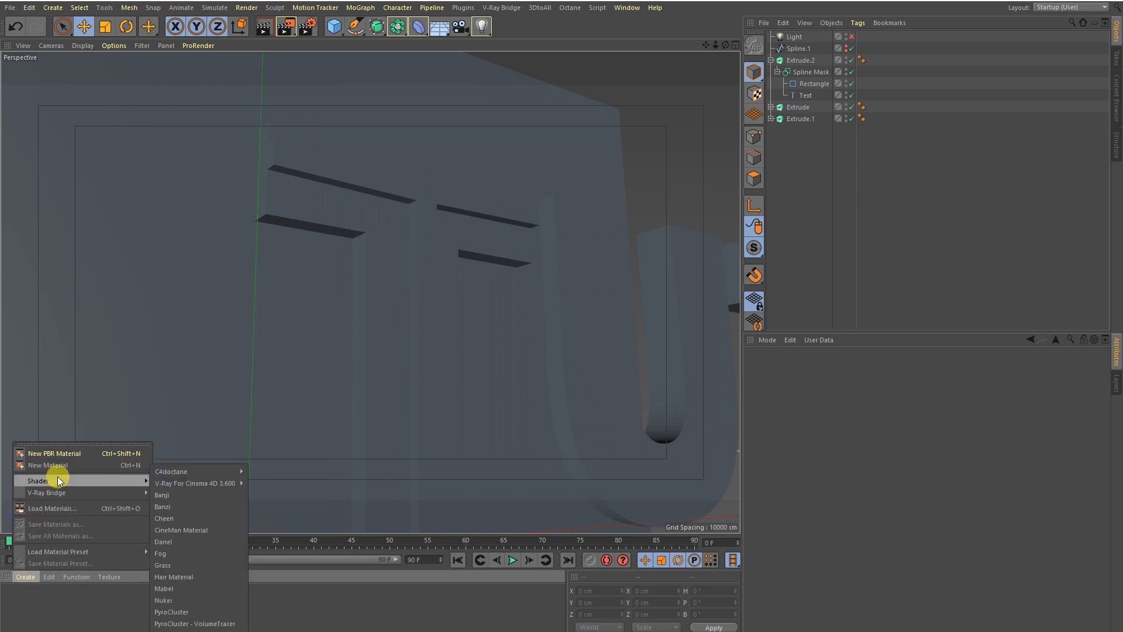
{"action": "left_click", "coordinate": [48, 465]}
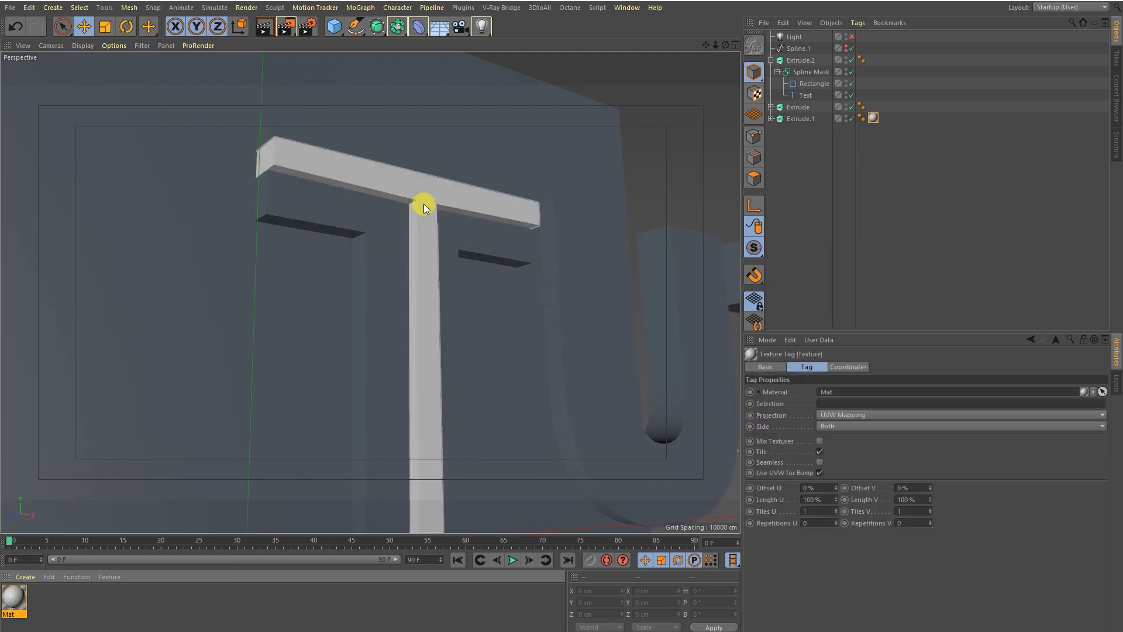
{"action": "left_click", "coordinate": [13, 602]}
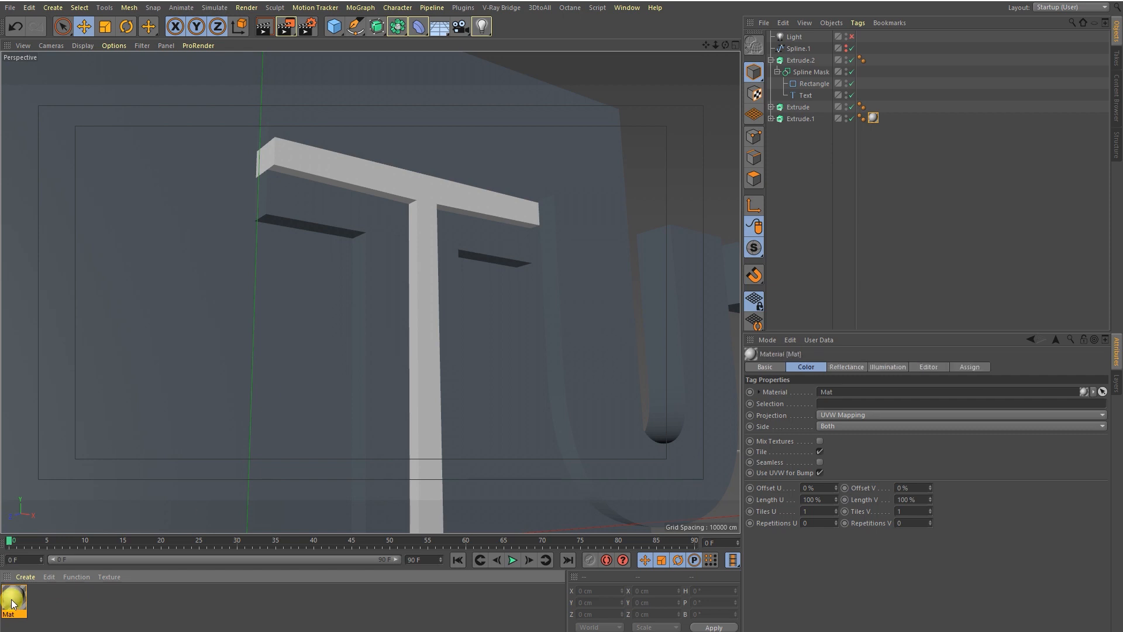
{"action": "double_click", "coordinate": [11, 601]}
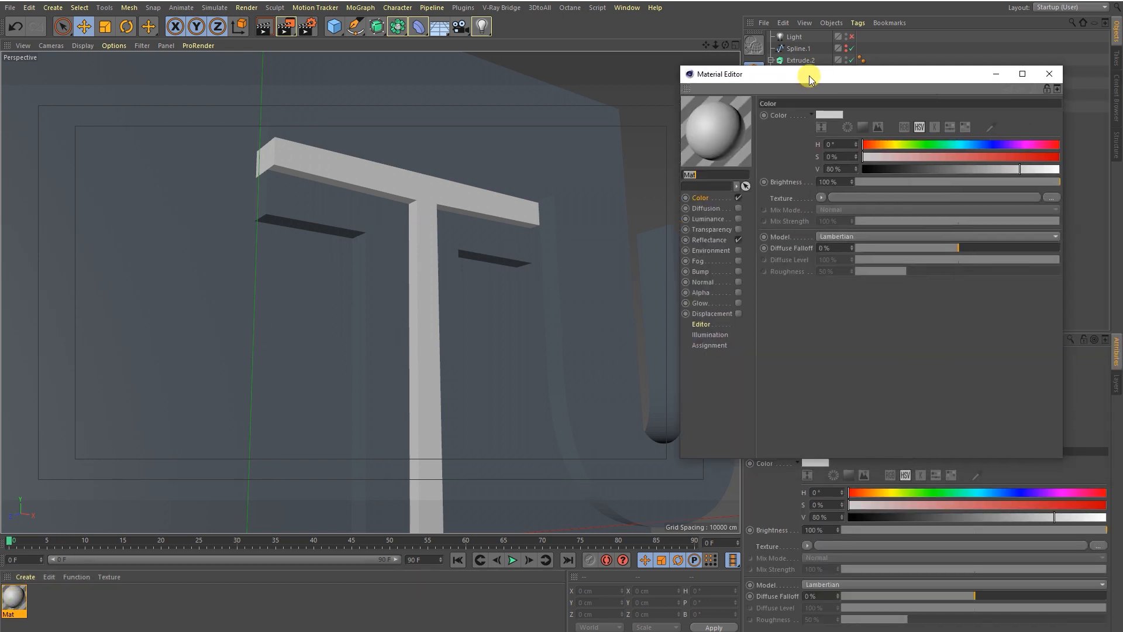
Step: Colour the material orange and assign it to the front layer Extrude.1
{"action": "left_click", "coordinate": [846, 126]}
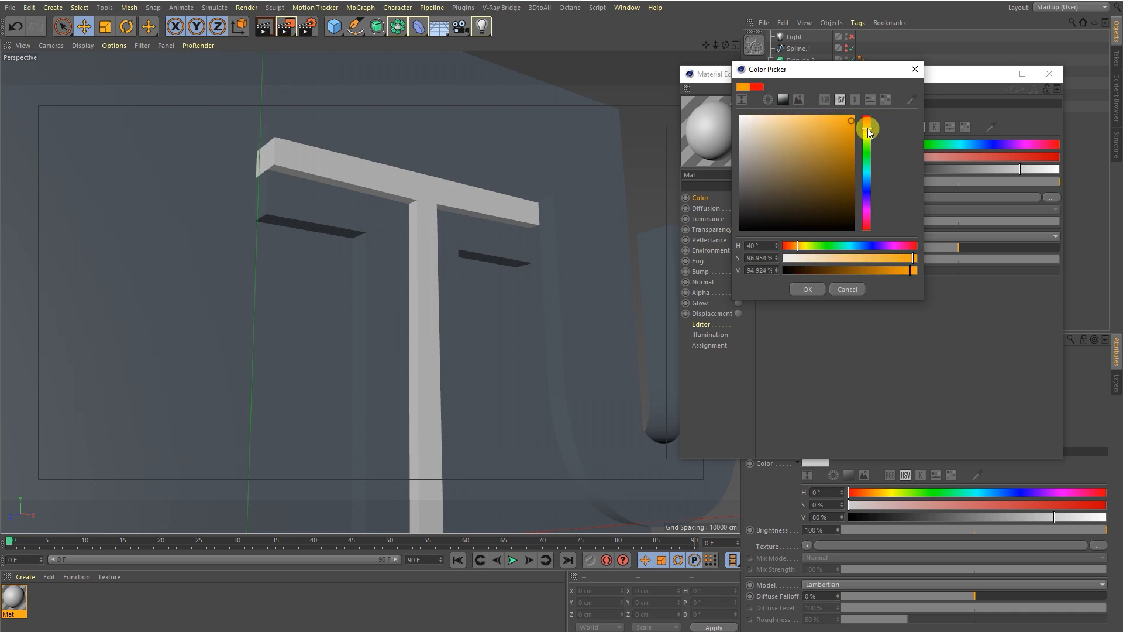
{"action": "left_click", "coordinate": [806, 289]}
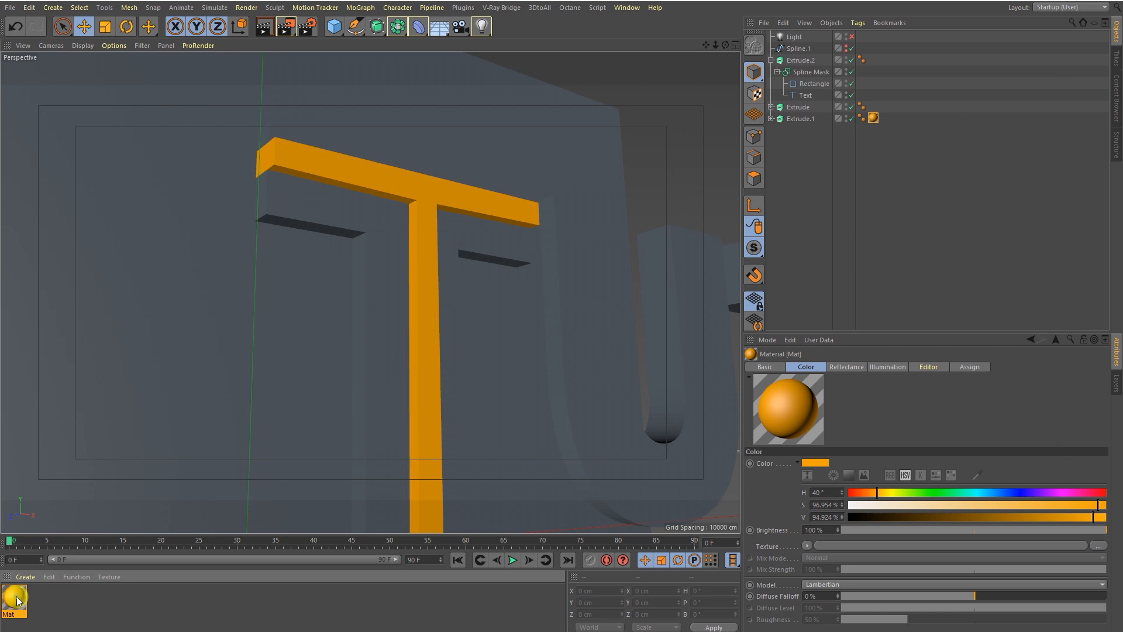
{"action": "left_click", "coordinate": [11, 600]}
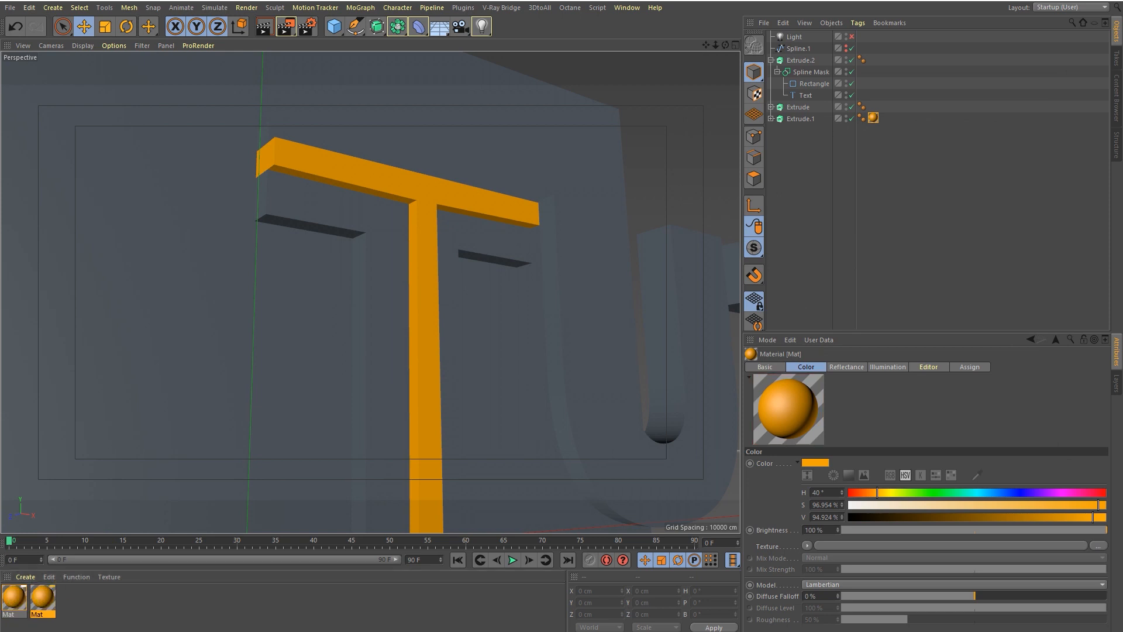
Step: Recolour material copies green and white and apply them to Extrude and Extrude.2
{"action": "double_click", "coordinate": [13, 600]}
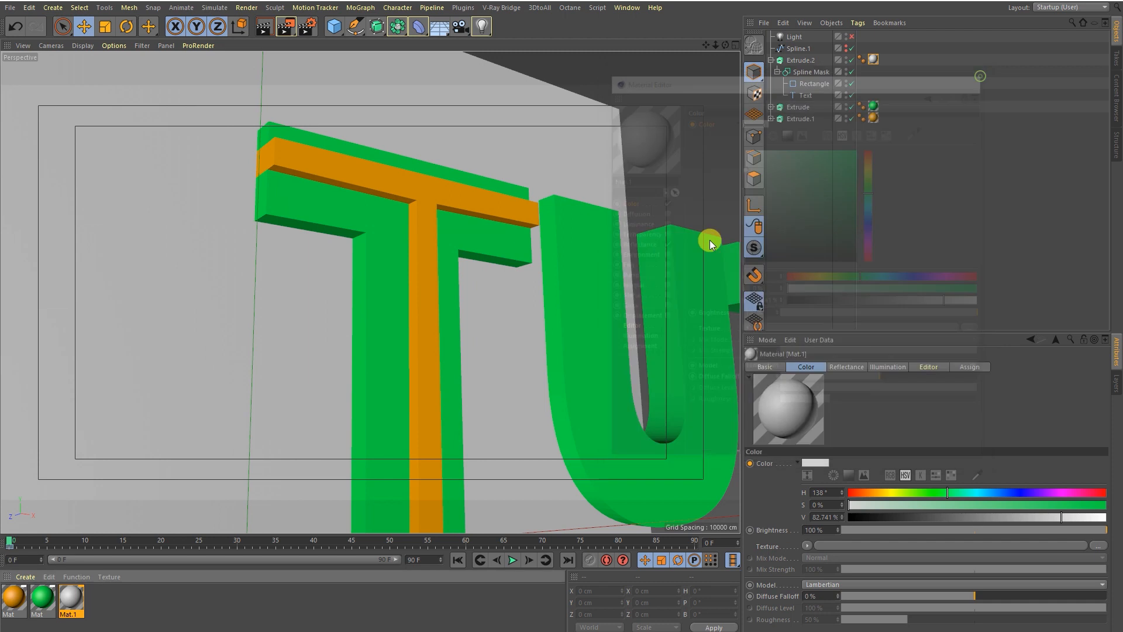
{"action": "left_click", "coordinate": [261, 27]}
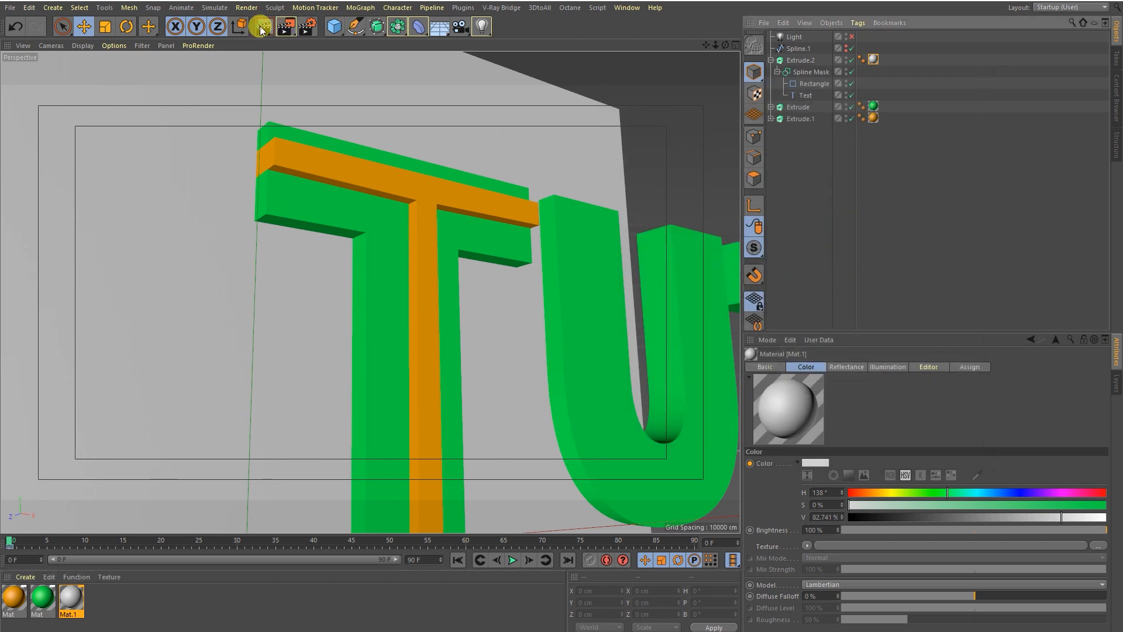
{"action": "mouse_move", "coordinate": [260, 27]}
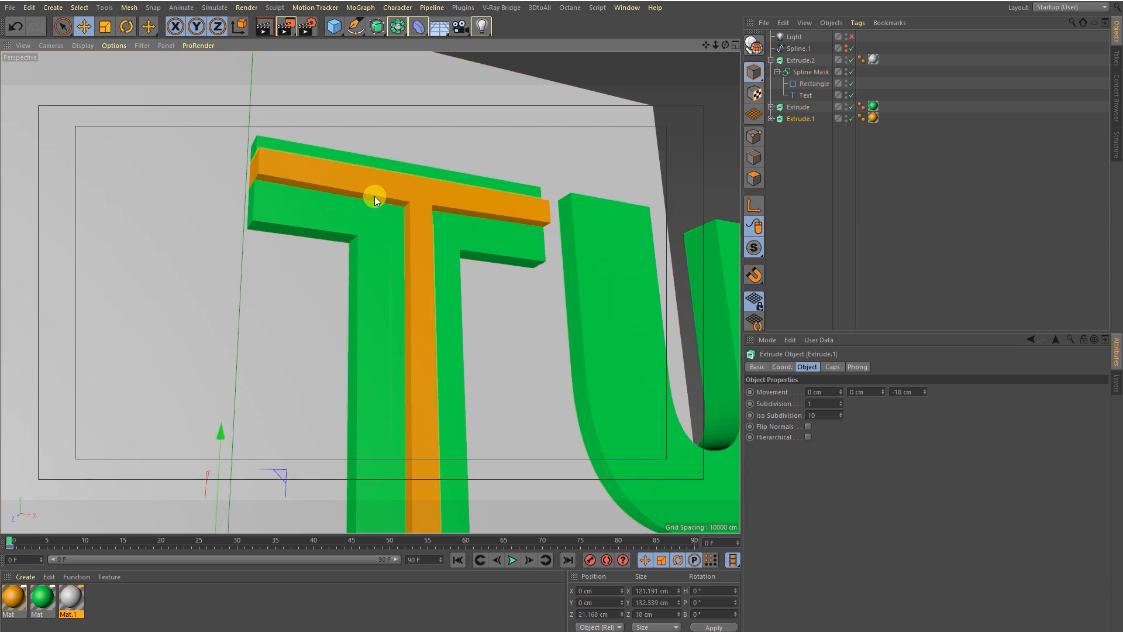
{"action": "mouse_move", "coordinate": [600, 55]}
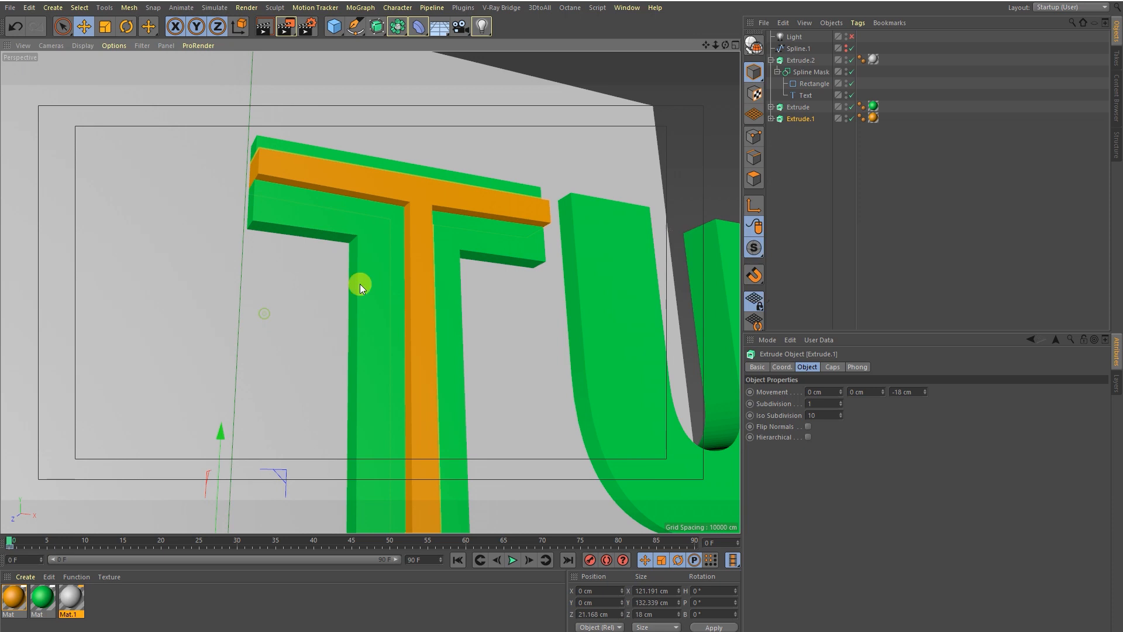
{"action": "left_click", "coordinate": [624, 7]}
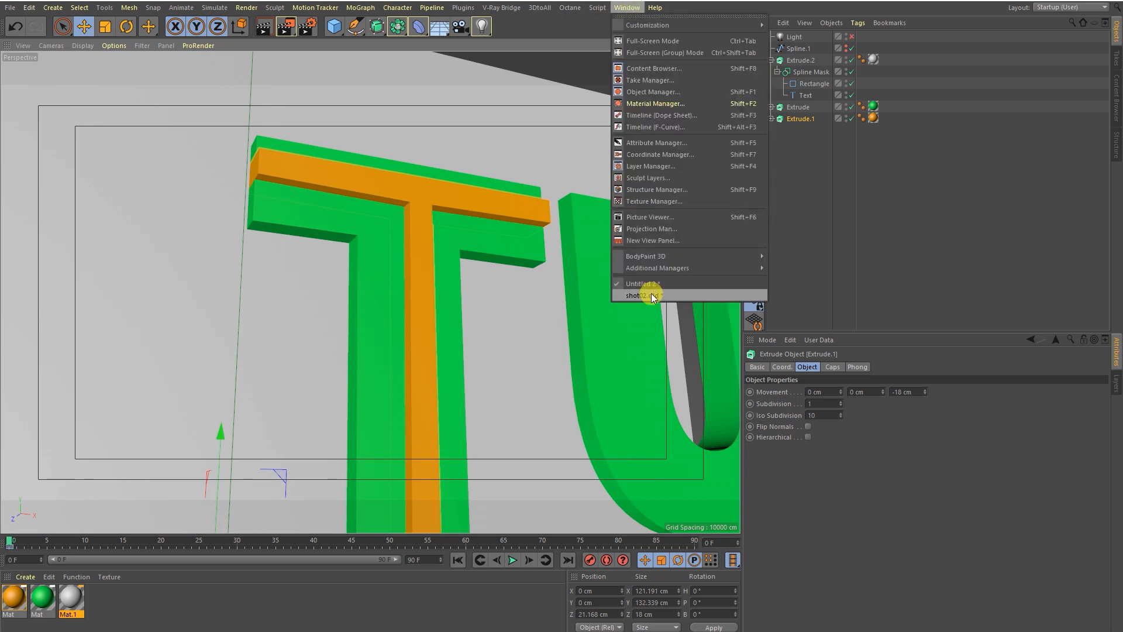
Step: Switch to the finished 'shot' logo document and orbit around its orange, teal and purple strokes, scrubbing the timeline
{"action": "left_click", "coordinate": [649, 295]}
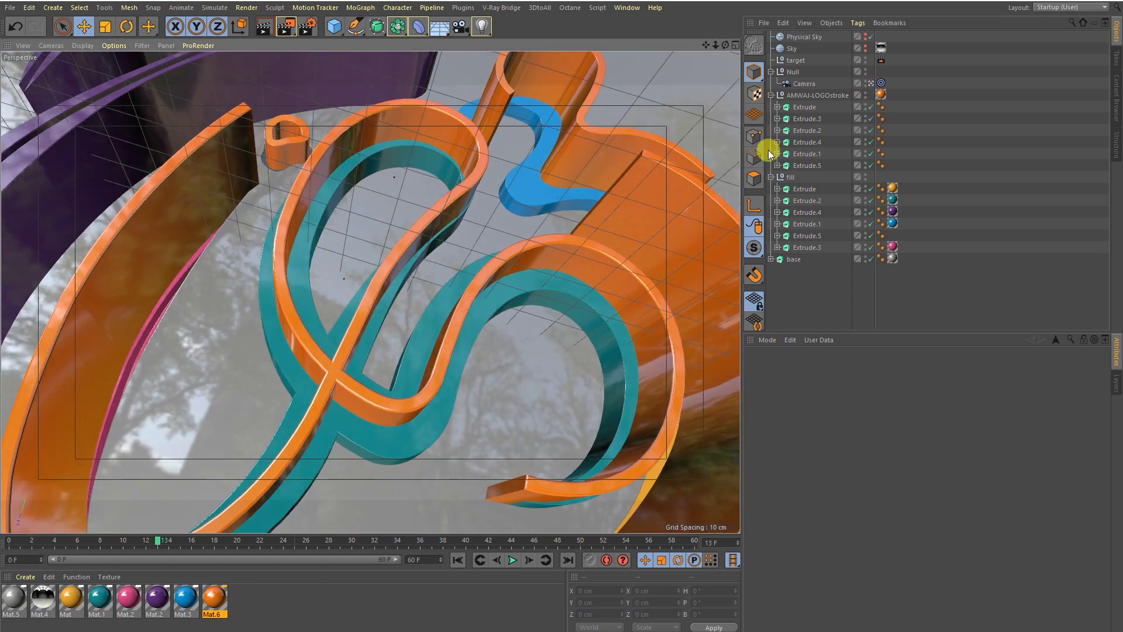
{"action": "left_click_drag", "start_coordinate": [767, 152], "coordinate": [396, 282]}
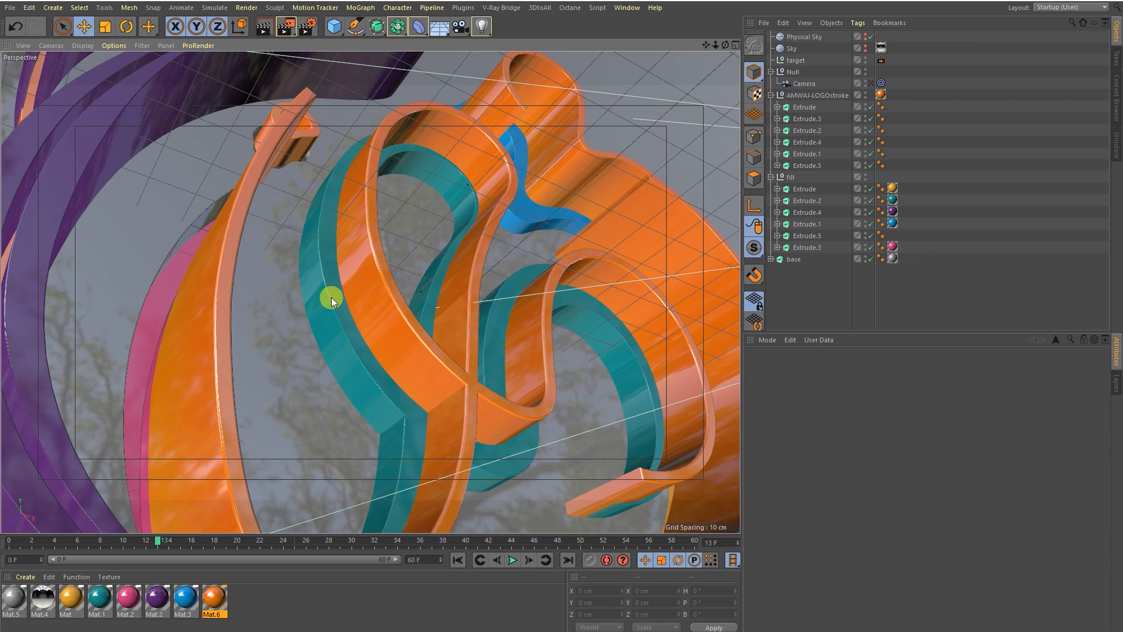
{"action": "mouse_move", "coordinate": [361, 321]}
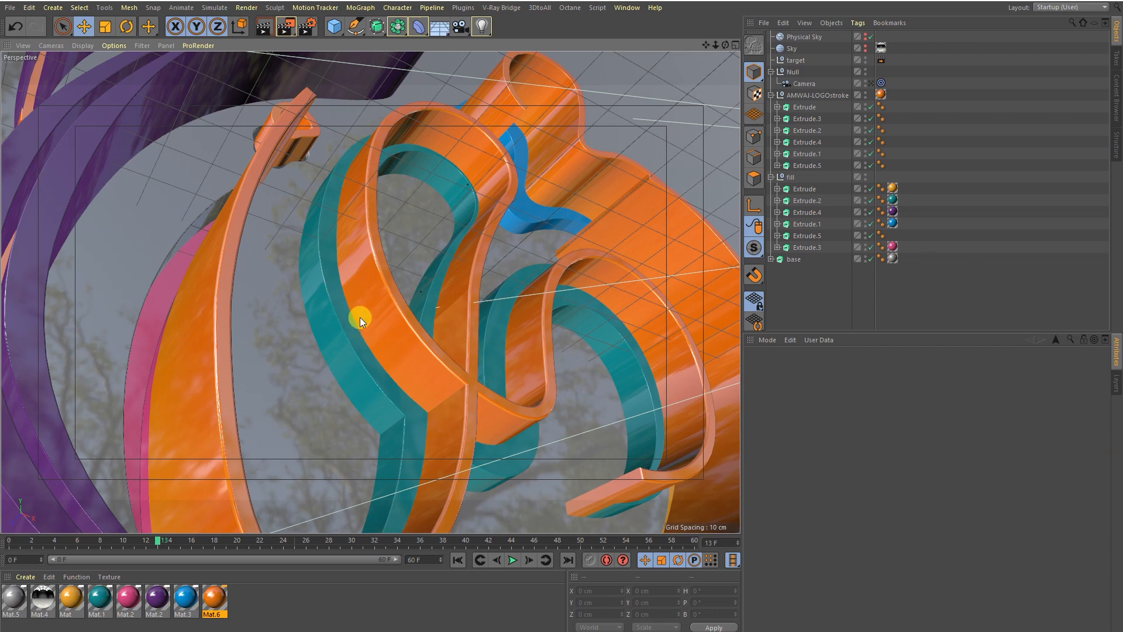
{"action": "mouse_move", "coordinate": [369, 309]}
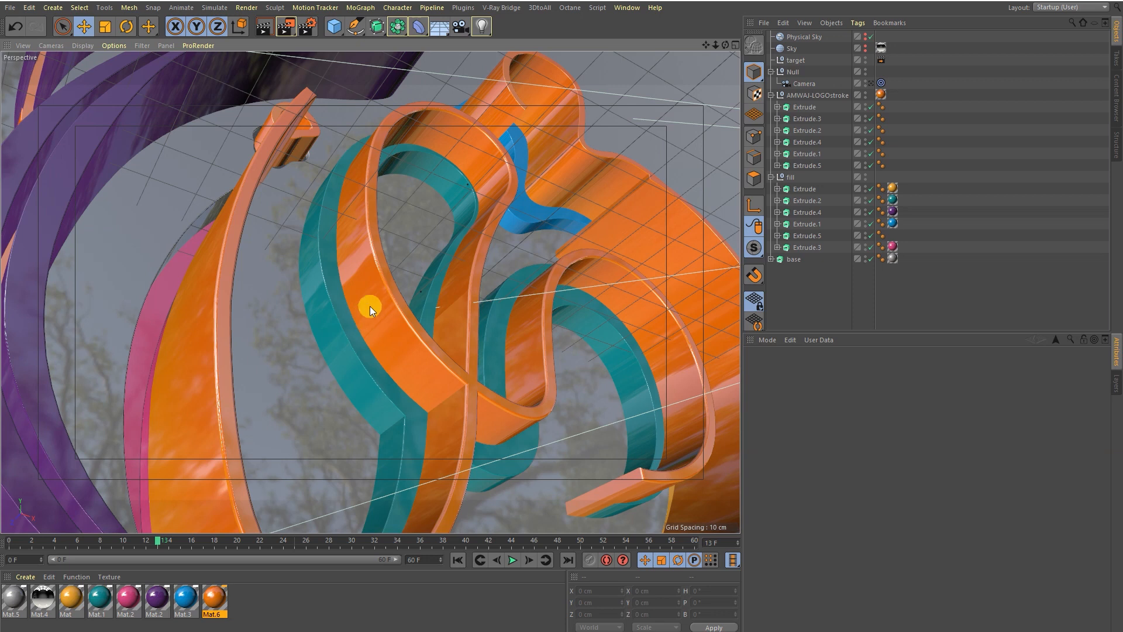
{"action": "left_click_drag", "start_coordinate": [371, 309], "coordinate": [278, 272]}
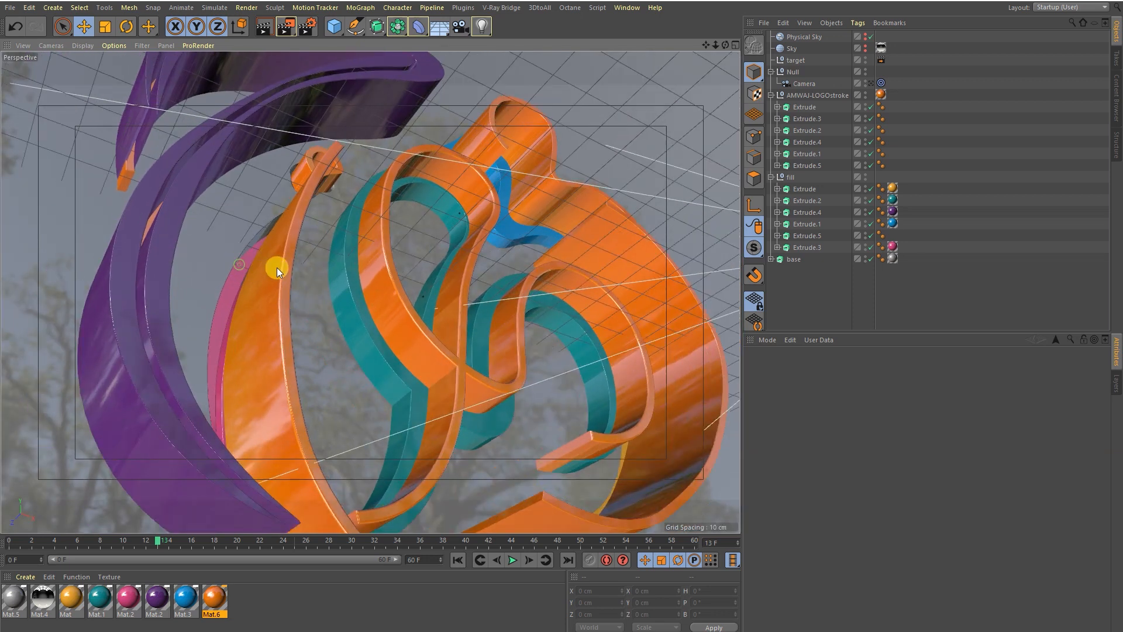
{"action": "left_click_drag", "start_coordinate": [278, 270], "coordinate": [320, 336]}
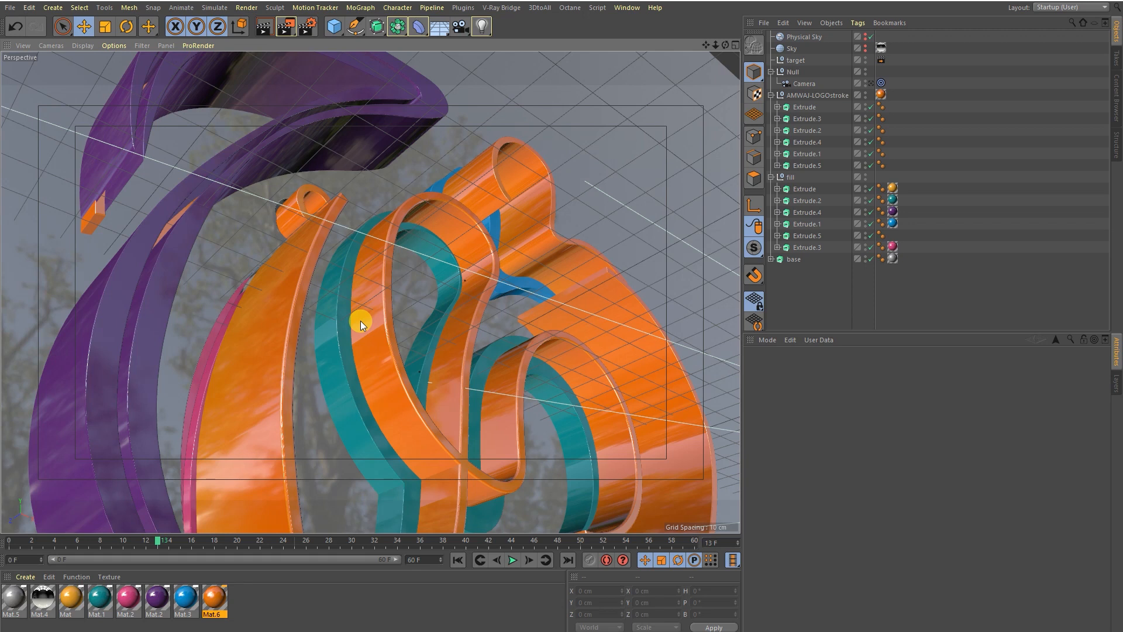
{"action": "mouse_move", "coordinate": [371, 337]}
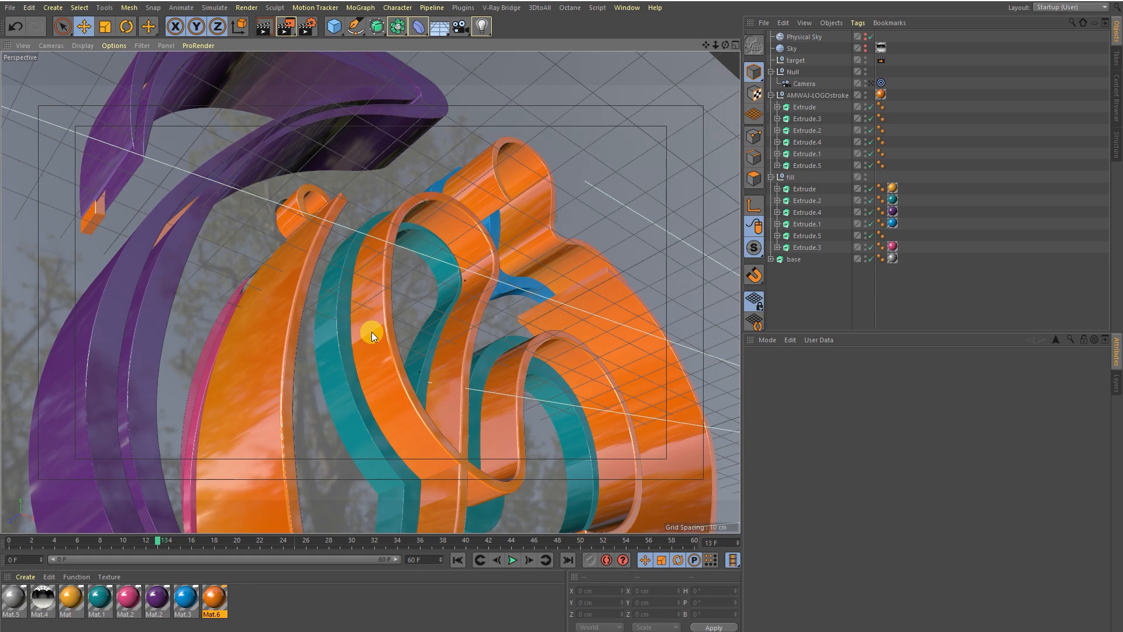
{"action": "mouse_move", "coordinate": [390, 314]}
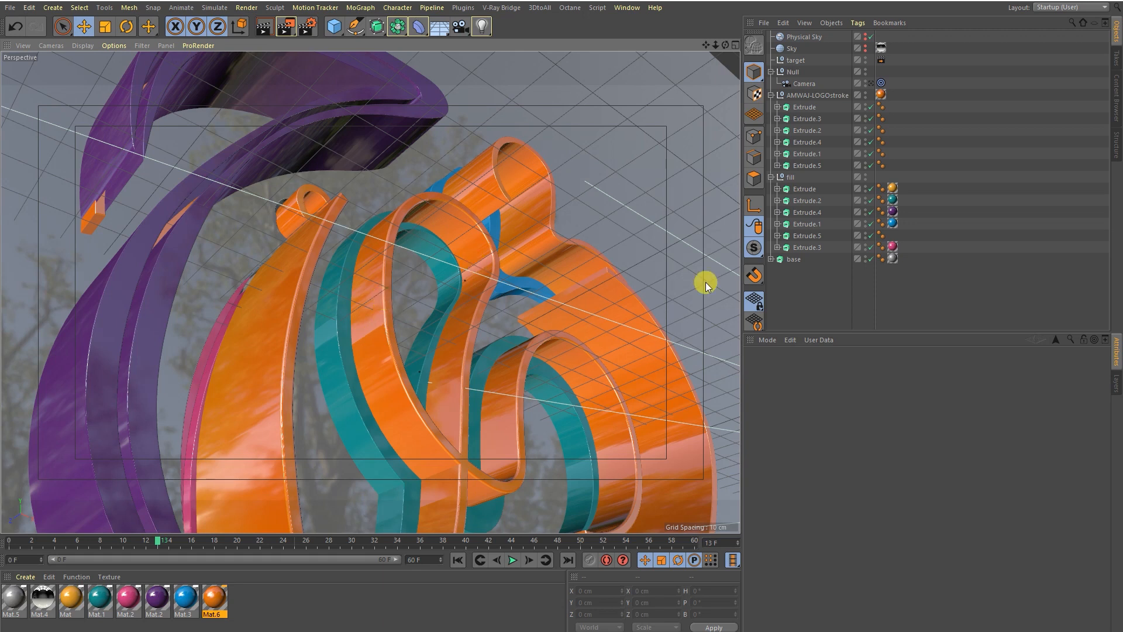
{"action": "mouse_move", "coordinate": [814, 97]}
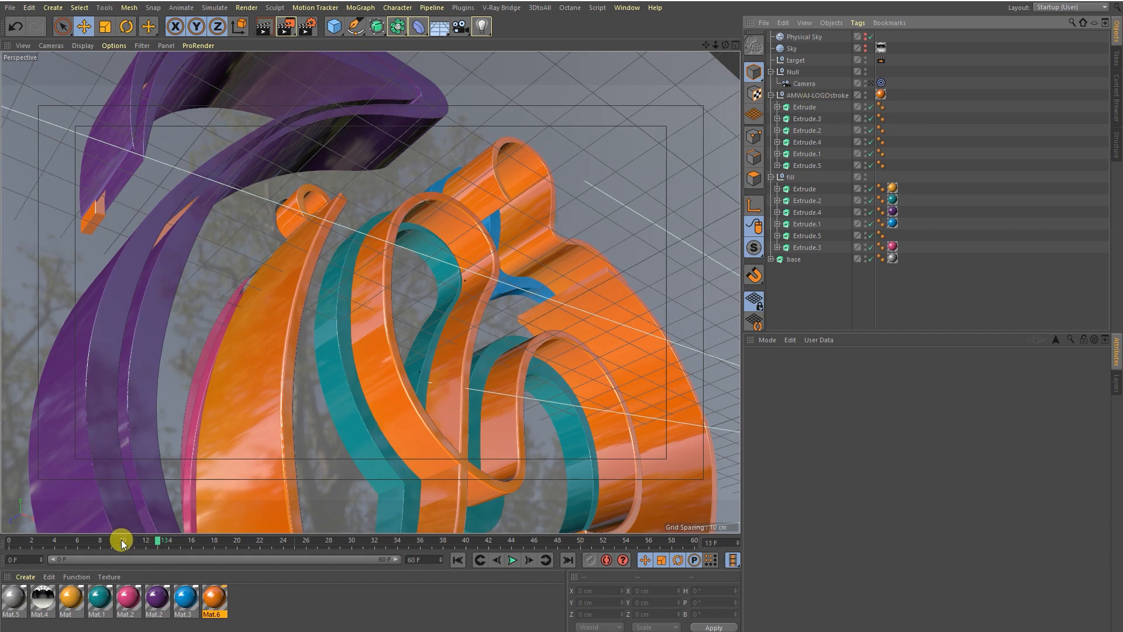
{"action": "left_click_drag", "start_coordinate": [119, 541], "coordinate": [129, 541]}
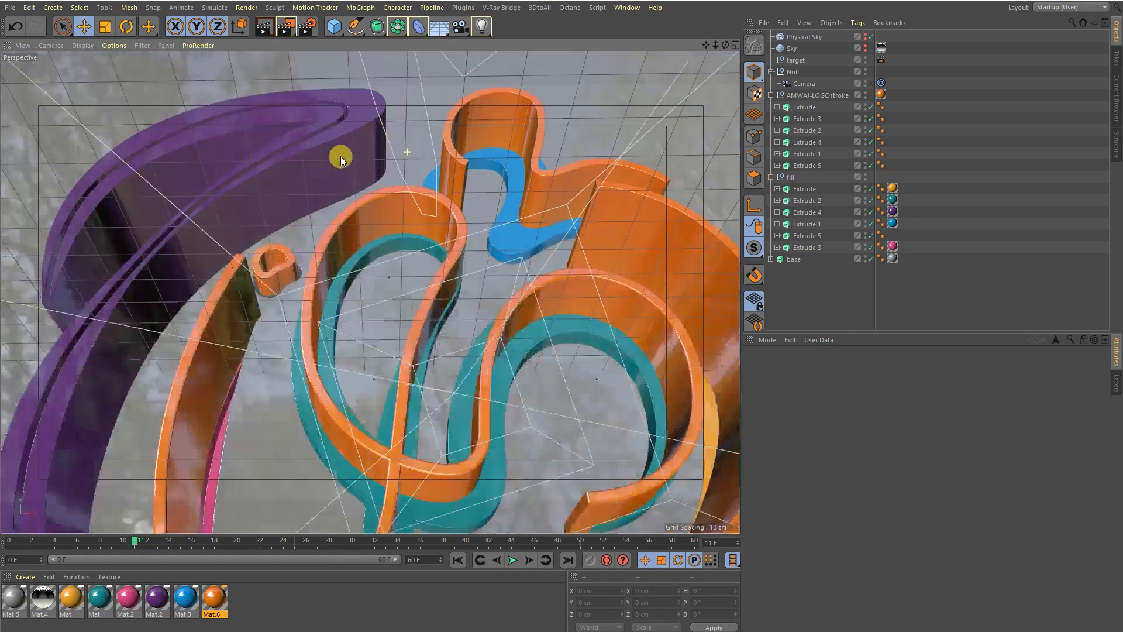
{"action": "left_click_drag", "start_coordinate": [340, 160], "coordinate": [344, 257]}
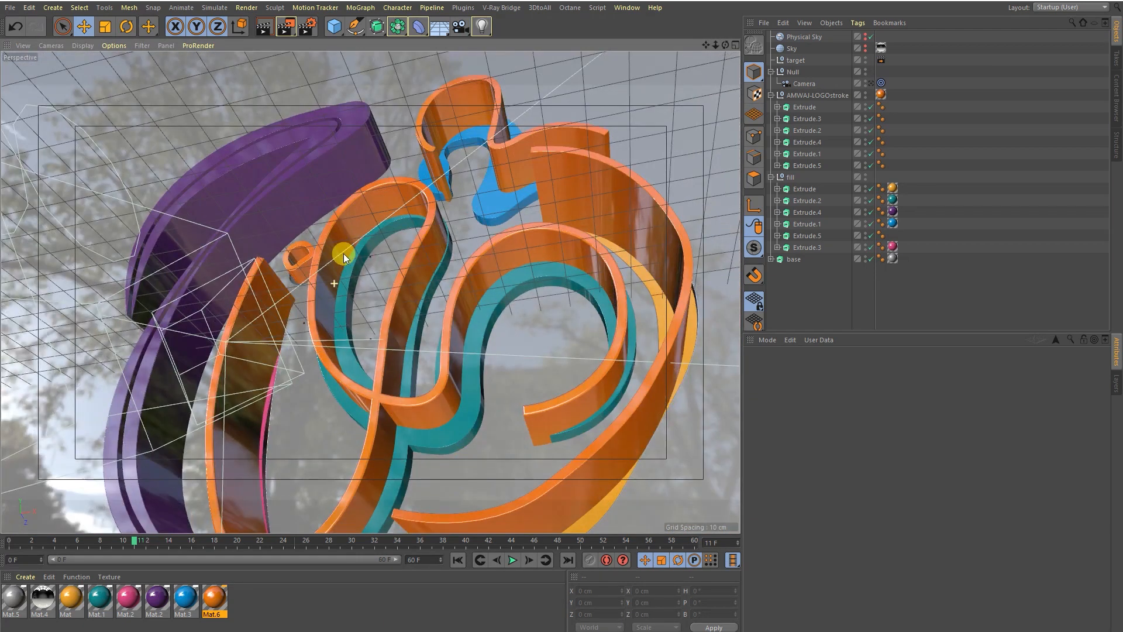